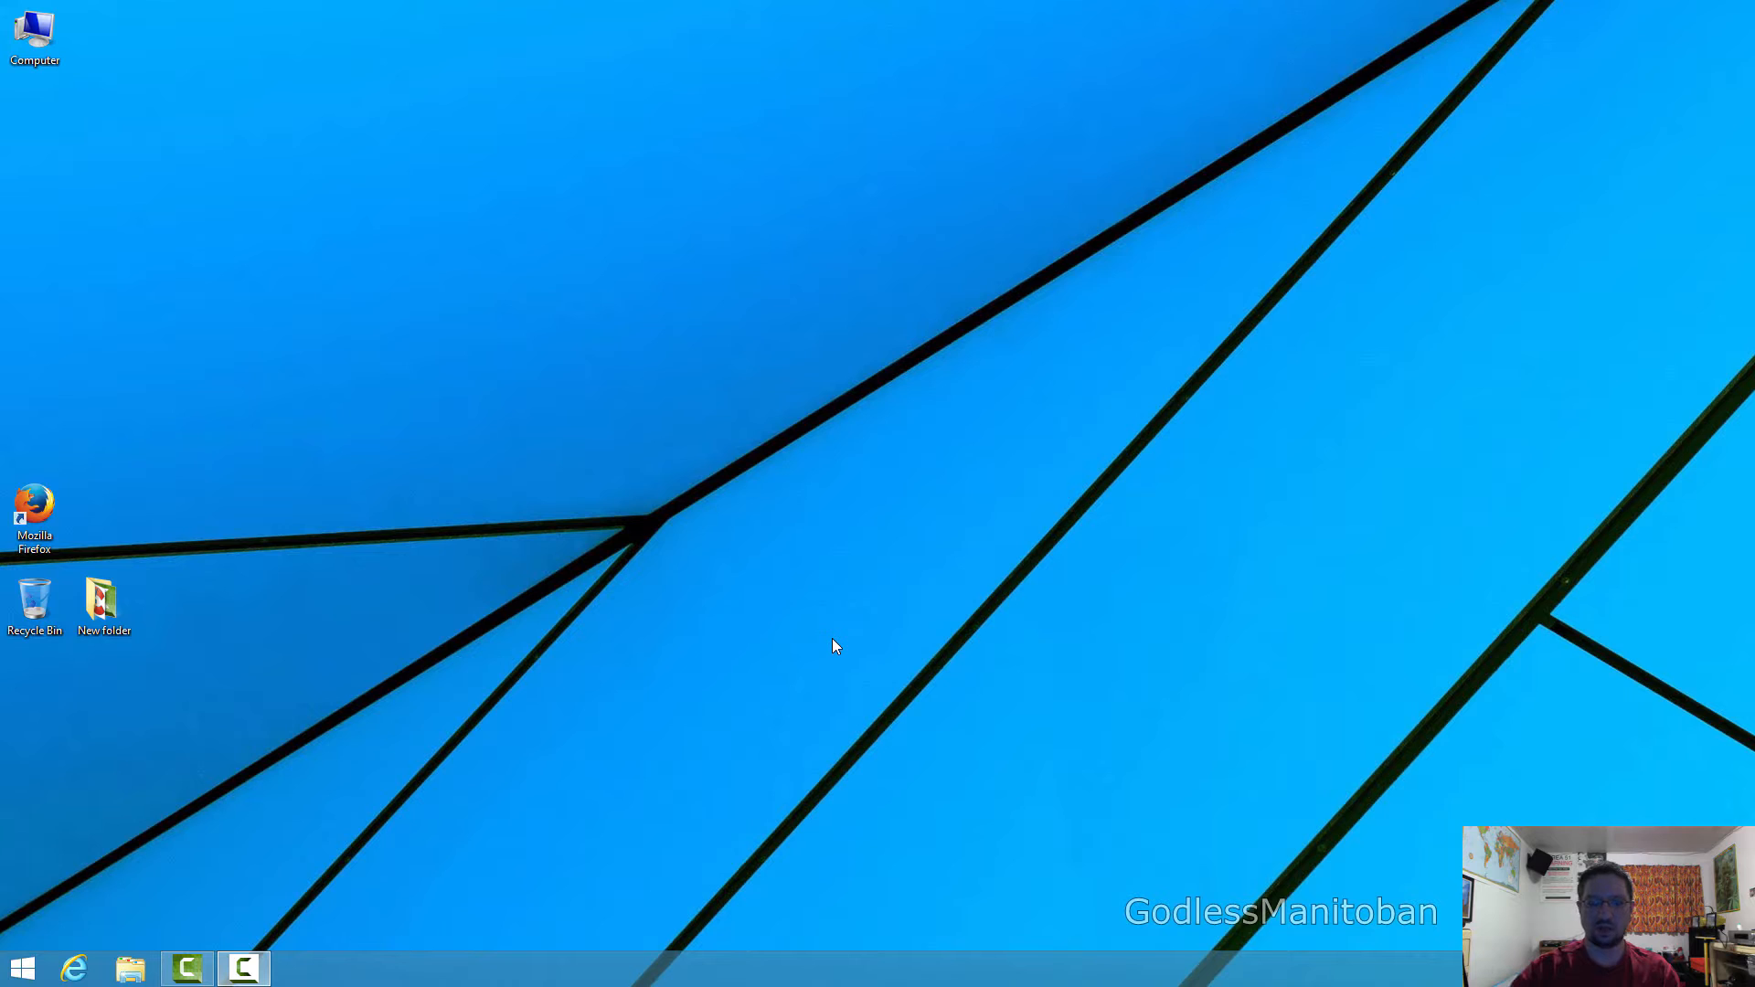
{"action": "mouse_move", "coordinate": [551, 571]}
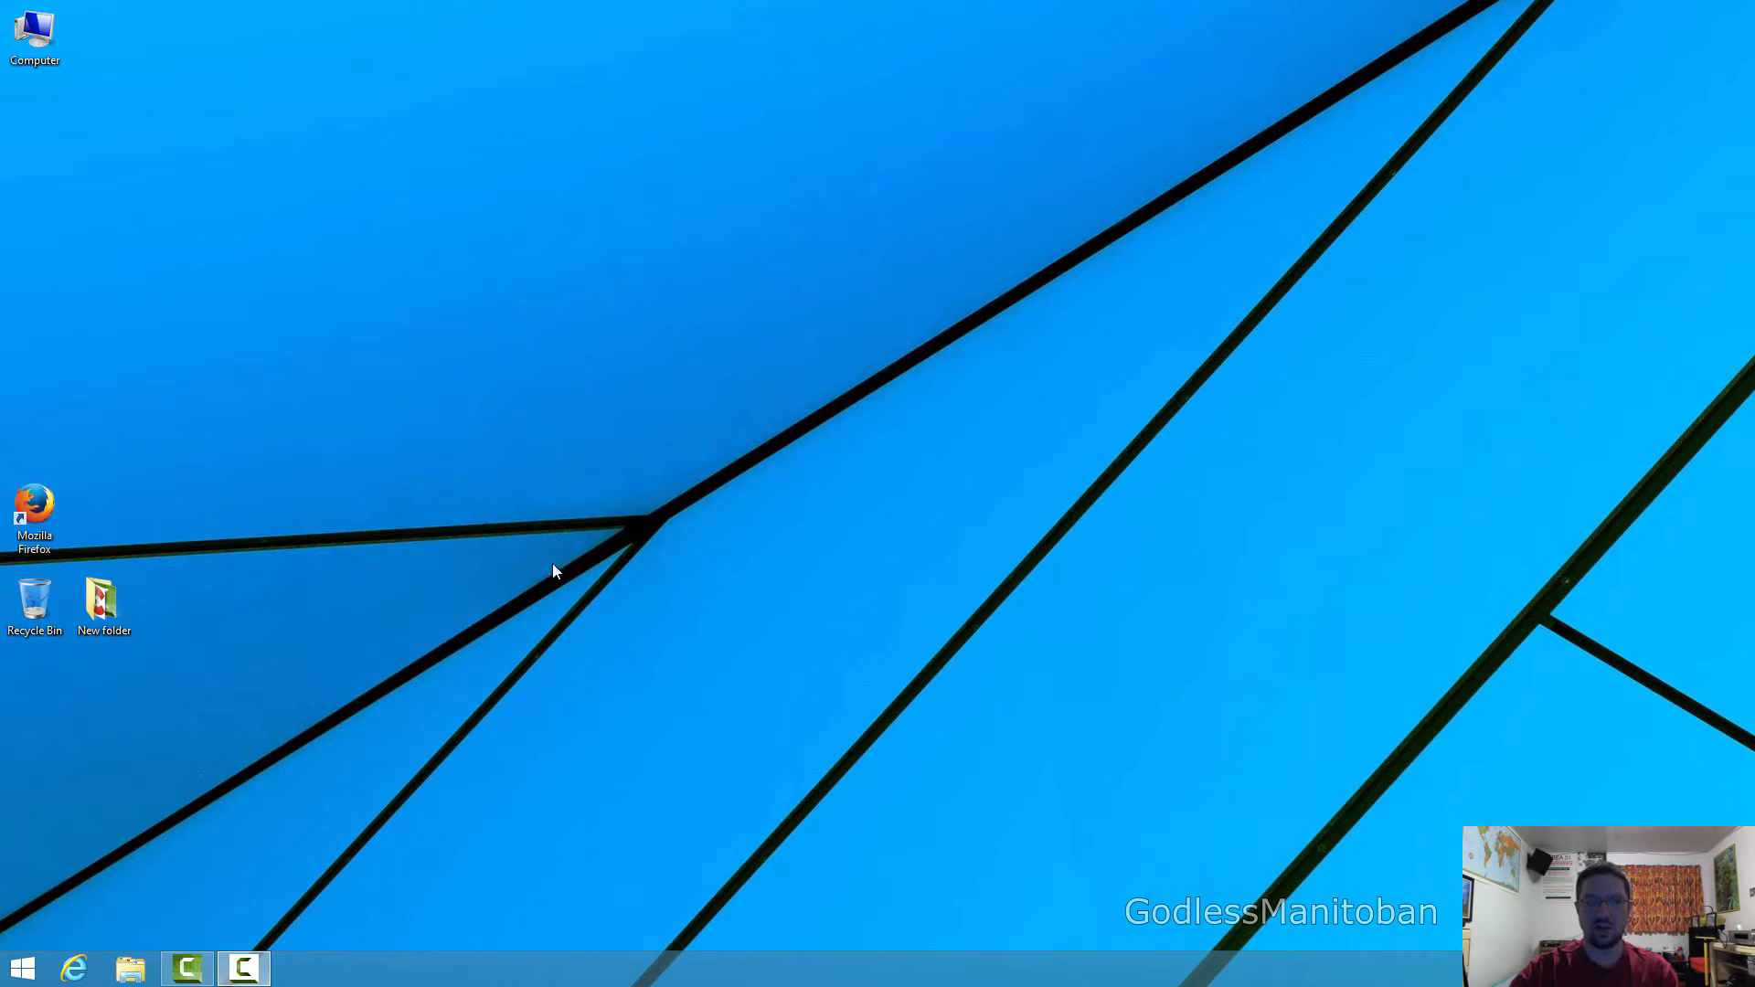
- Shift-double-click the Firefox desktop shortcut to bring up the Safe Mode prompt
{"action": "double_click", "coordinate": [34, 509]}
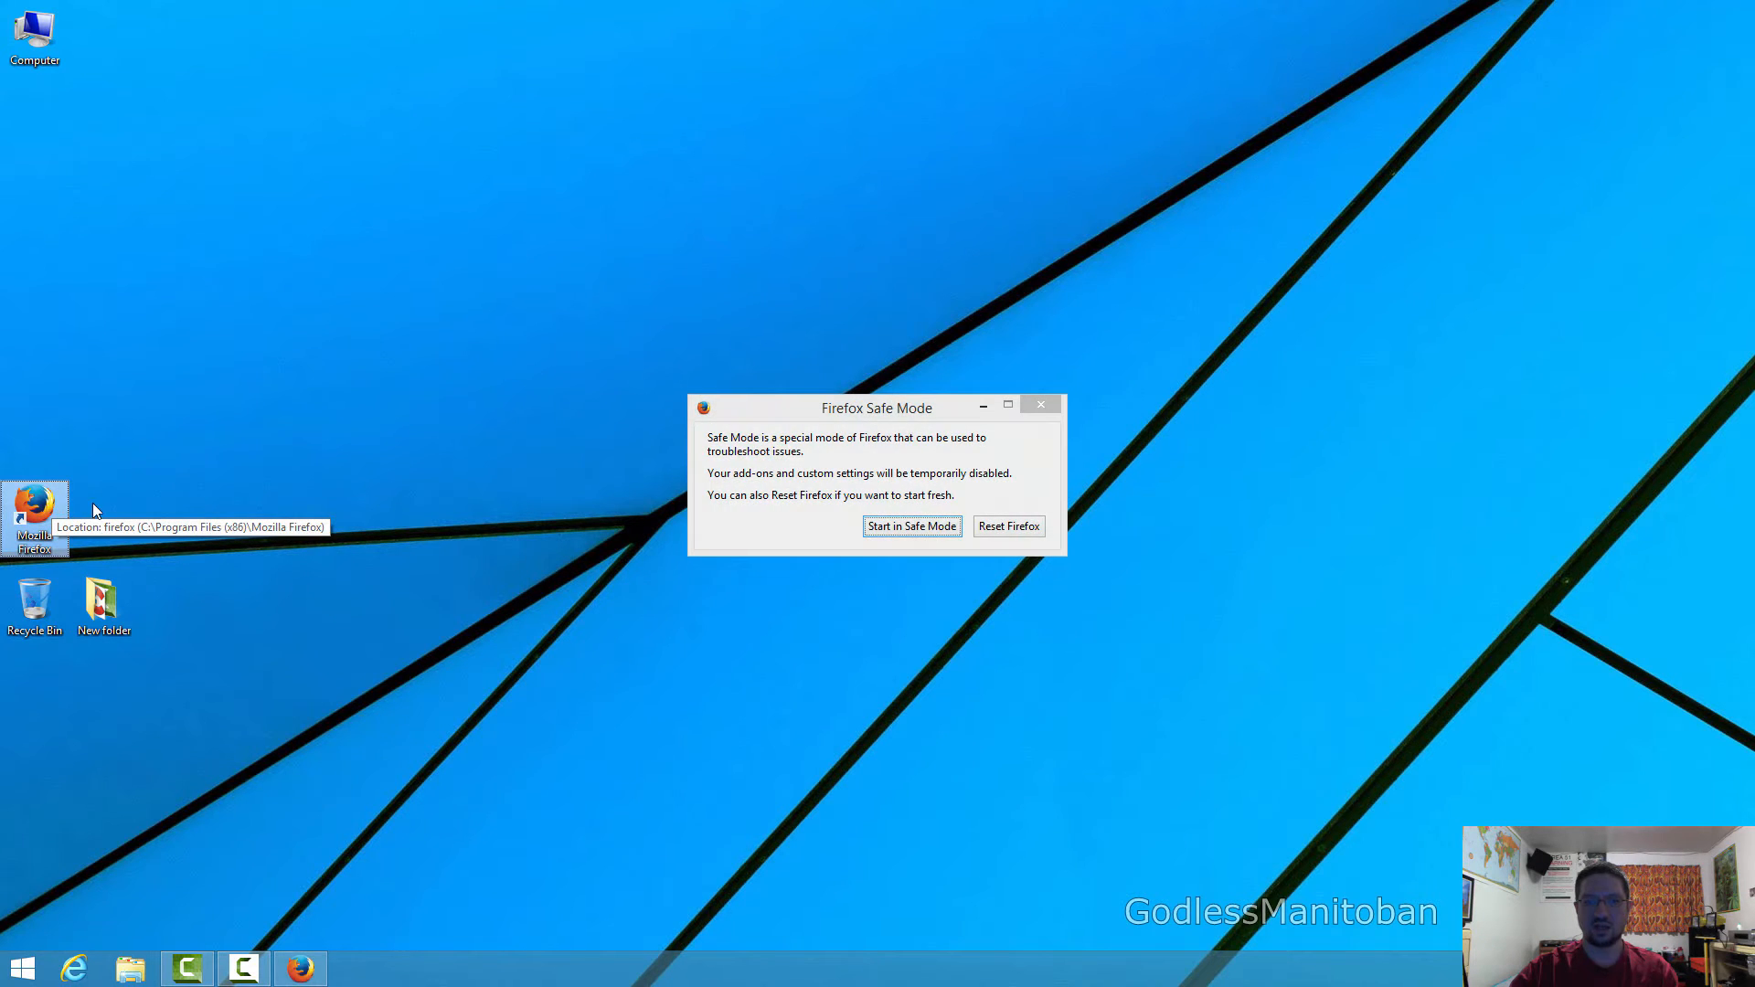
{"action": "mouse_move", "coordinate": [795, 598]}
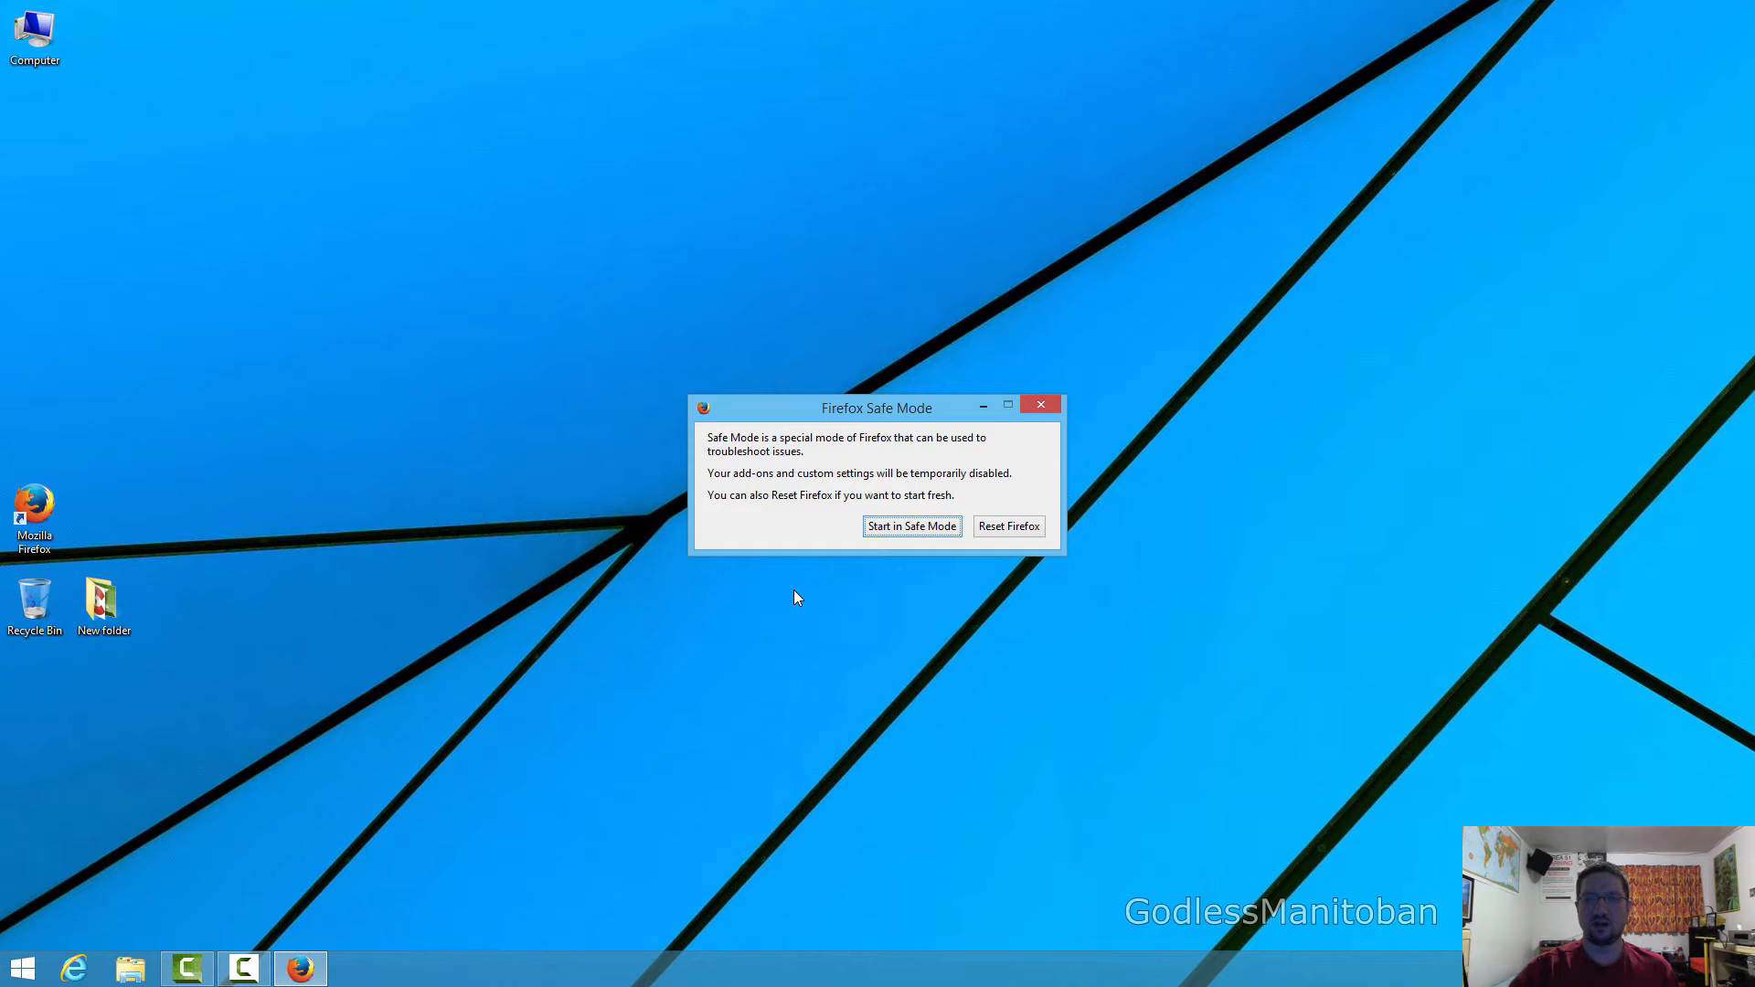
{"action": "mouse_move", "coordinate": [911, 527]}
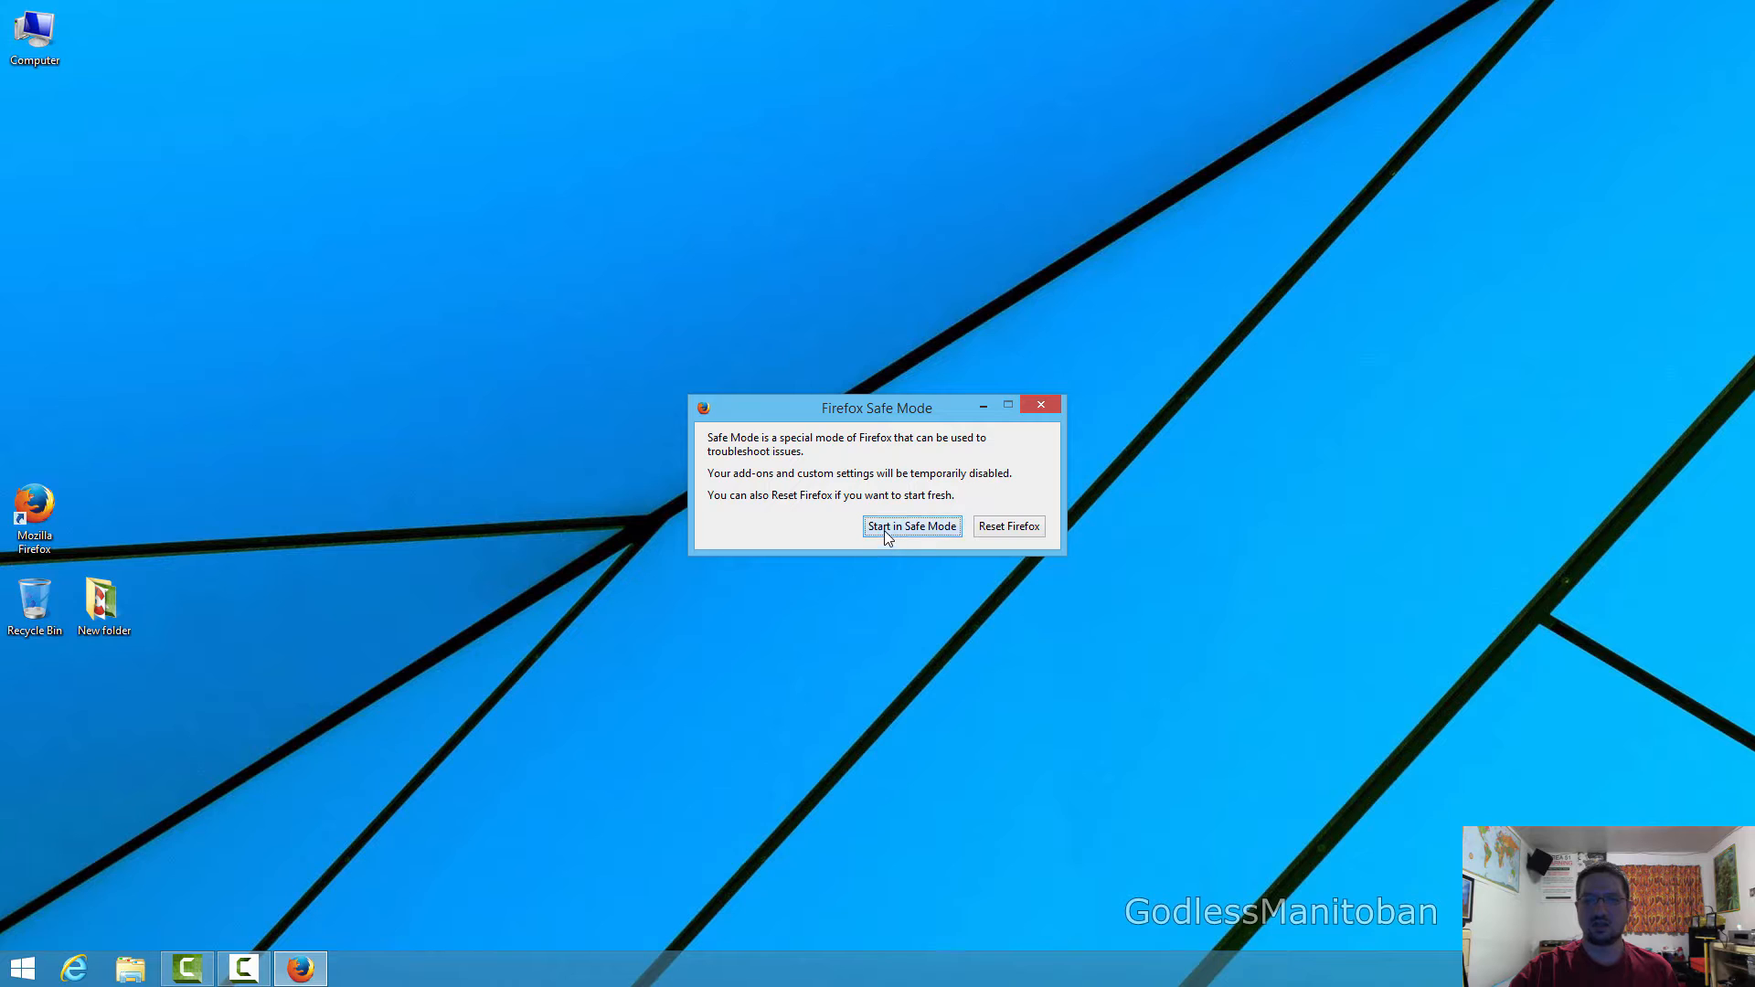
- Start Firefox in Safe Mode, then close the window and both its tabs
{"action": "left_click", "coordinate": [911, 527]}
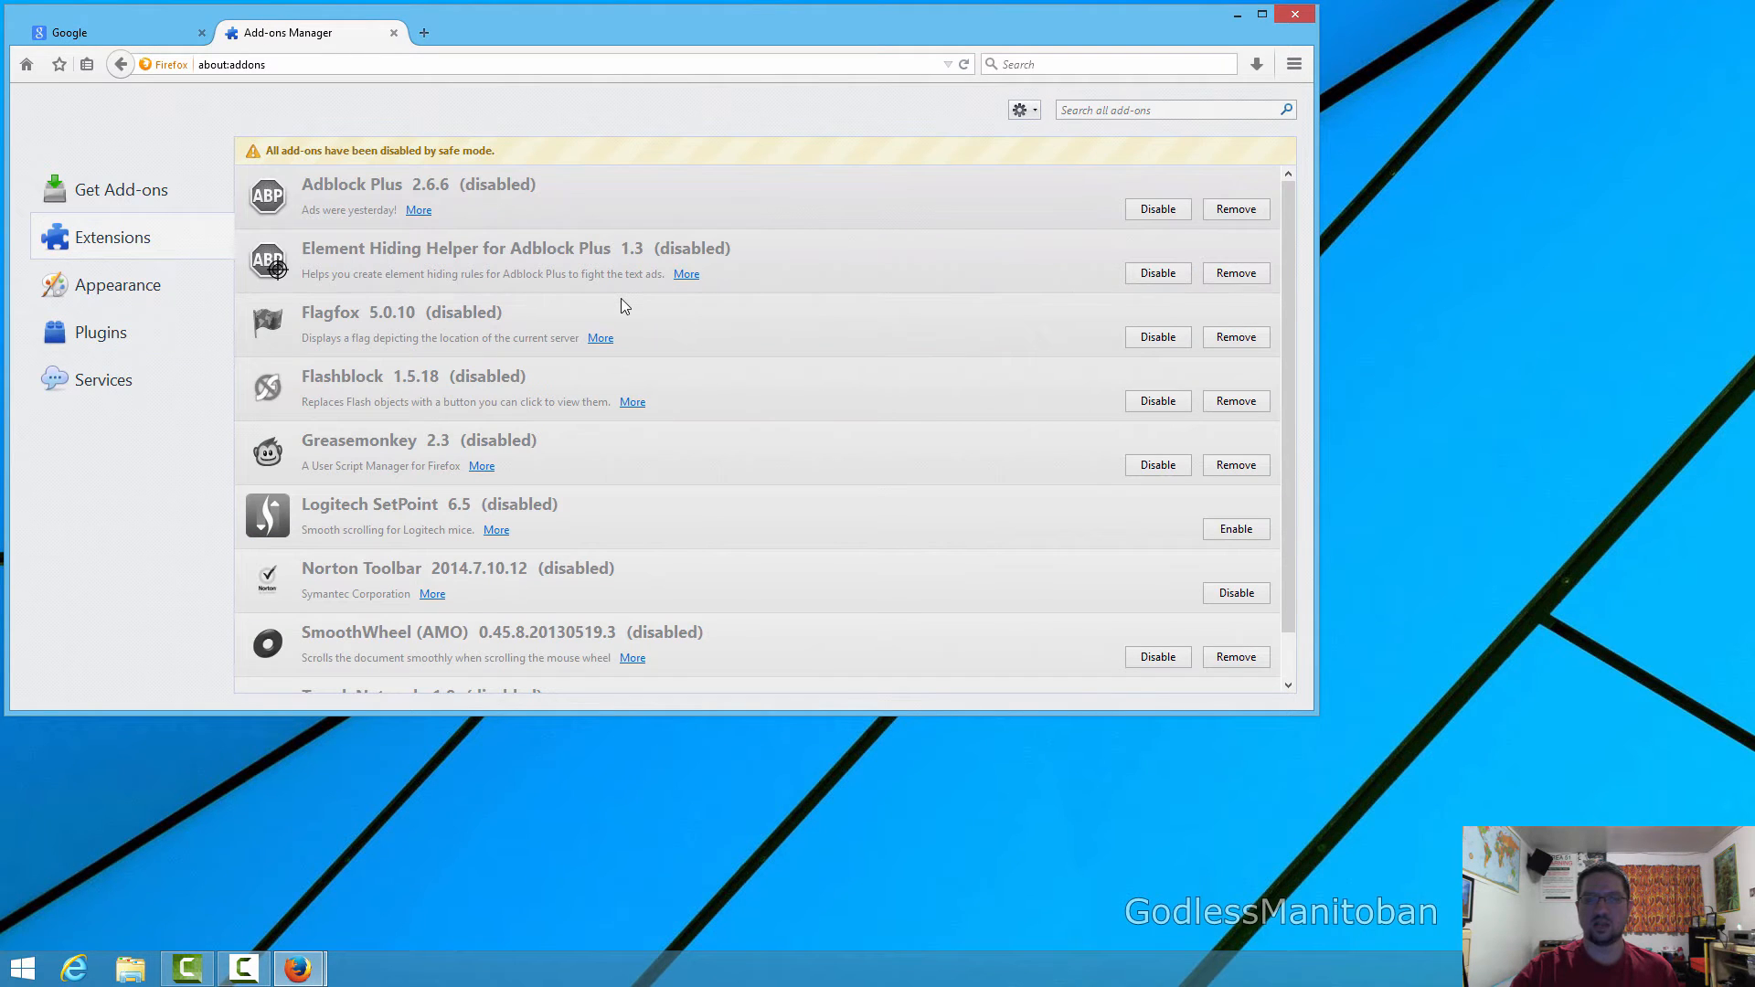
{"action": "mouse_move", "coordinate": [1127, 204]}
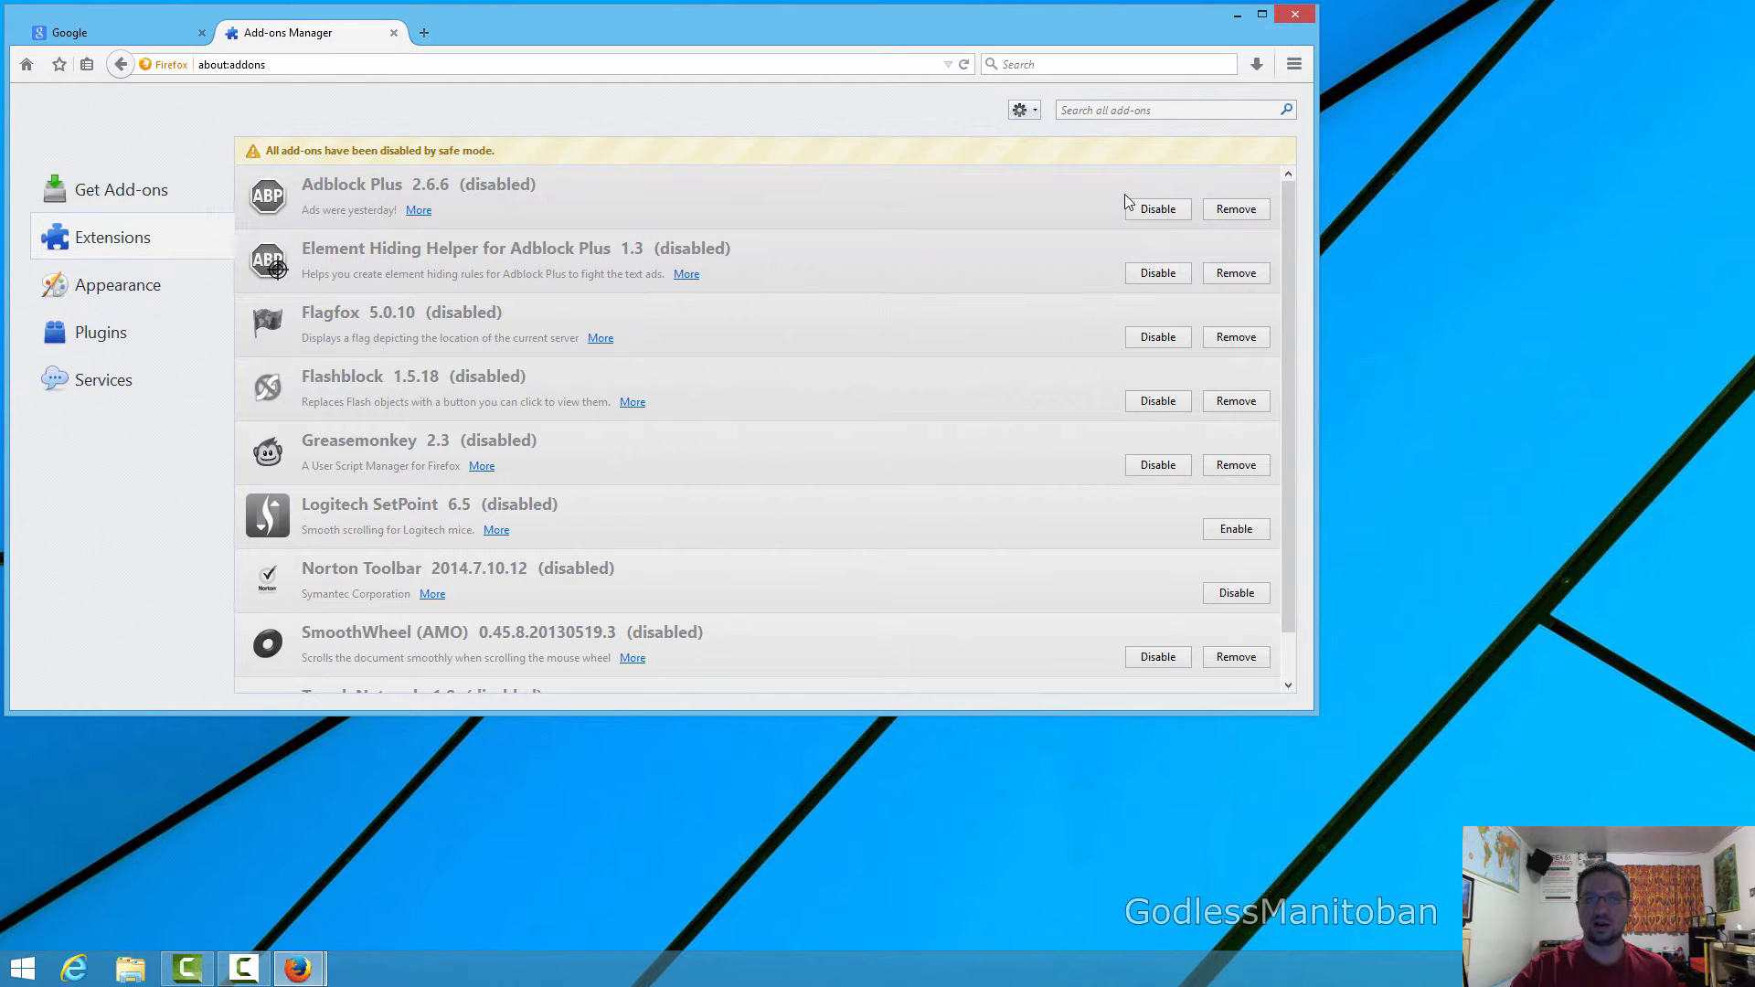
{"action": "mouse_move", "coordinate": [1296, 15]}
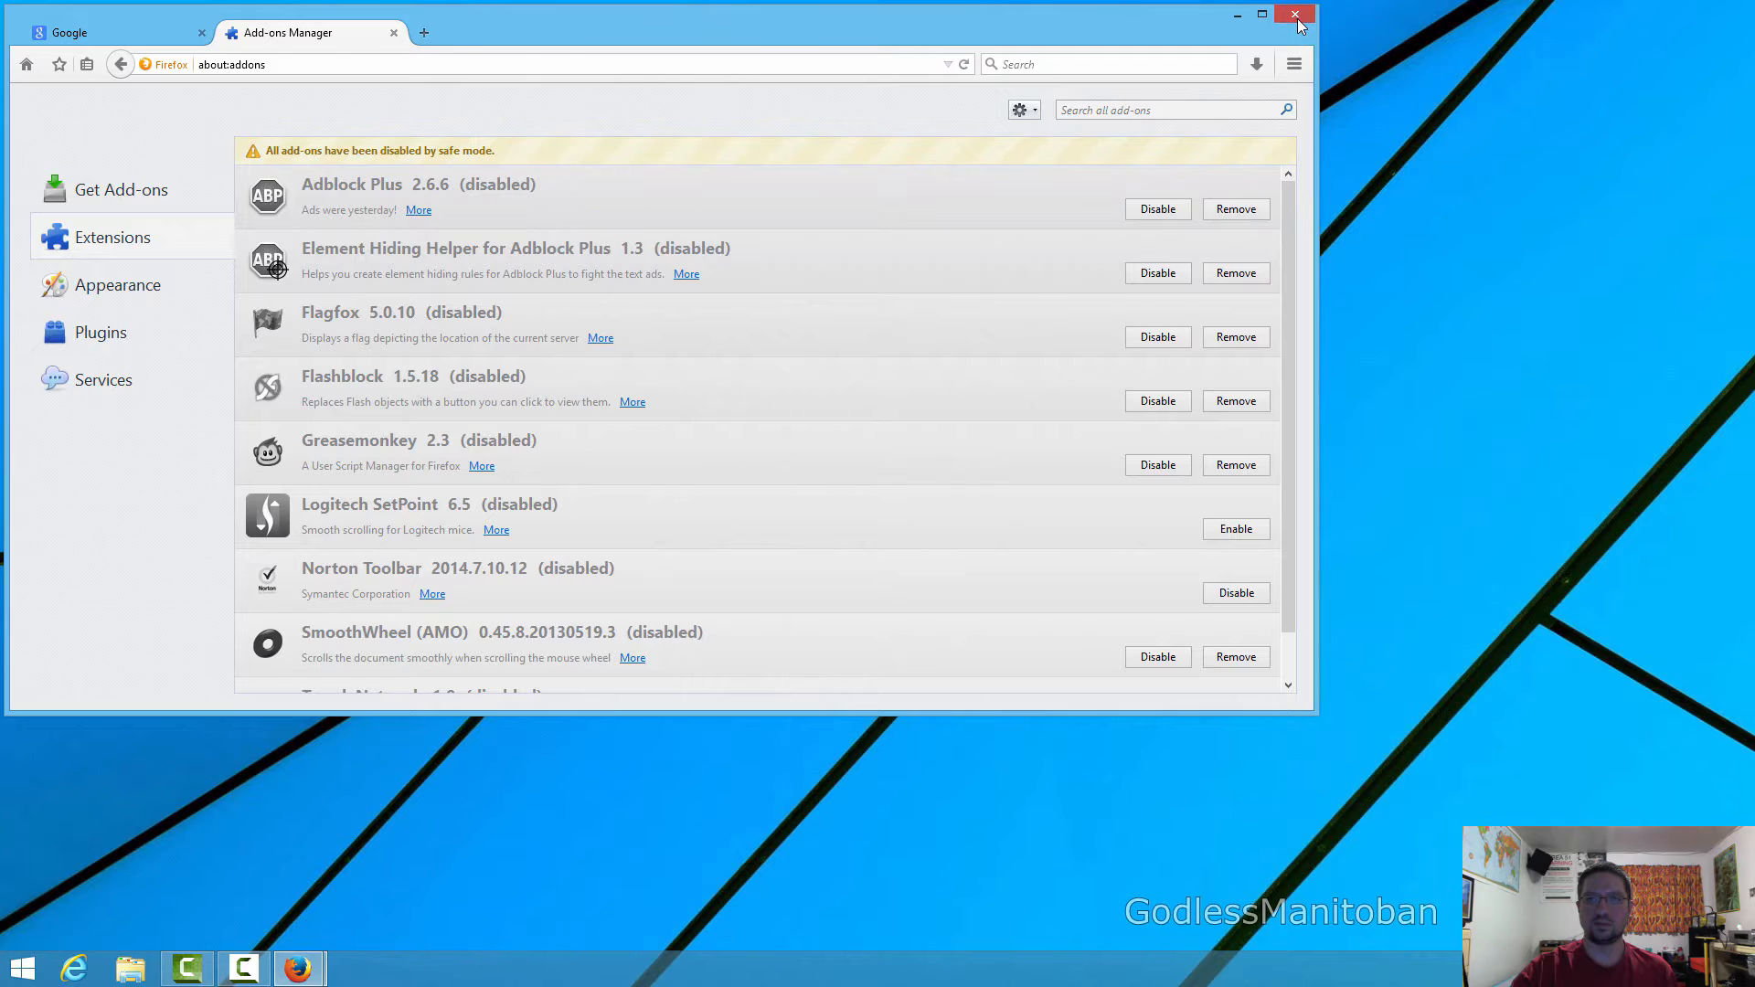
{"action": "left_click", "coordinate": [1296, 15]}
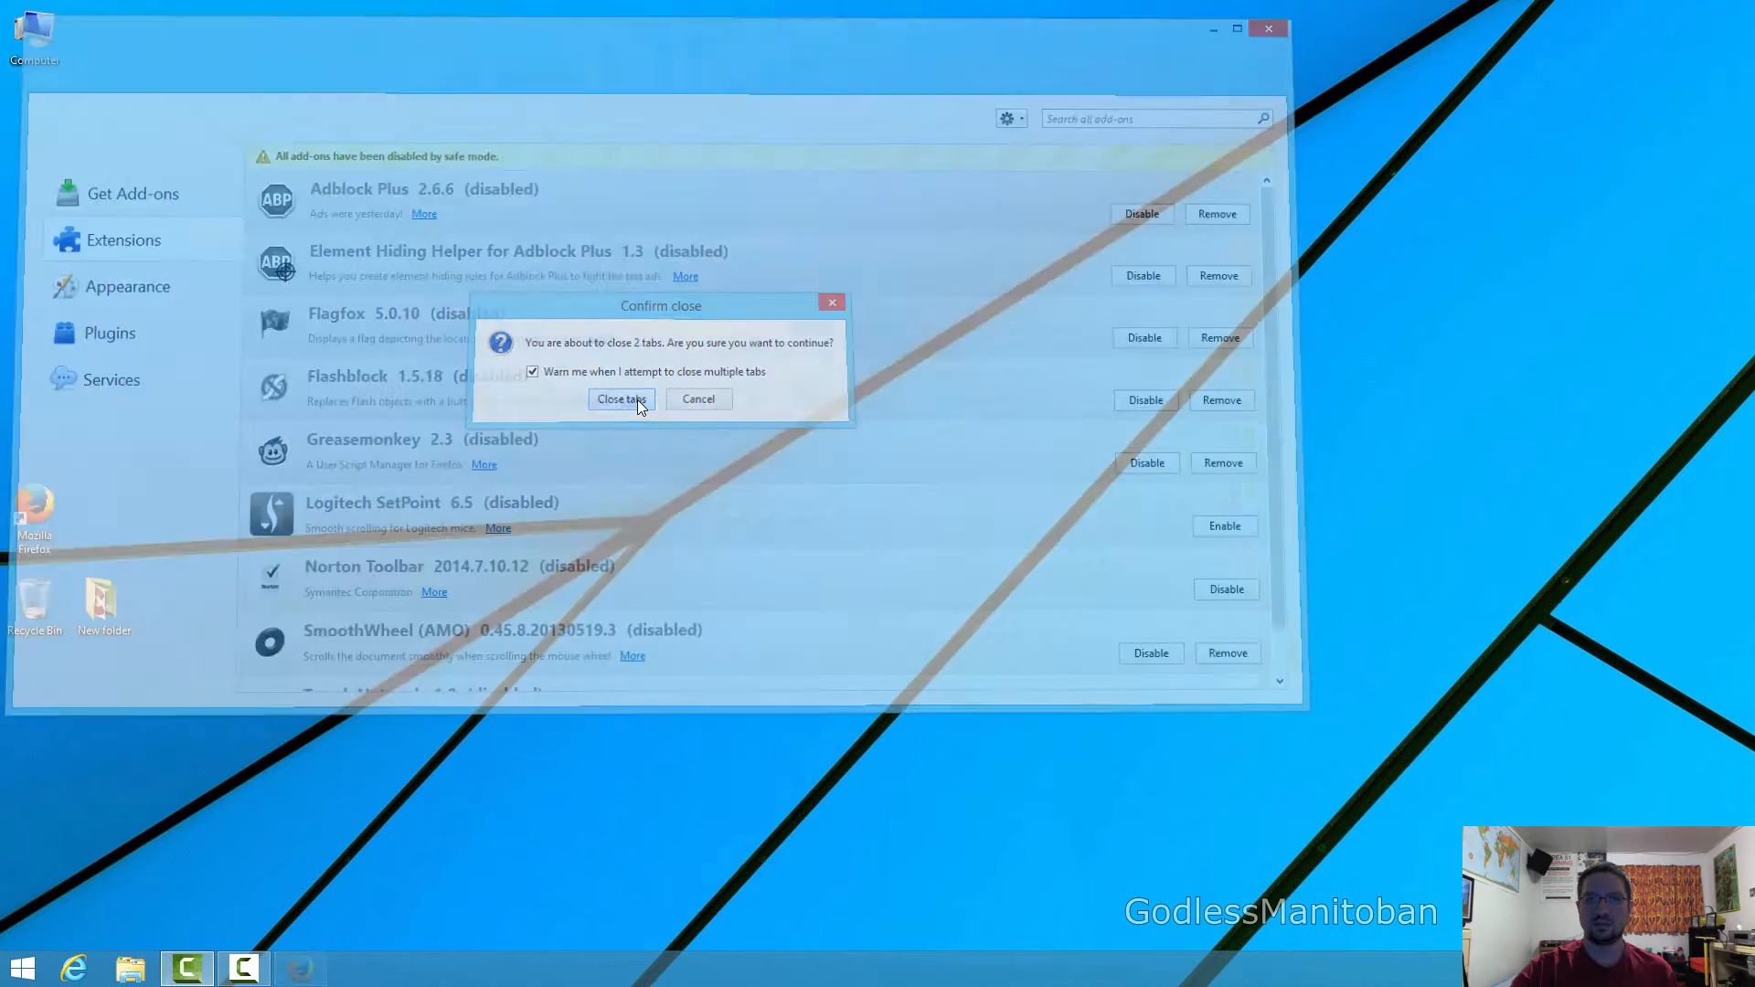
{"action": "left_click", "coordinate": [620, 400]}
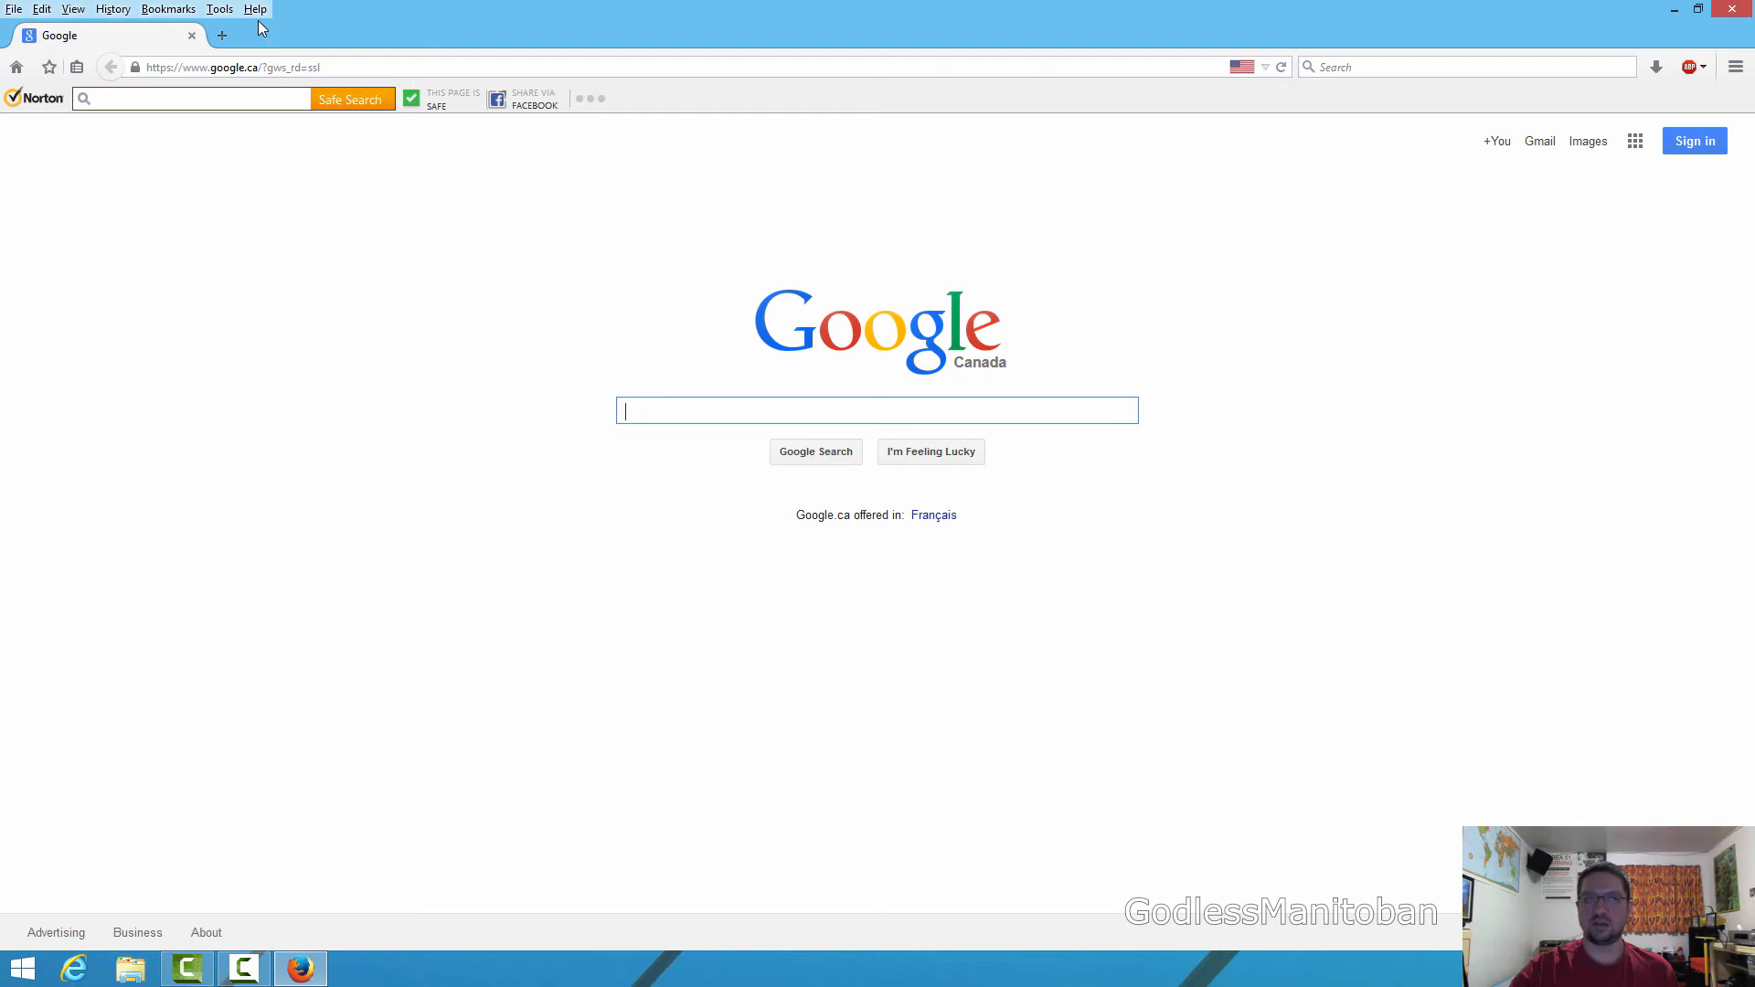
{"action": "left_click", "coordinate": [255, 9]}
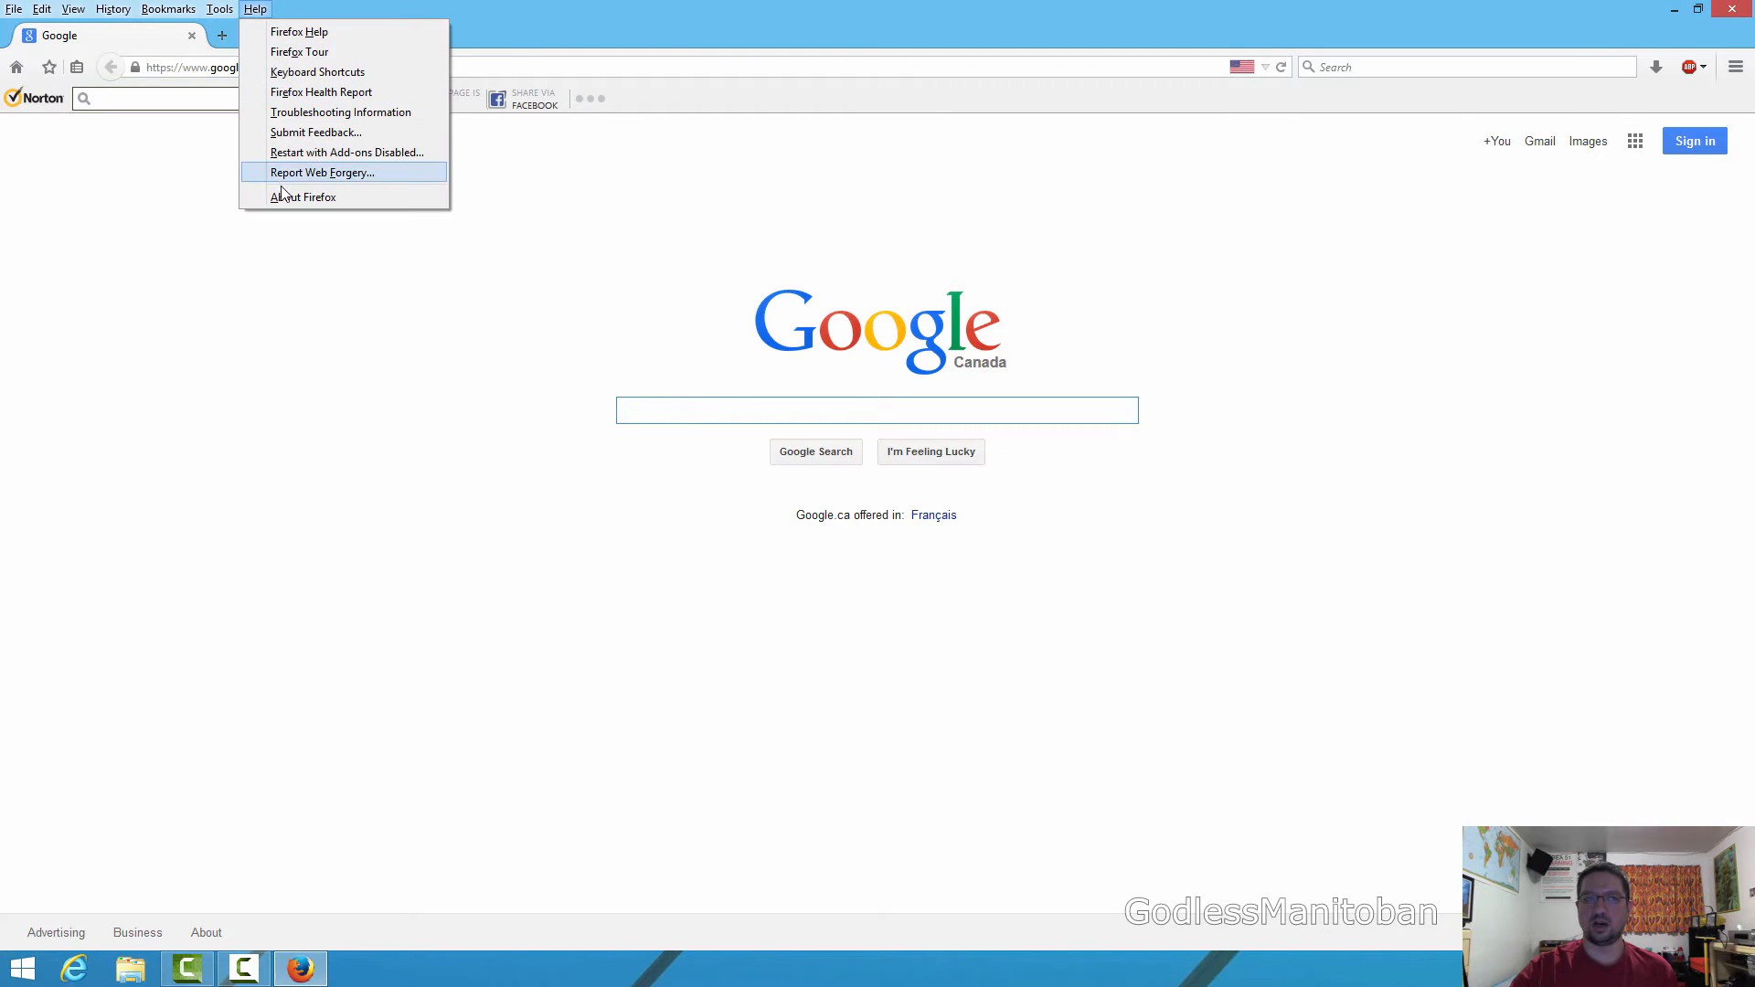
{"action": "left_click", "coordinate": [302, 198]}
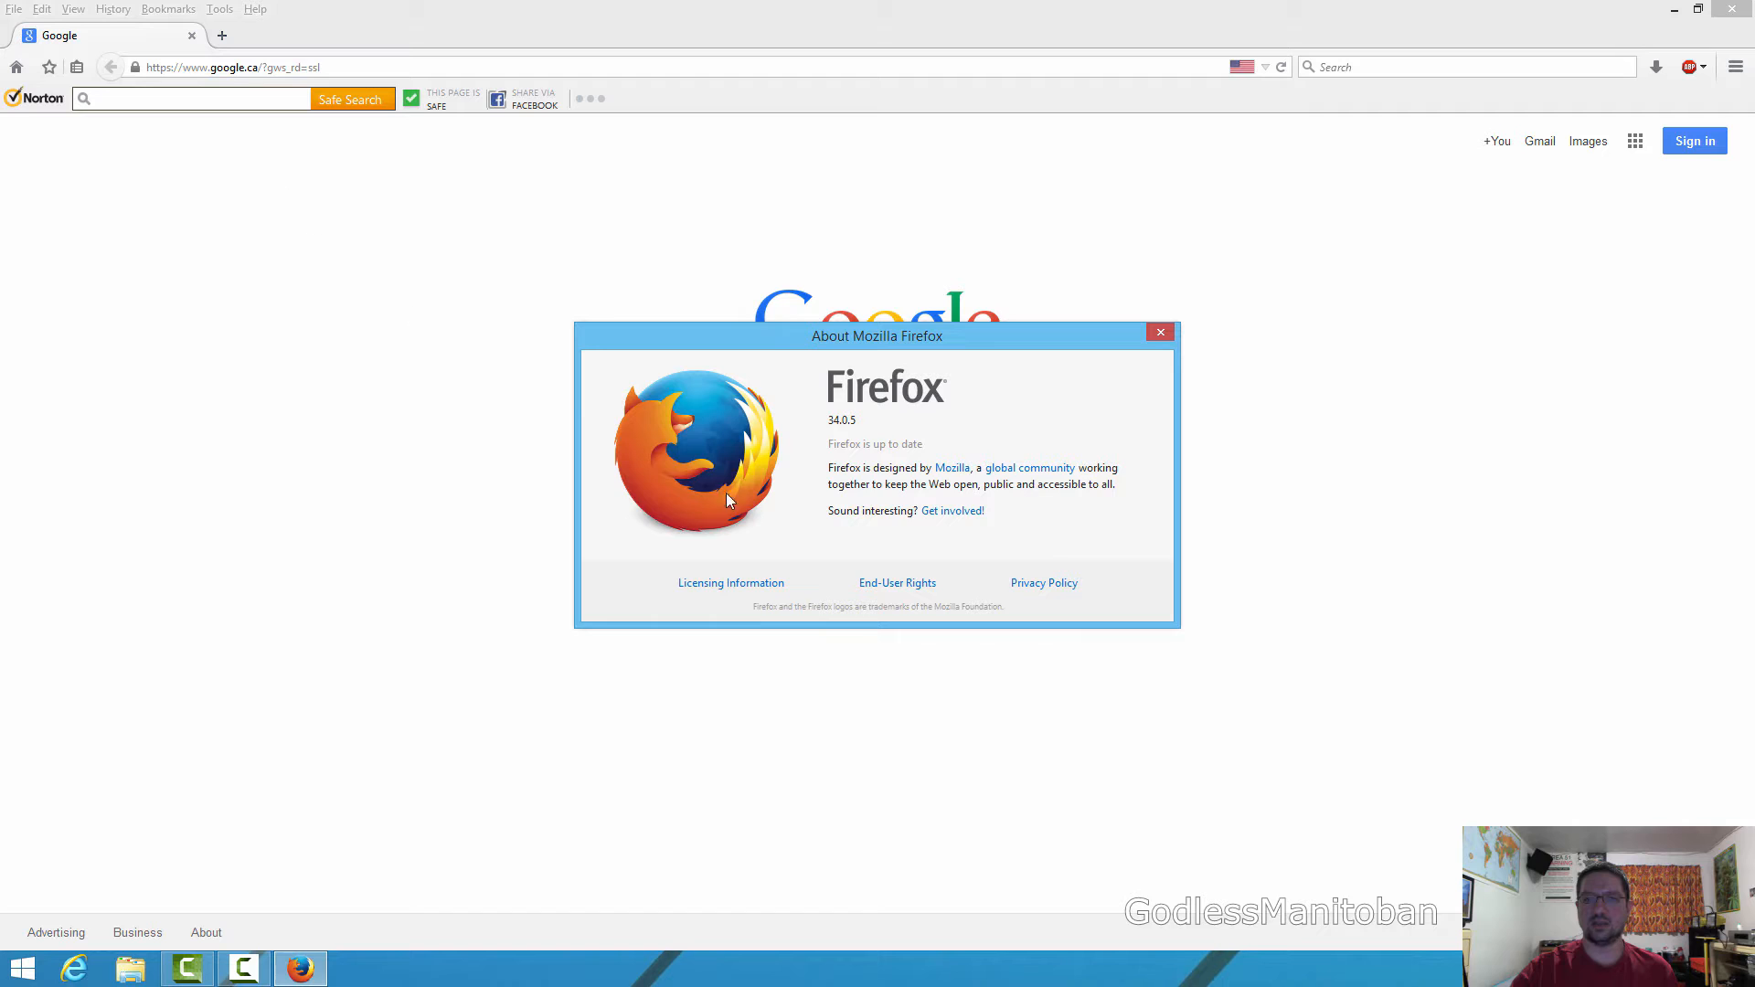
{"action": "mouse_move", "coordinate": [783, 504]}
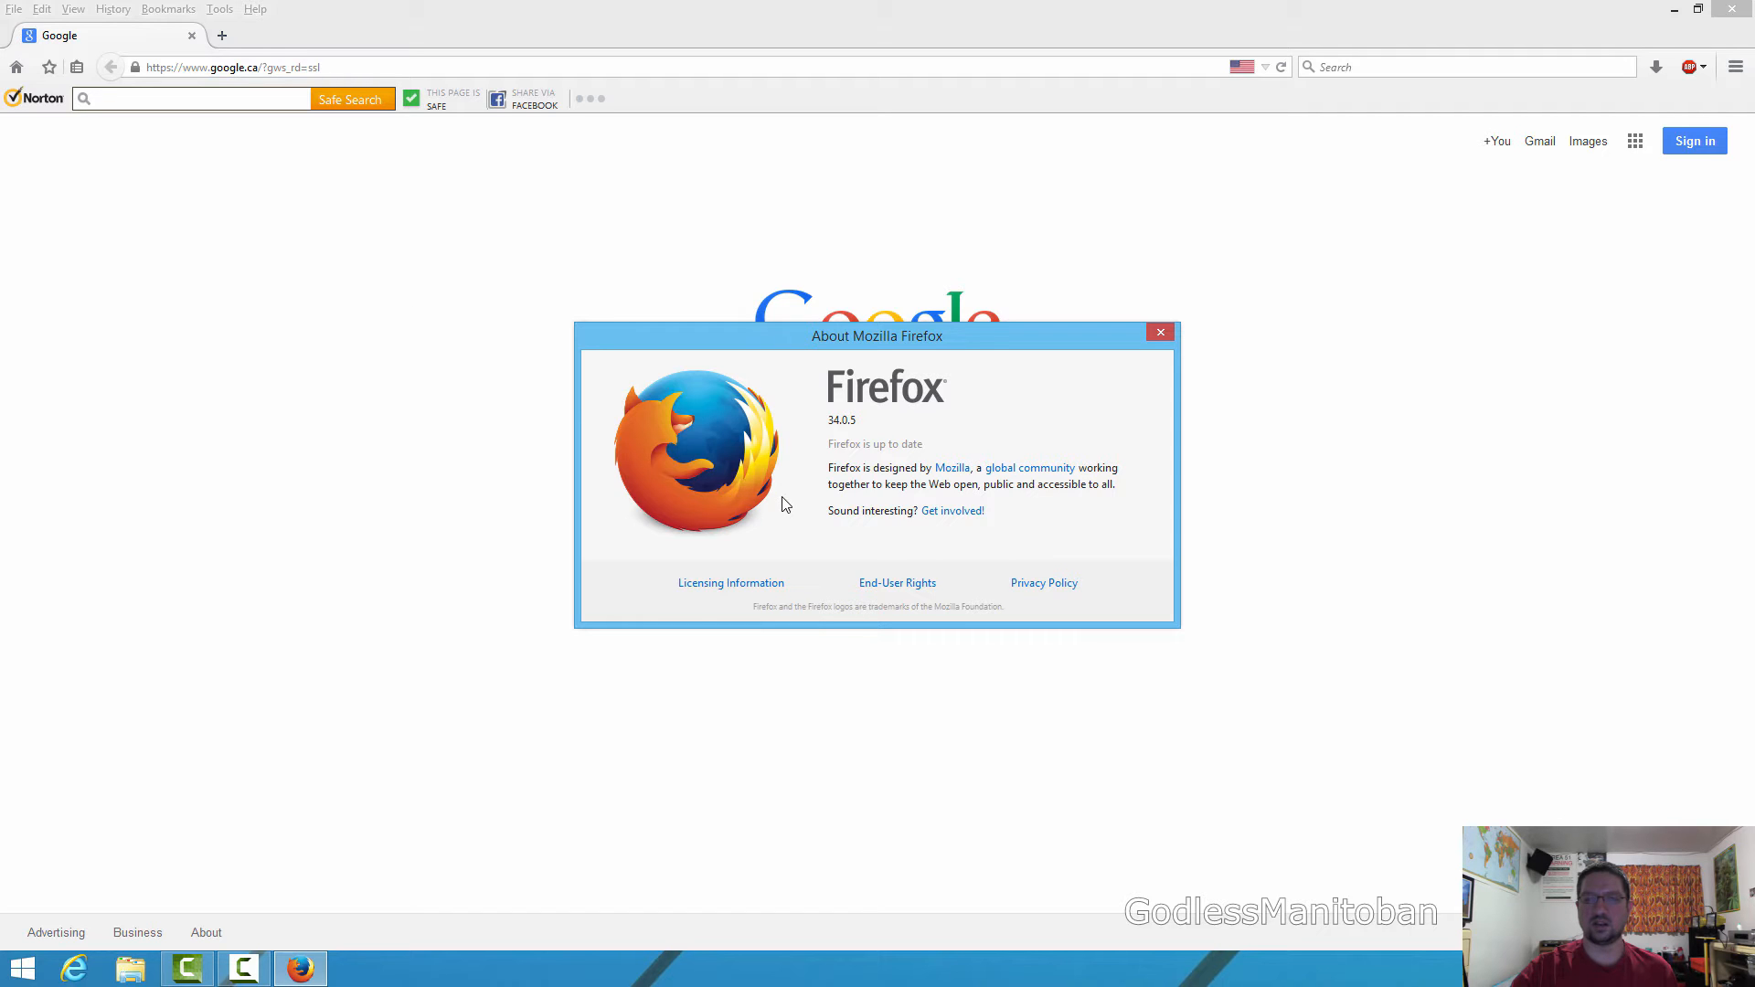
{"action": "mouse_move", "coordinate": [834, 463]}
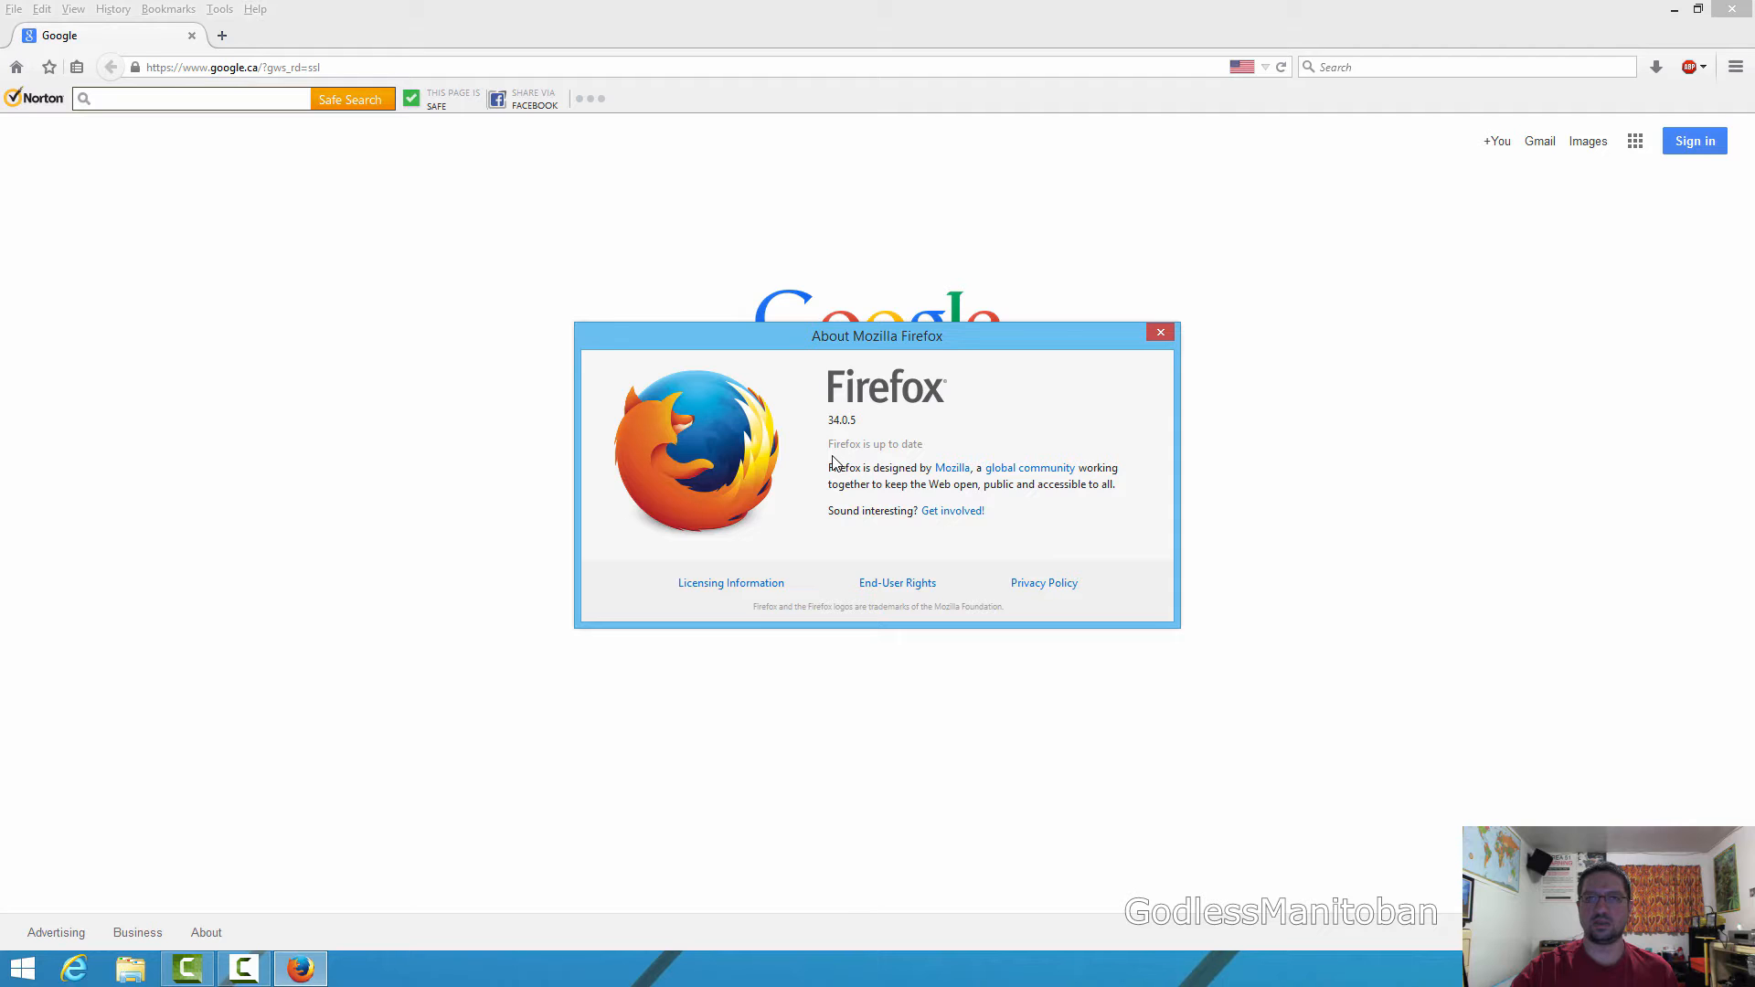
{"action": "mouse_move", "coordinate": [835, 457]}
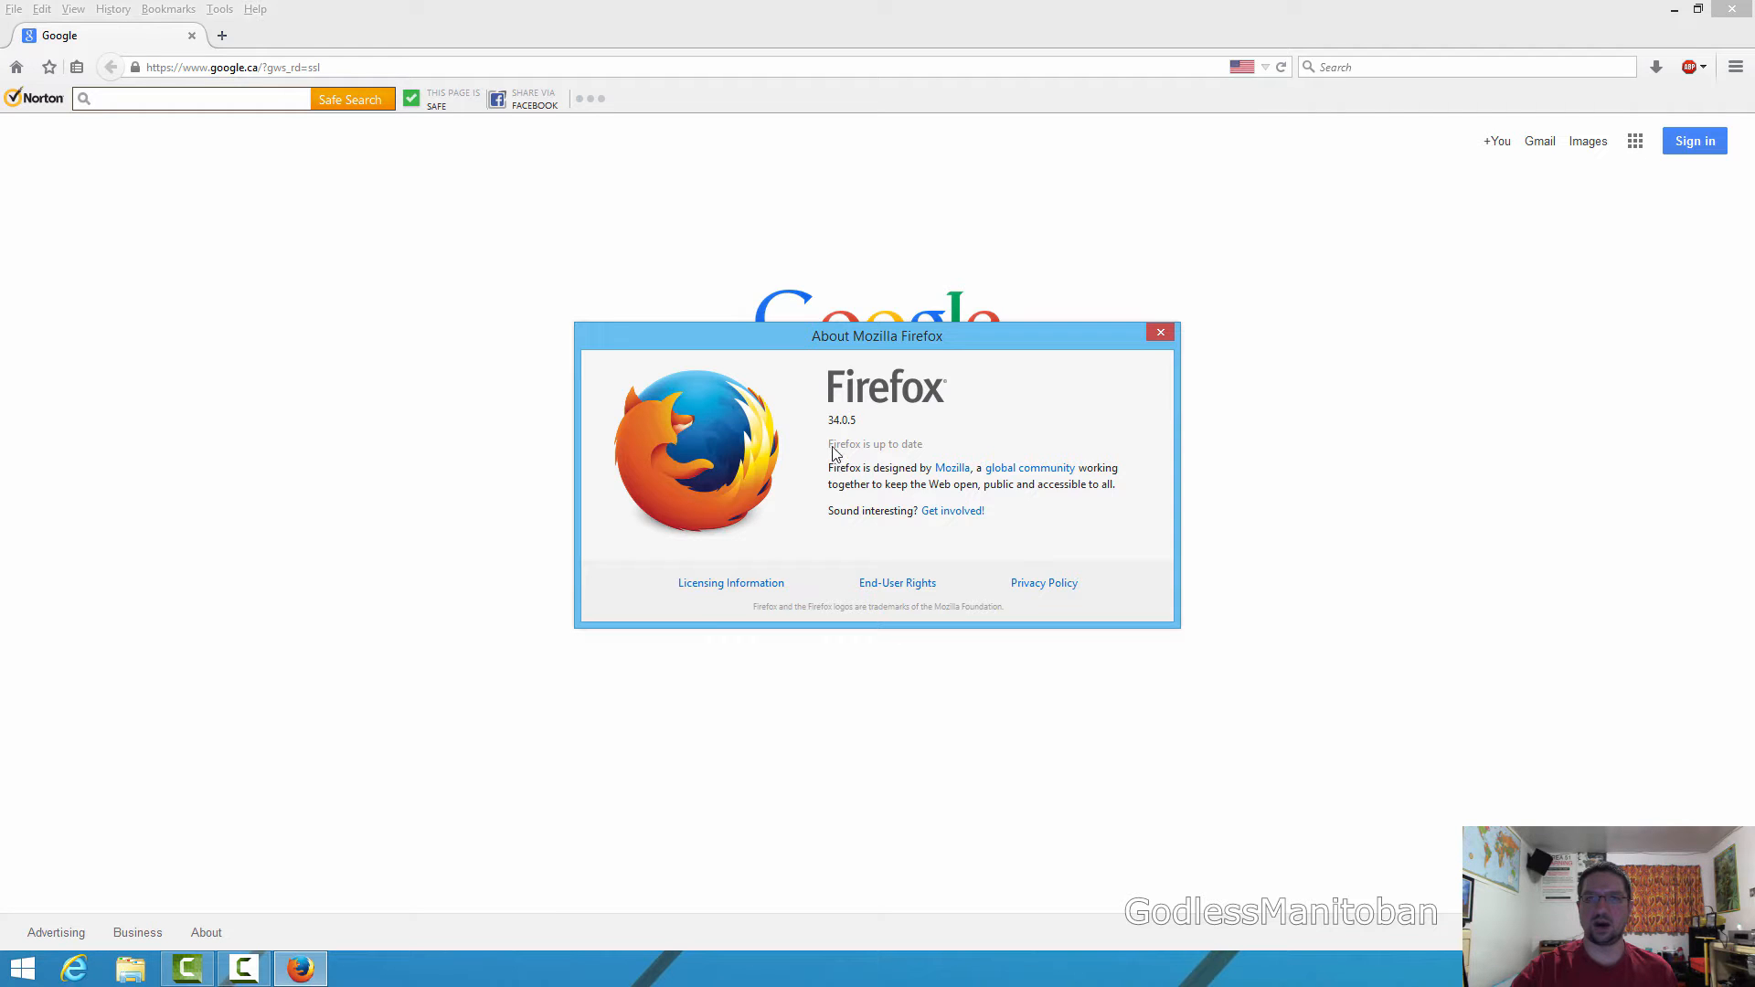
{"action": "left_click", "coordinate": [1160, 333]}
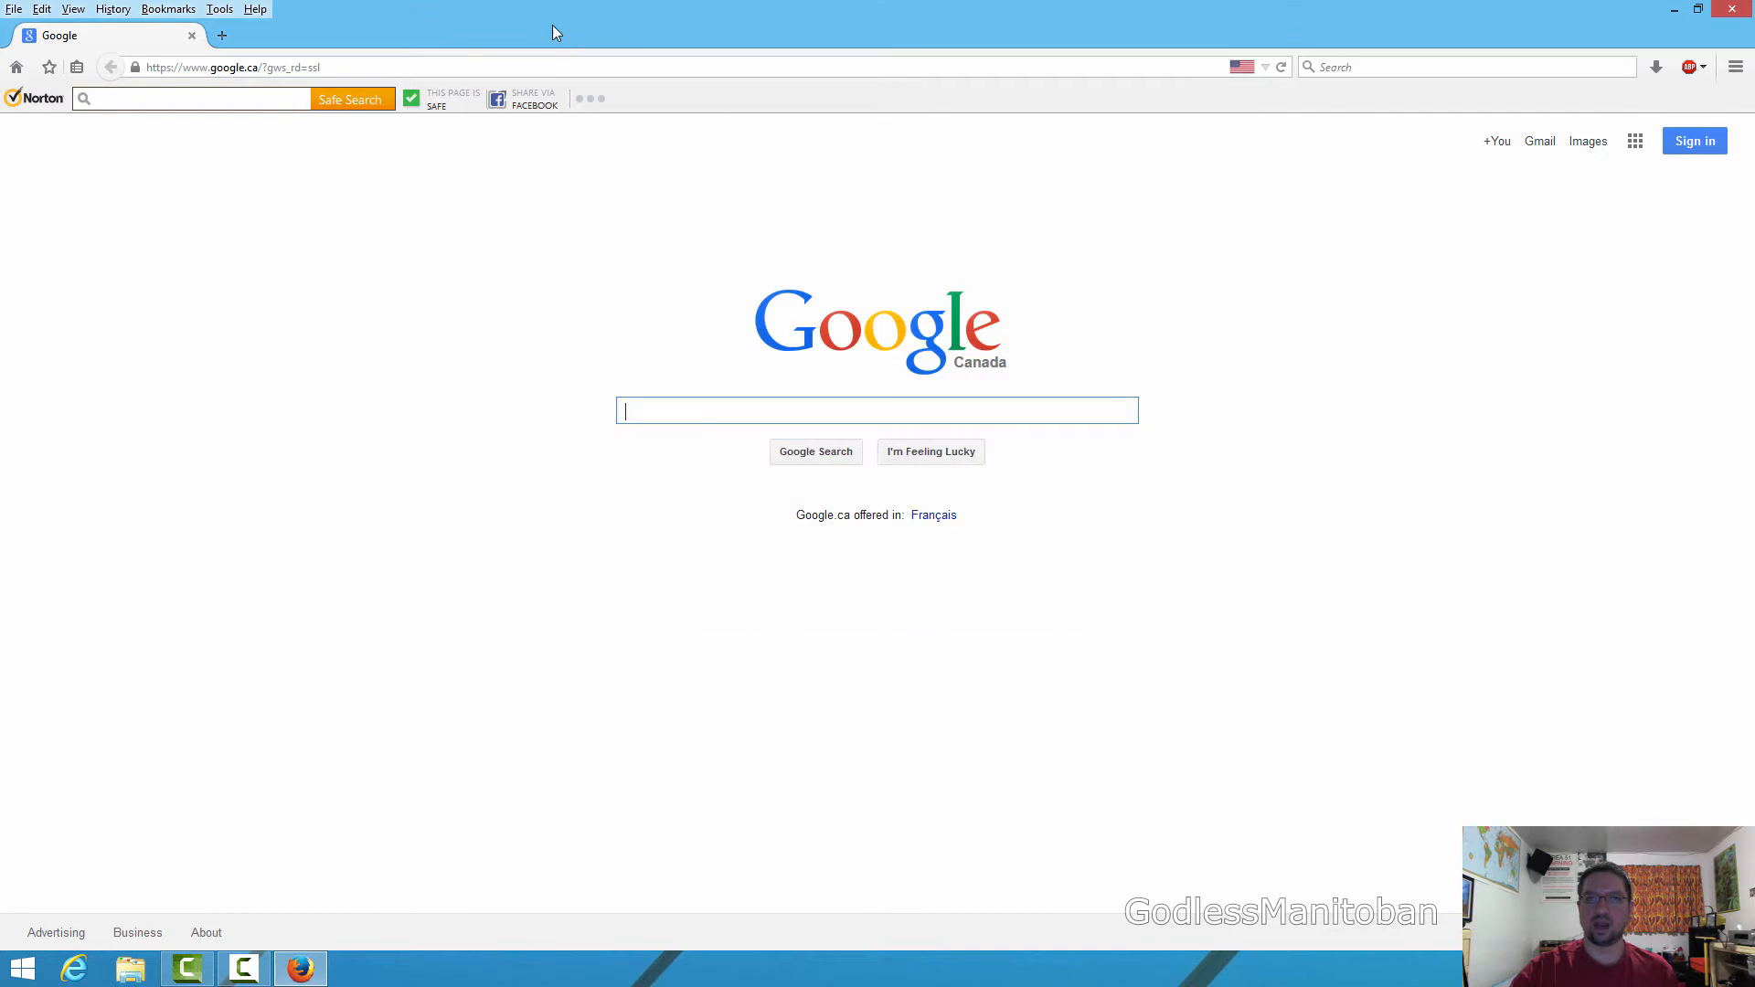
{"action": "right_click", "coordinate": [526, 44]}
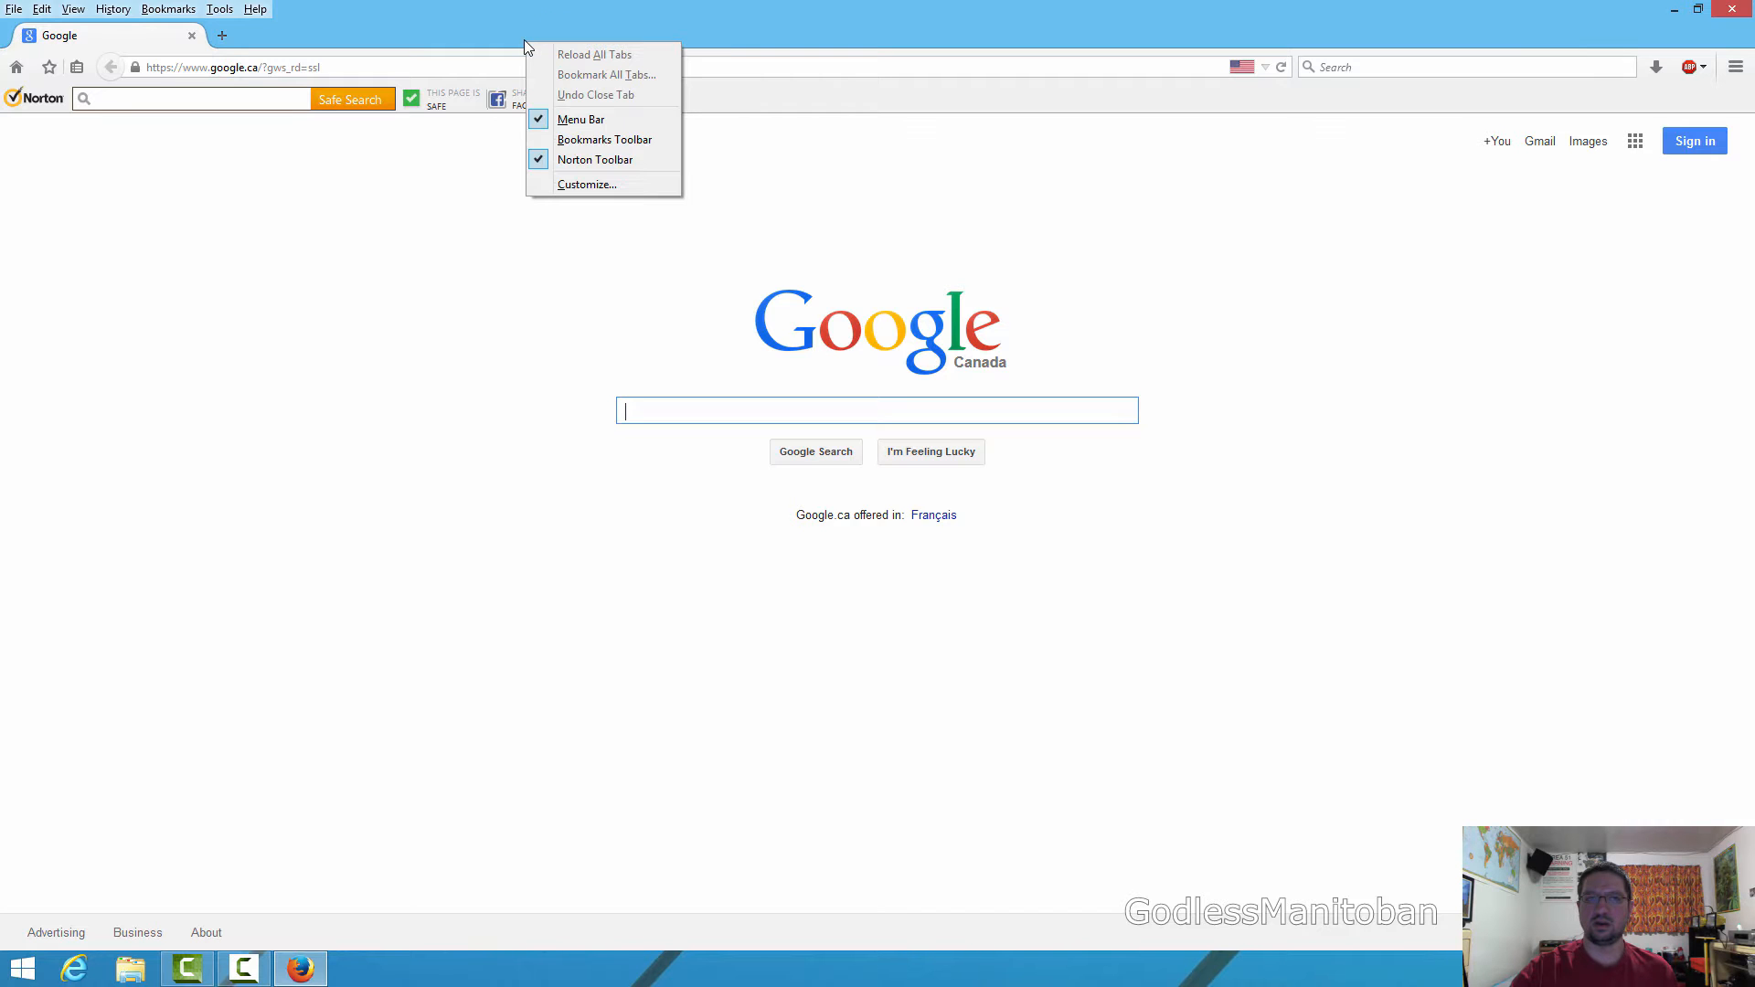
{"action": "mouse_move", "coordinate": [580, 119]}
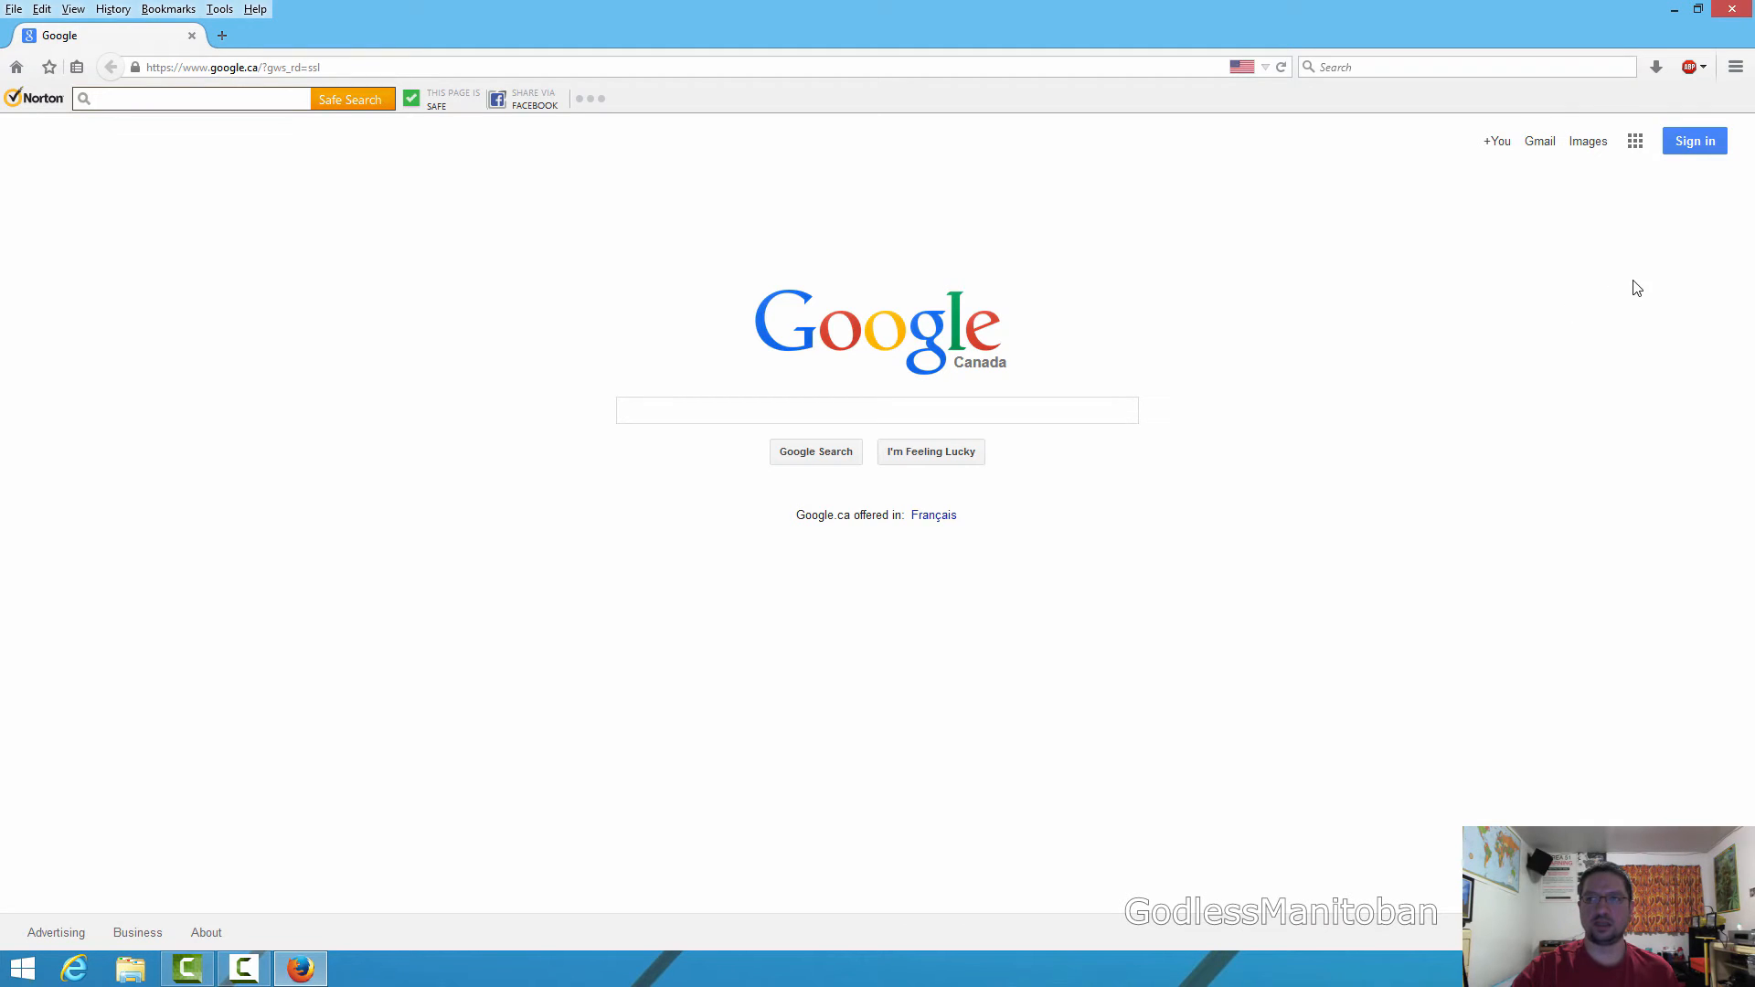
{"action": "mouse_move", "coordinate": [1736, 67]}
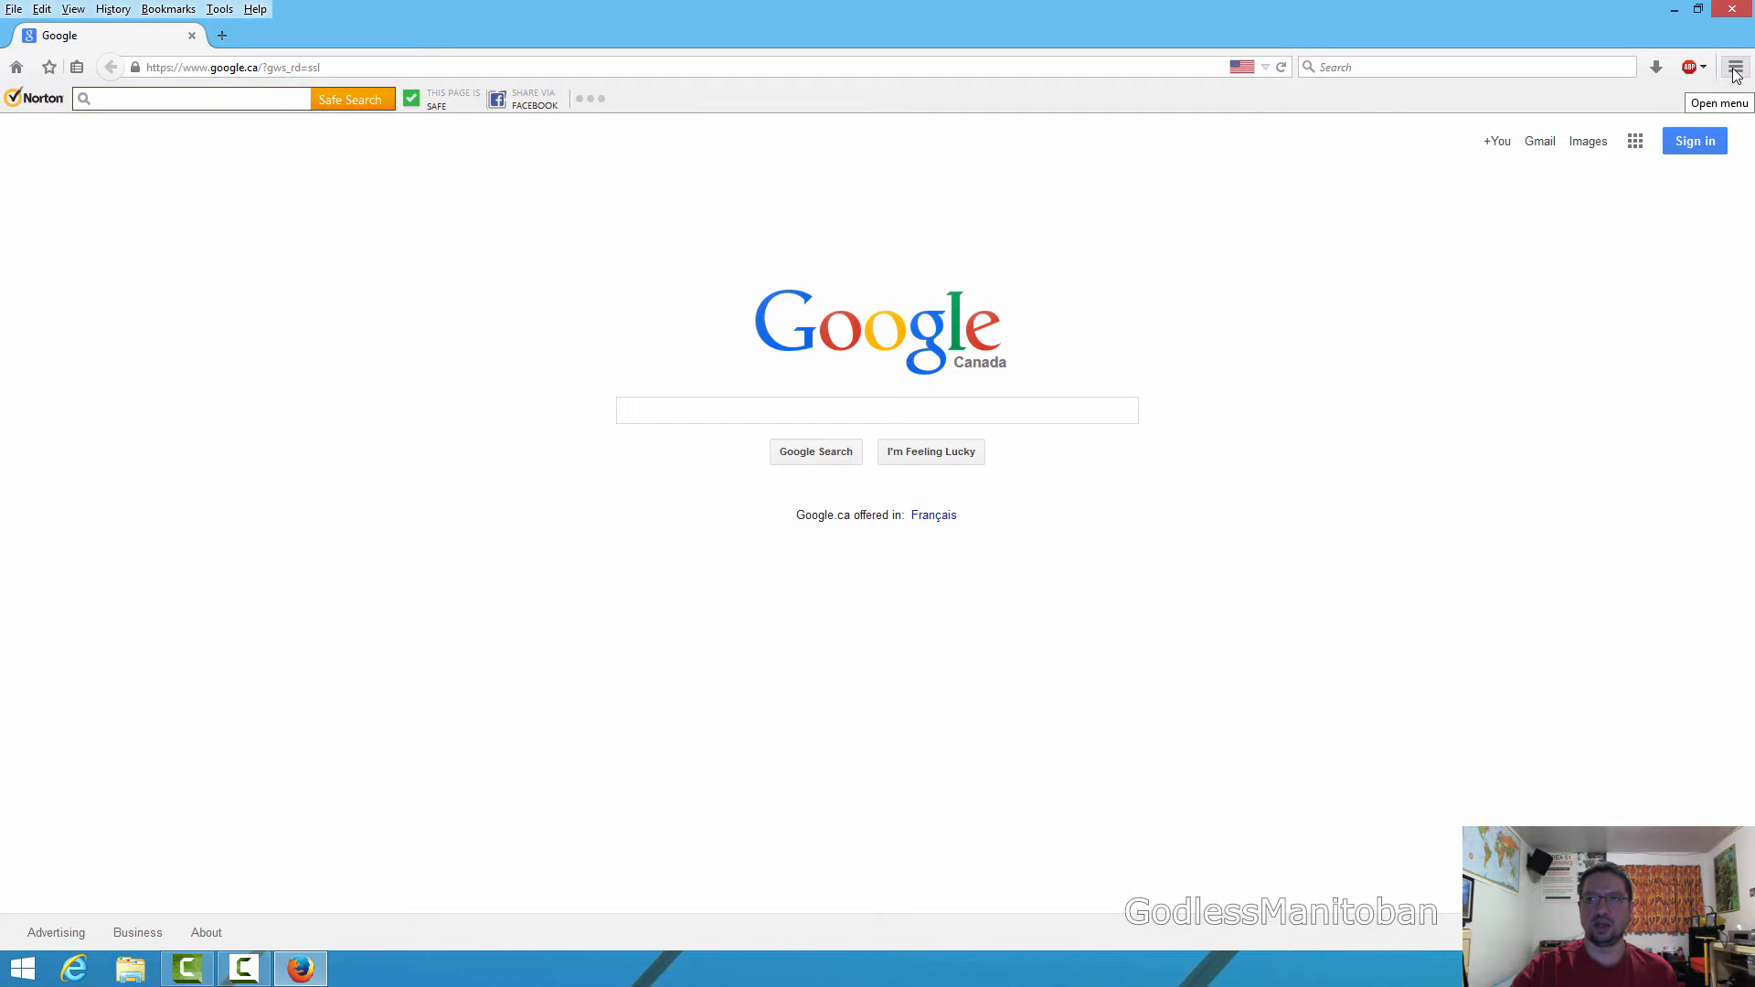
- Show the list of installed plugins in the Add-ons Manager
{"action": "left_click", "coordinate": [1737, 66]}
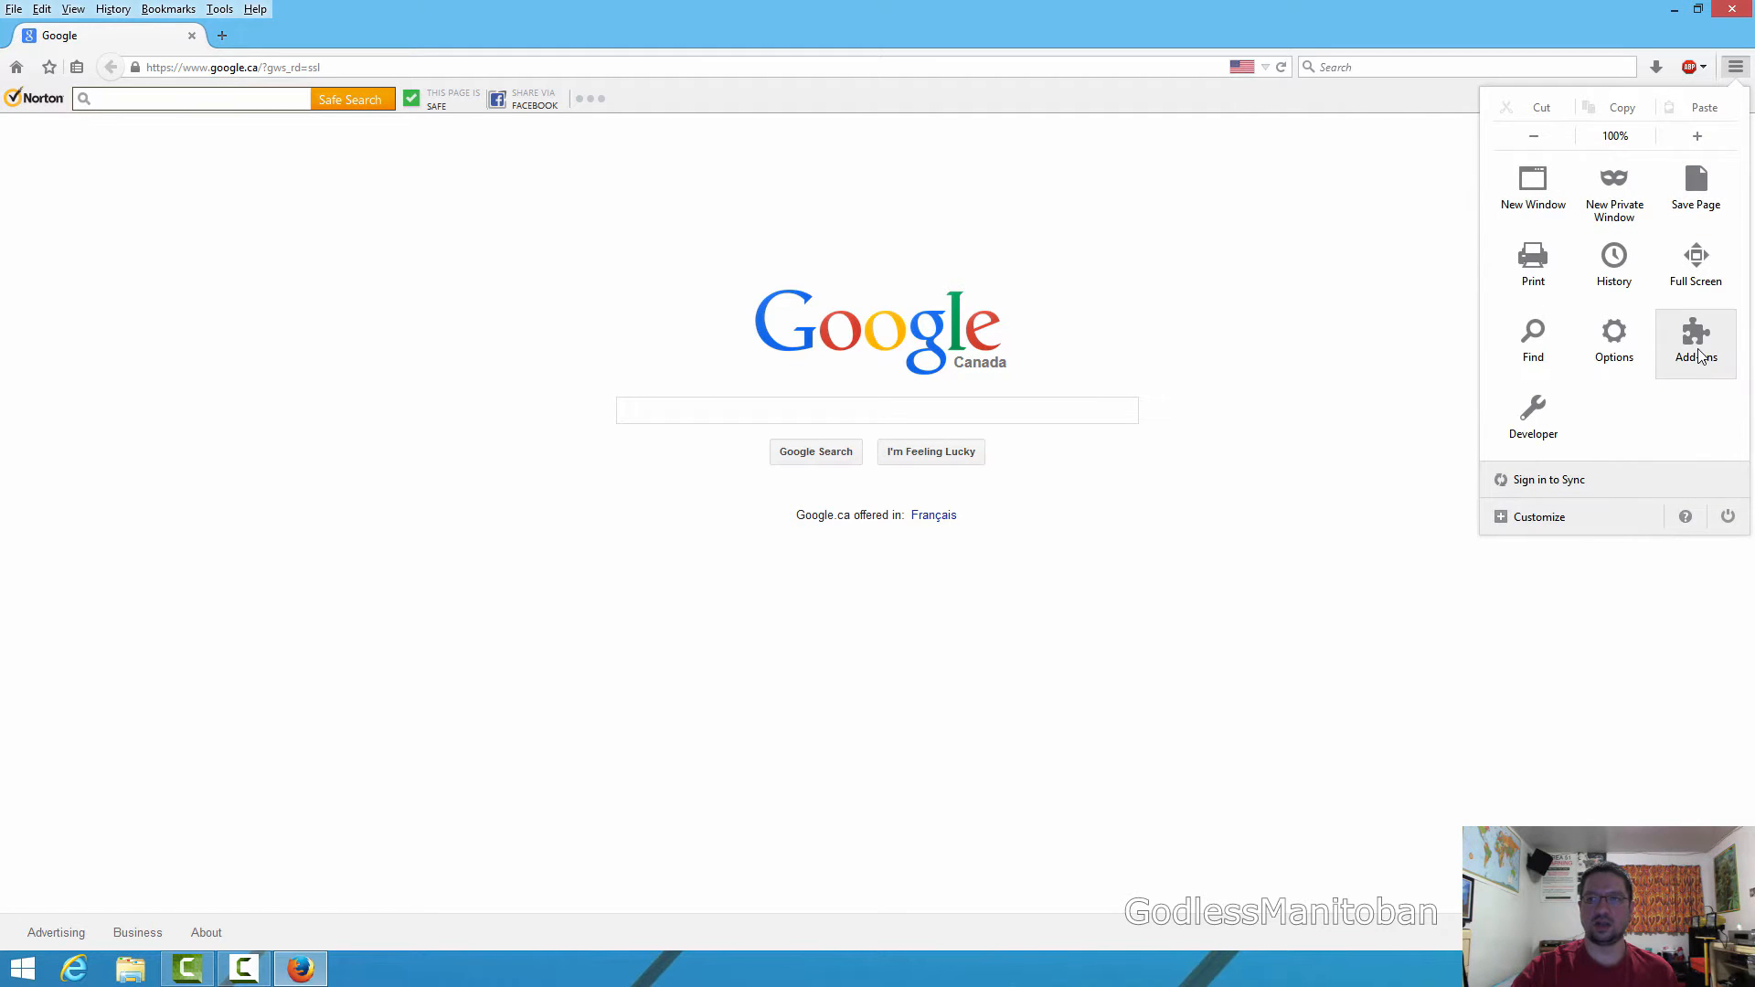
{"action": "left_click", "coordinate": [1695, 344]}
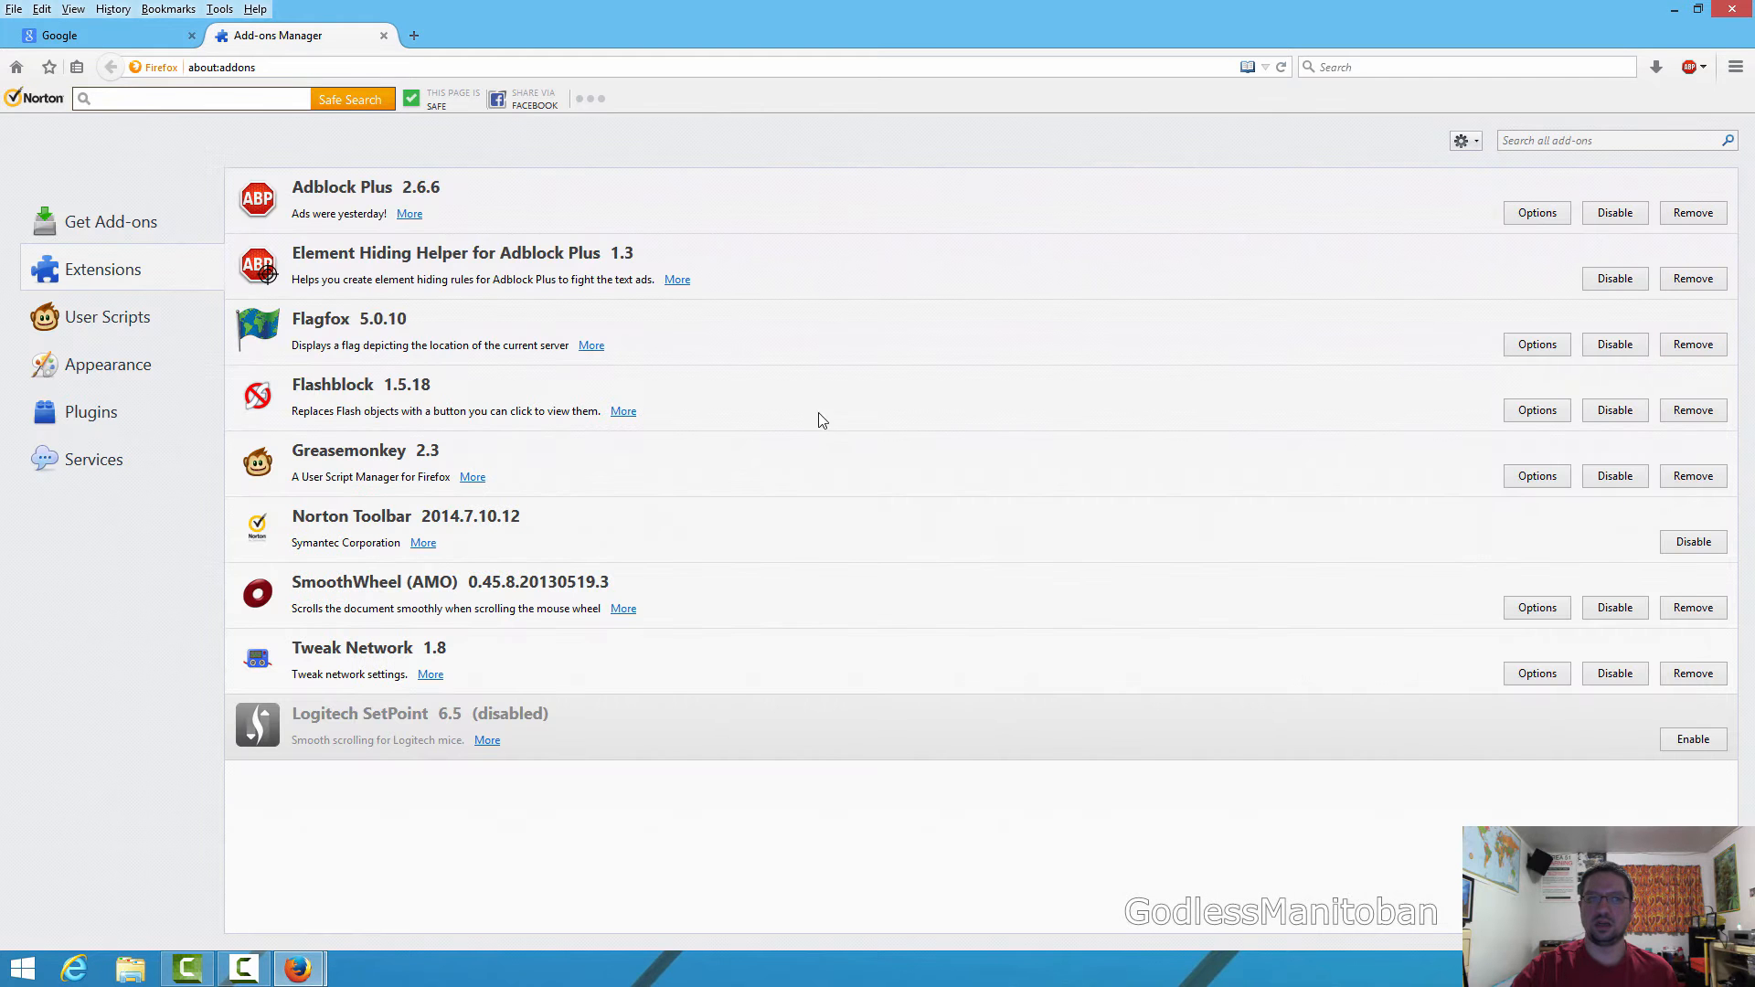
{"action": "left_click", "coordinate": [91, 412]}
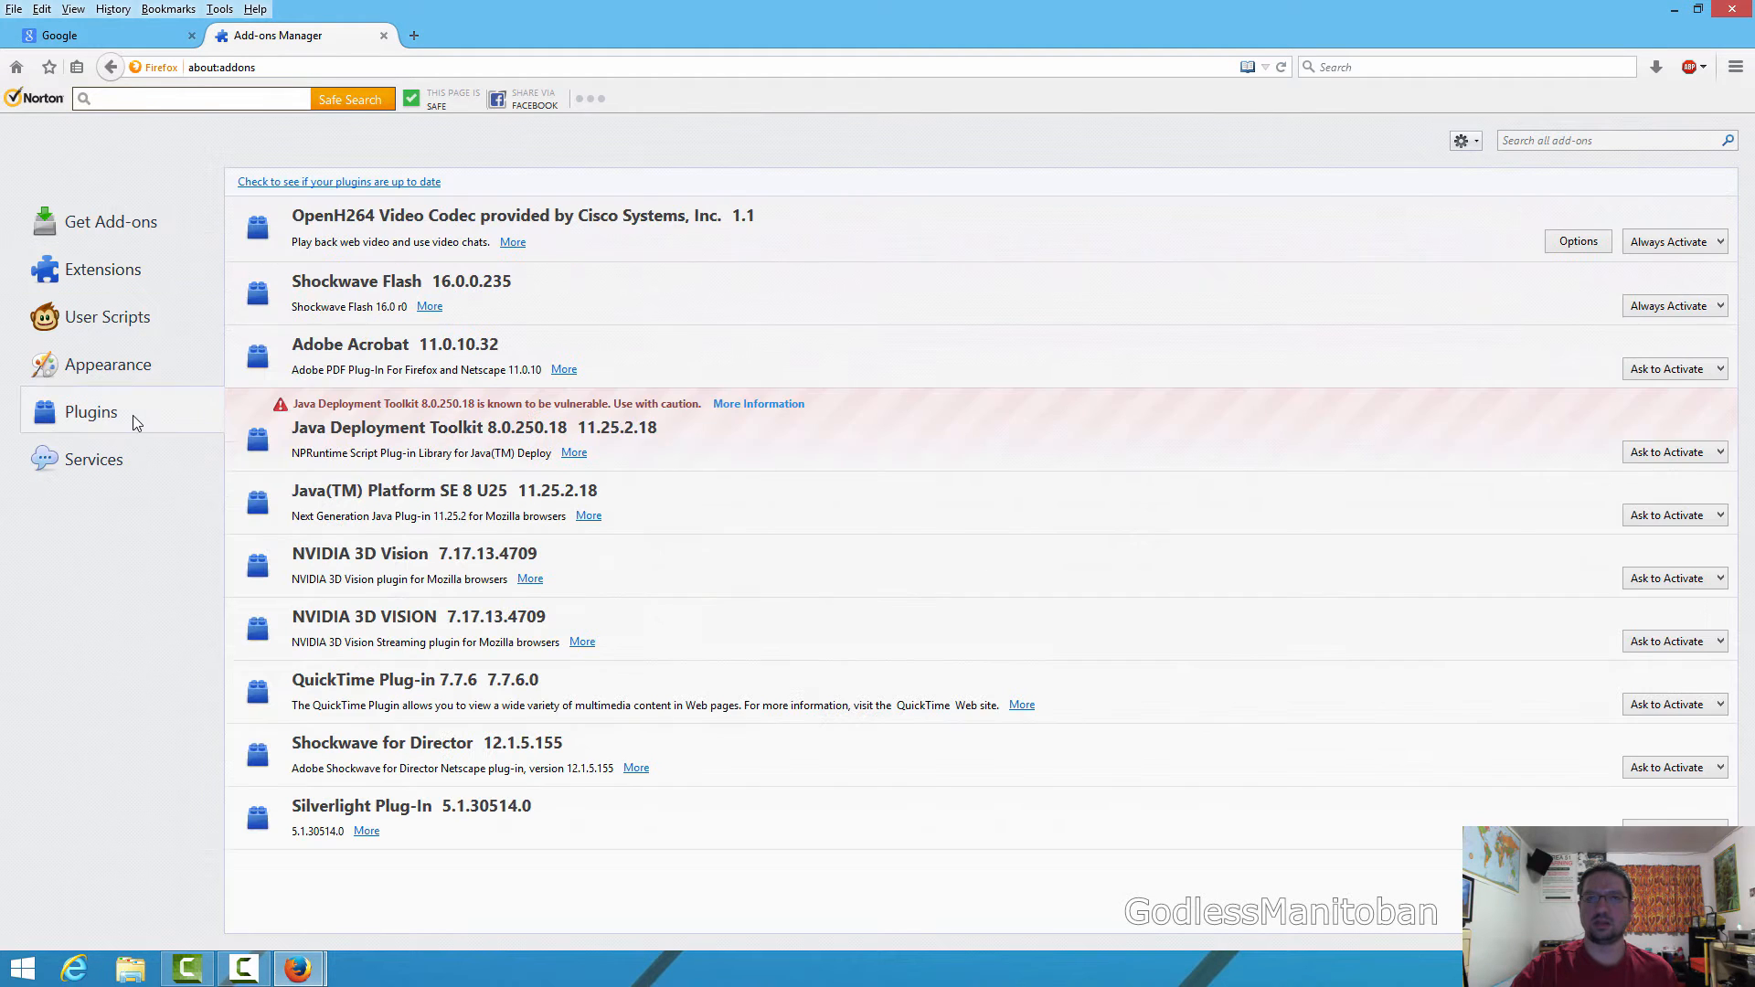
{"action": "mouse_move", "coordinate": [340, 181]}
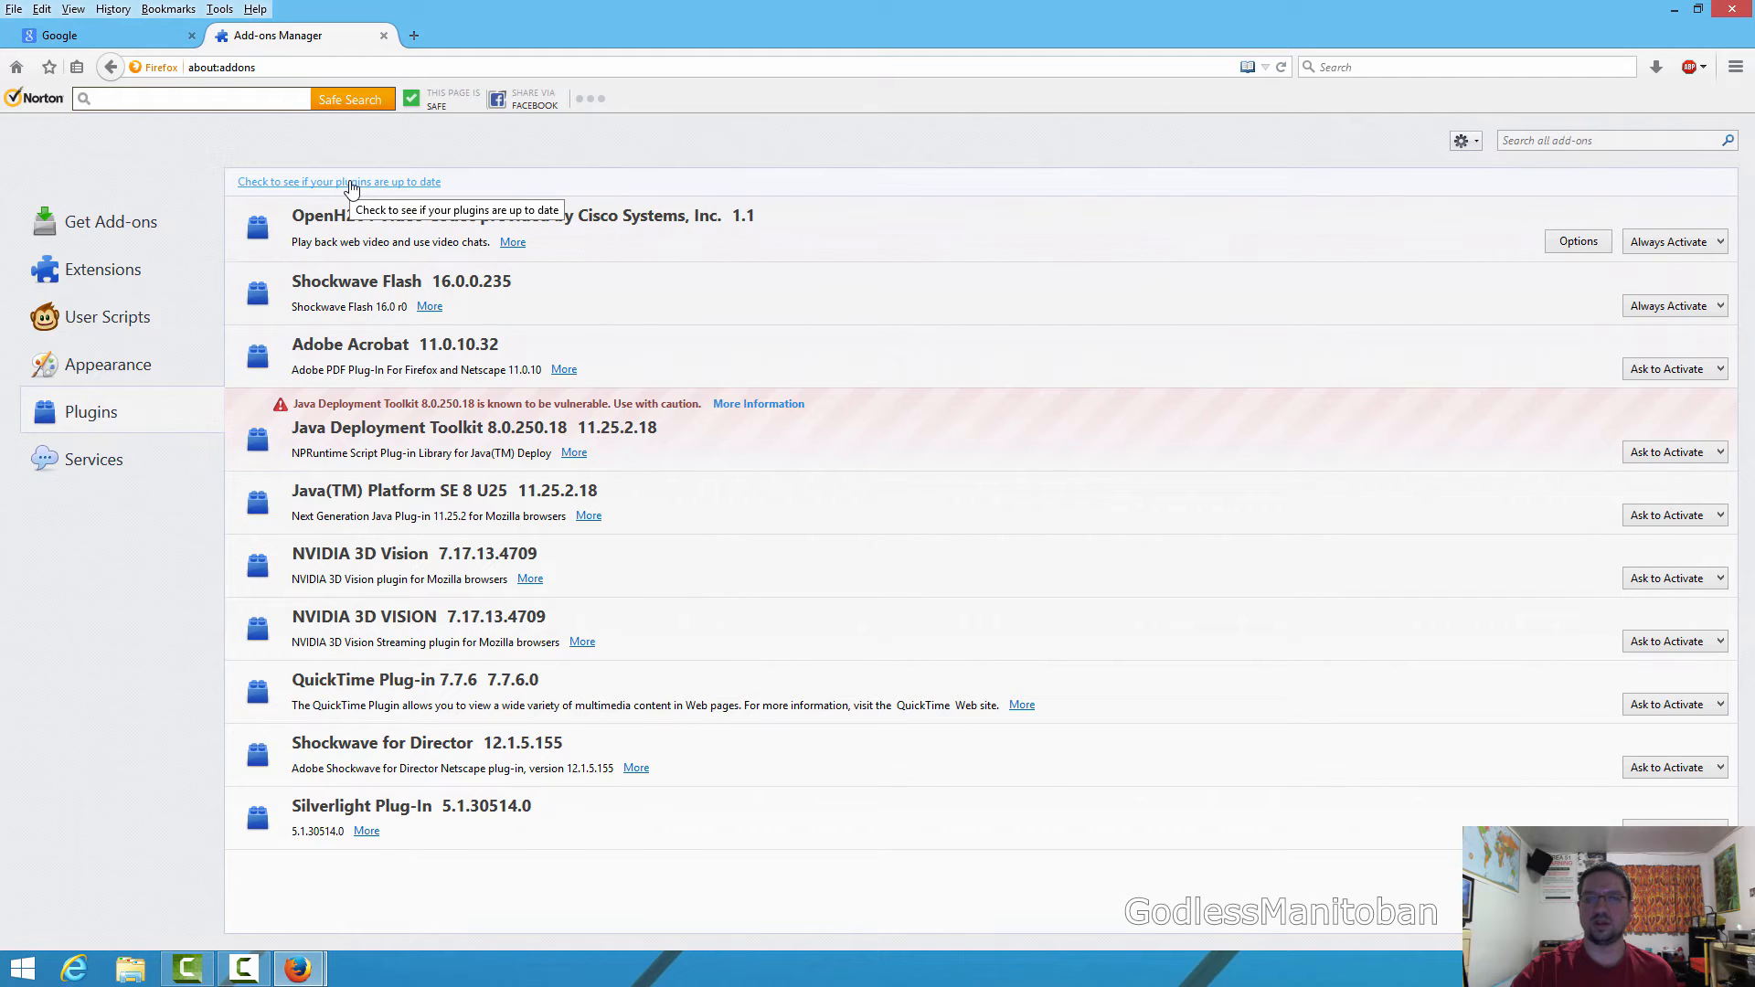
- Run Mozilla's plugin check and scroll through each plugin's status
{"action": "left_click", "coordinate": [338, 181]}
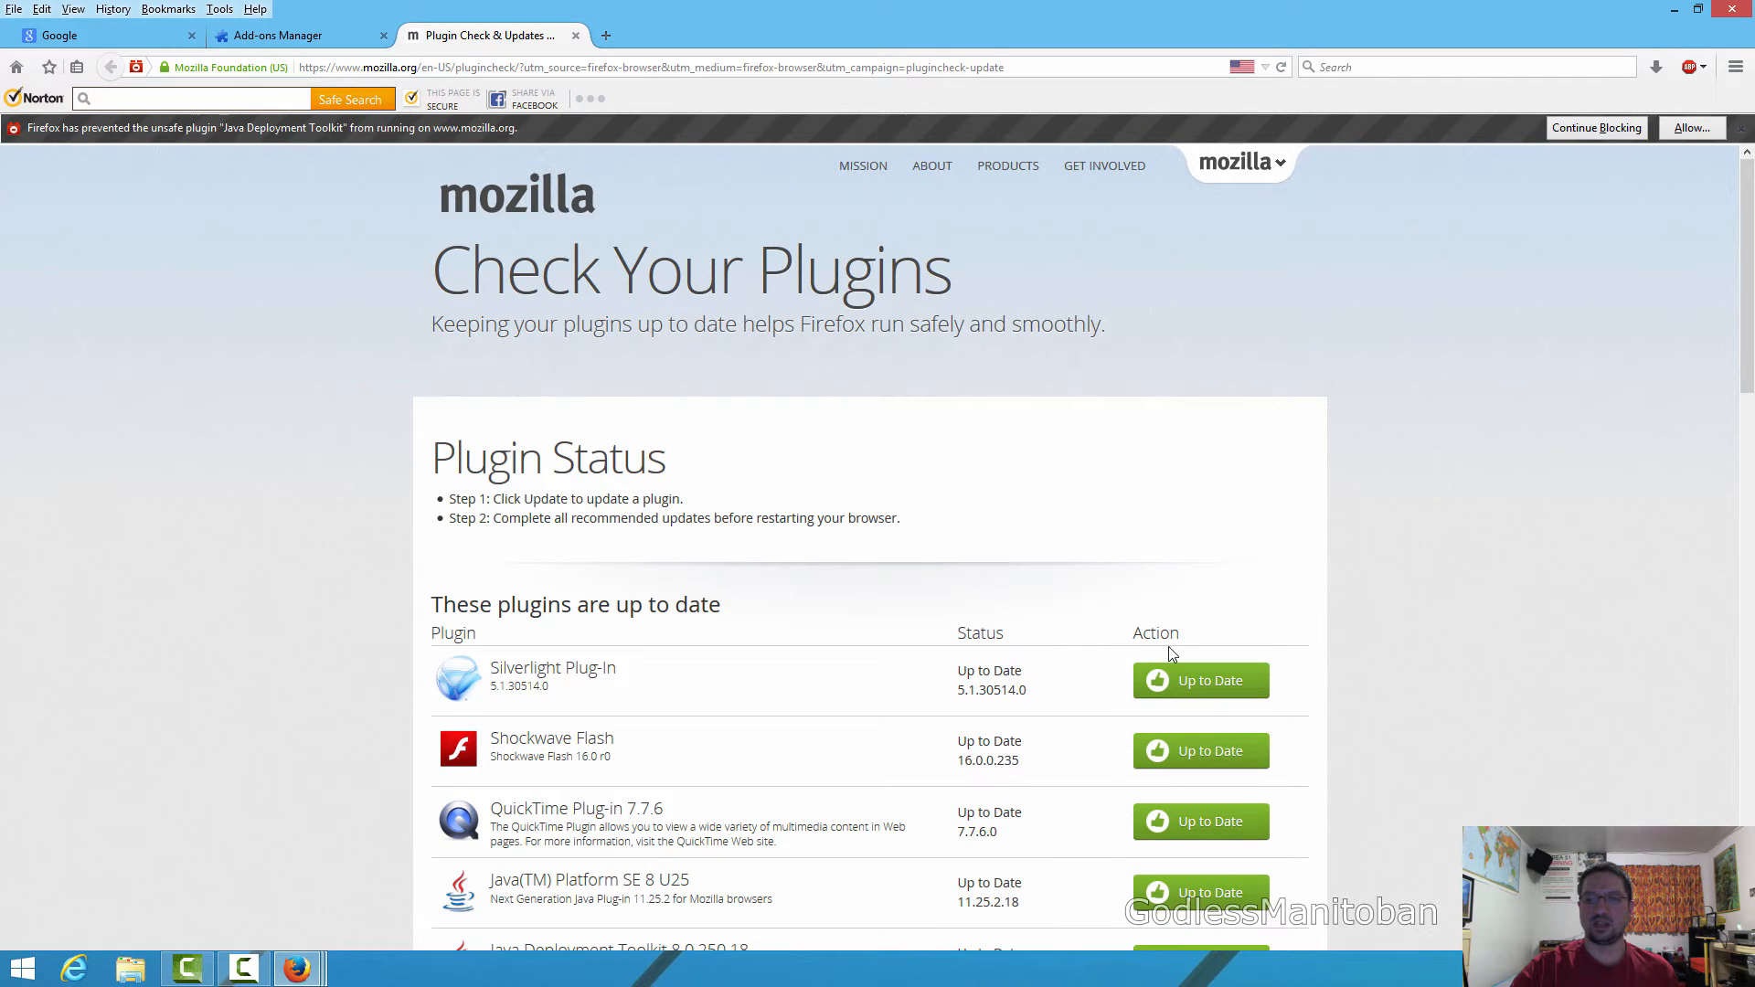
{"action": "scroll", "scroll_direction": "down", "scroll_amount": 3}
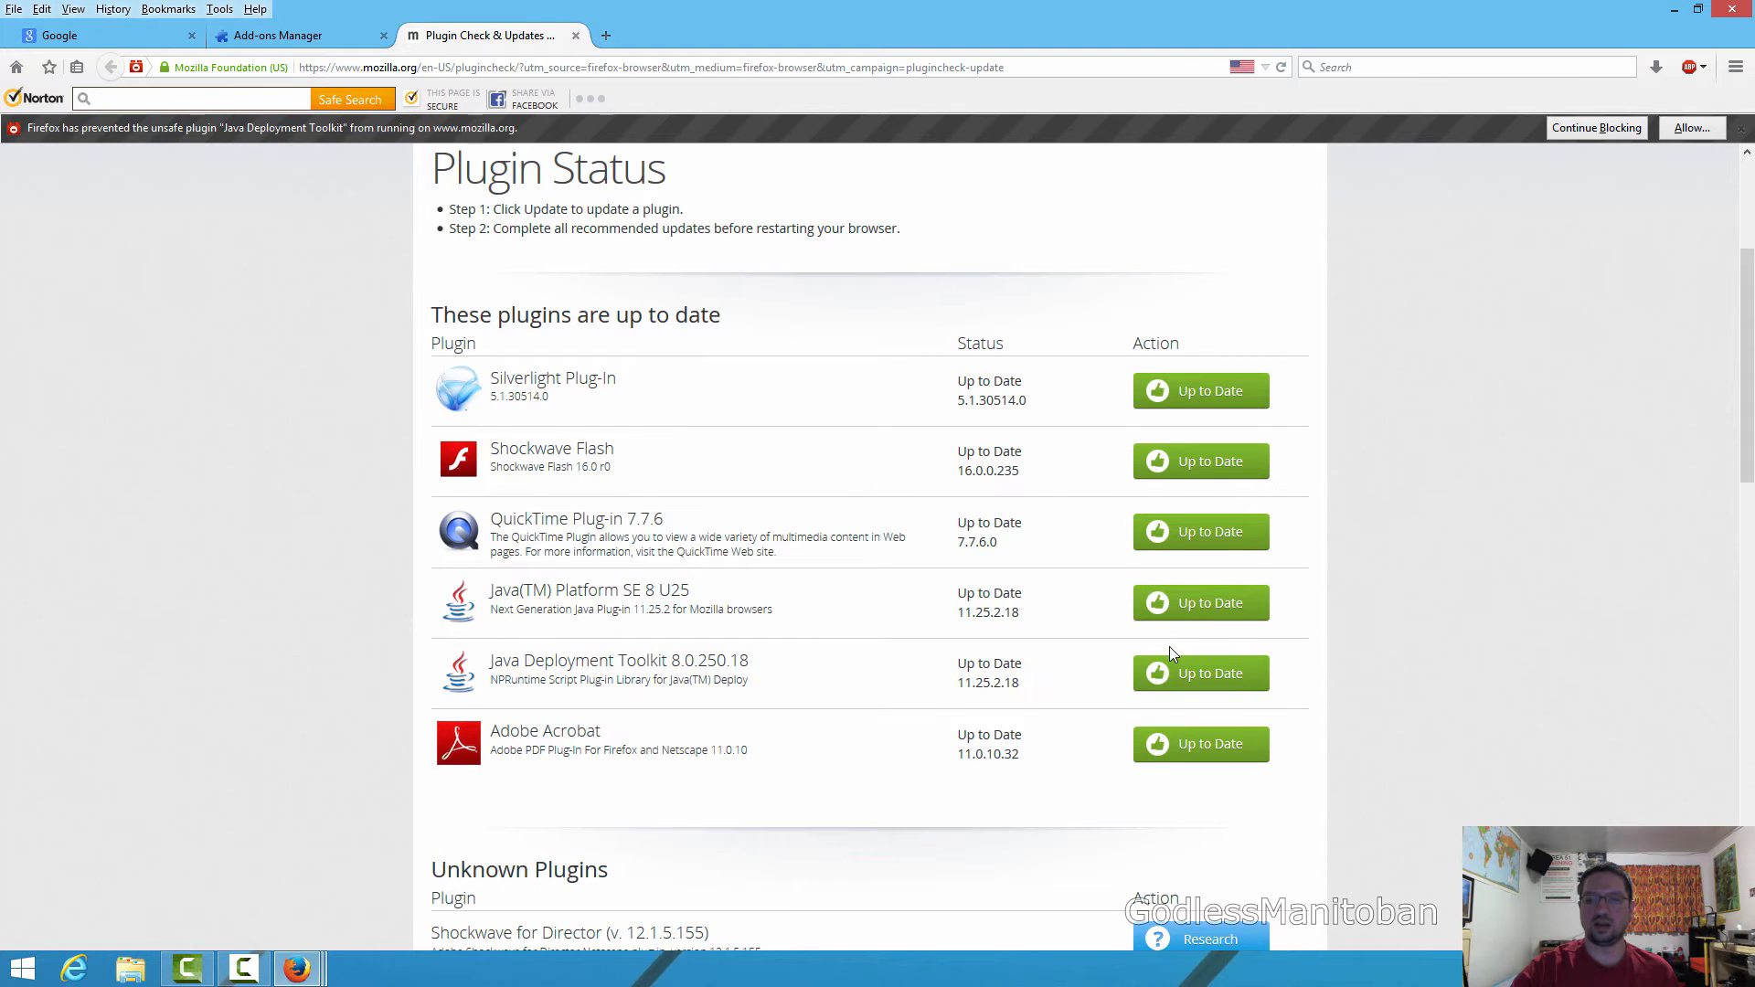
{"action": "scroll", "scroll_direction": "down", "scroll_amount": 3}
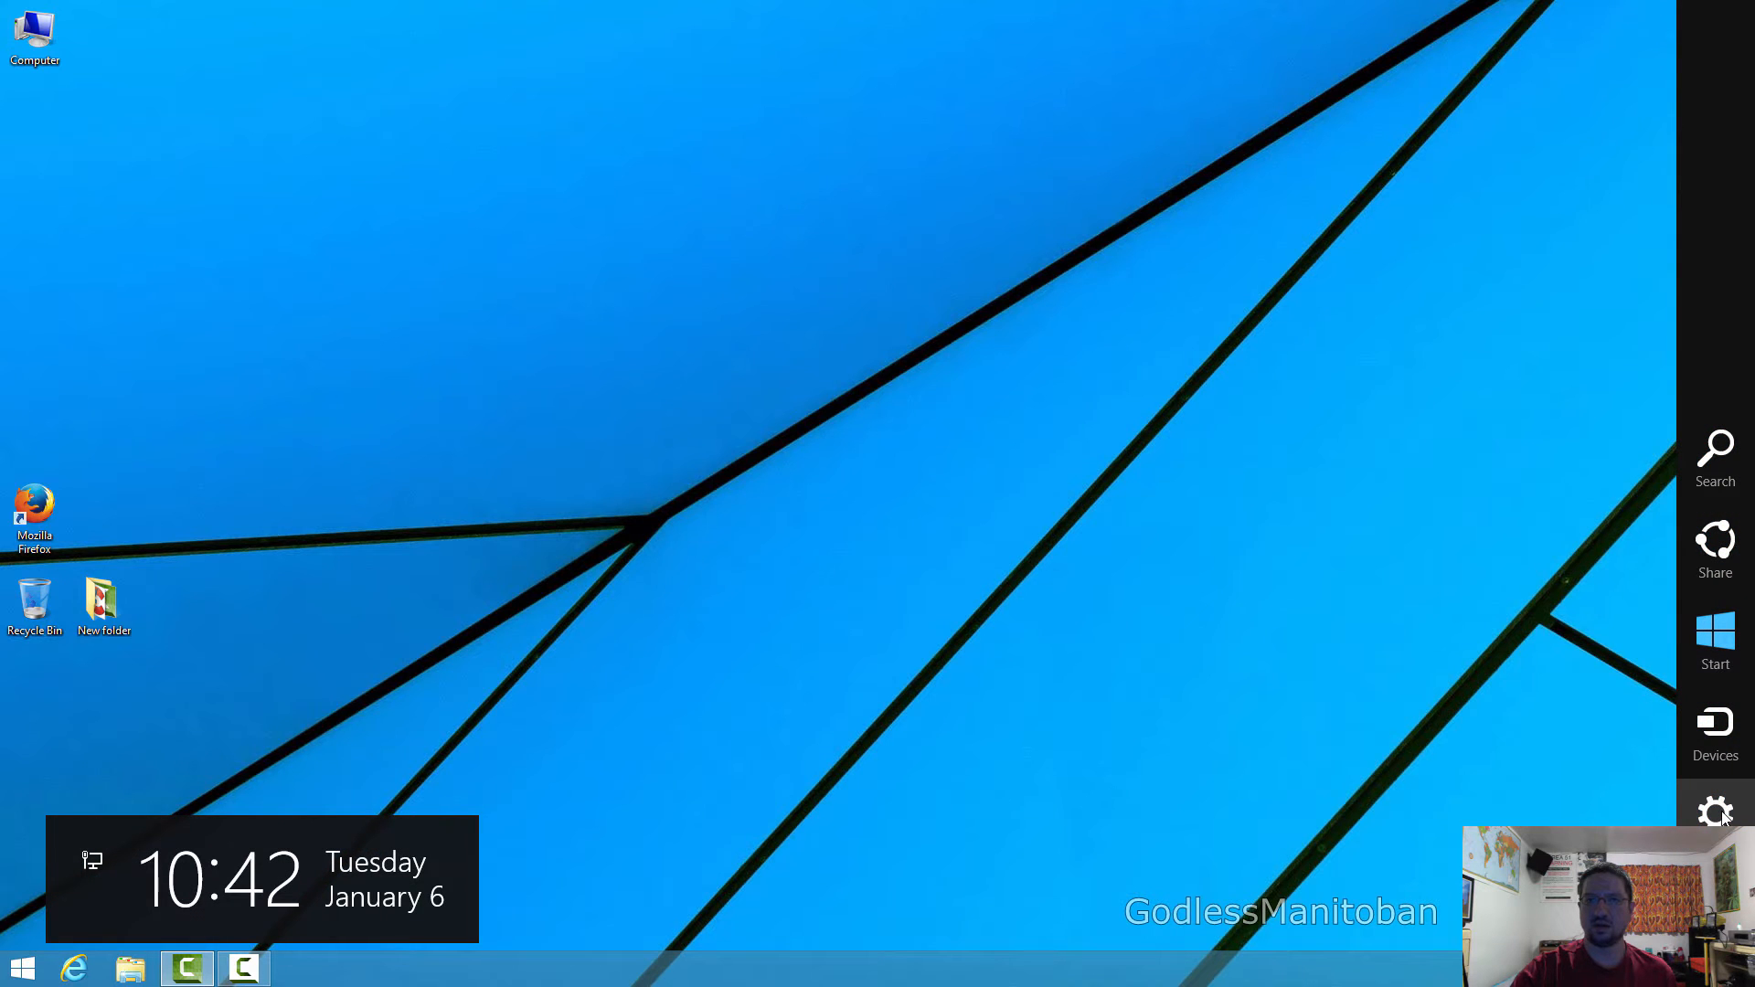
- Check for Windows updates in Control Panel, reached from the Settings charm
{"action": "left_click", "coordinate": [1715, 814]}
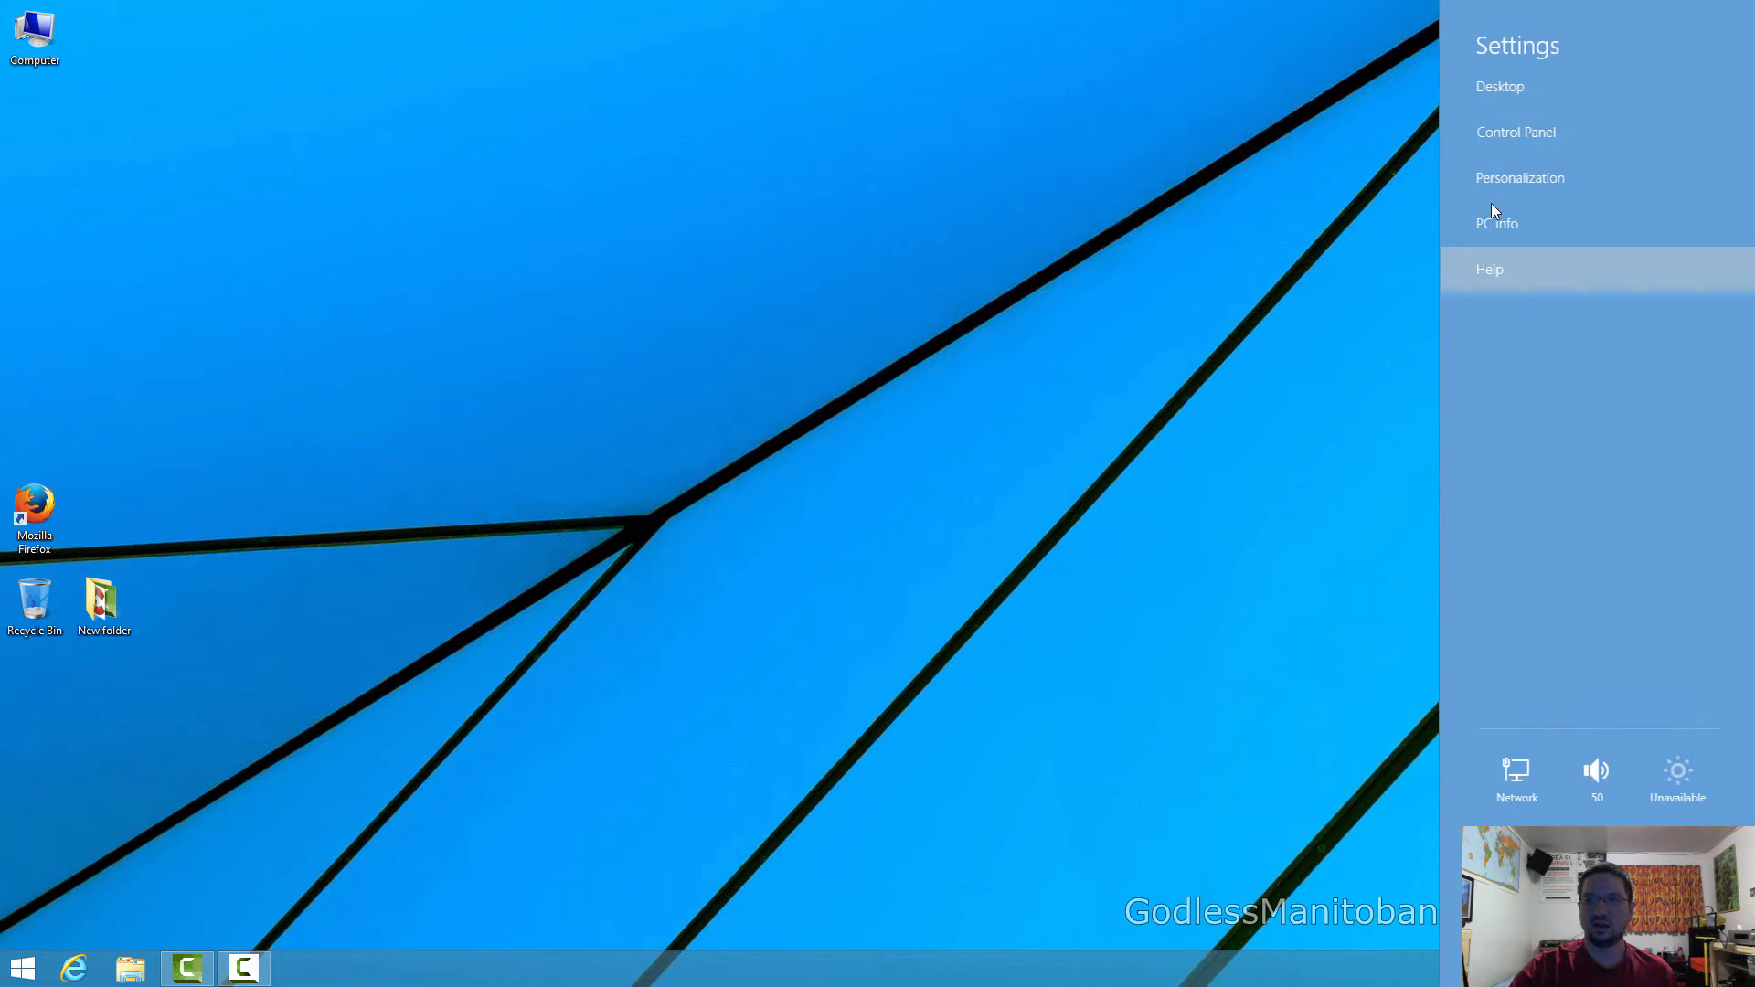
{"action": "left_click", "coordinate": [1516, 132]}
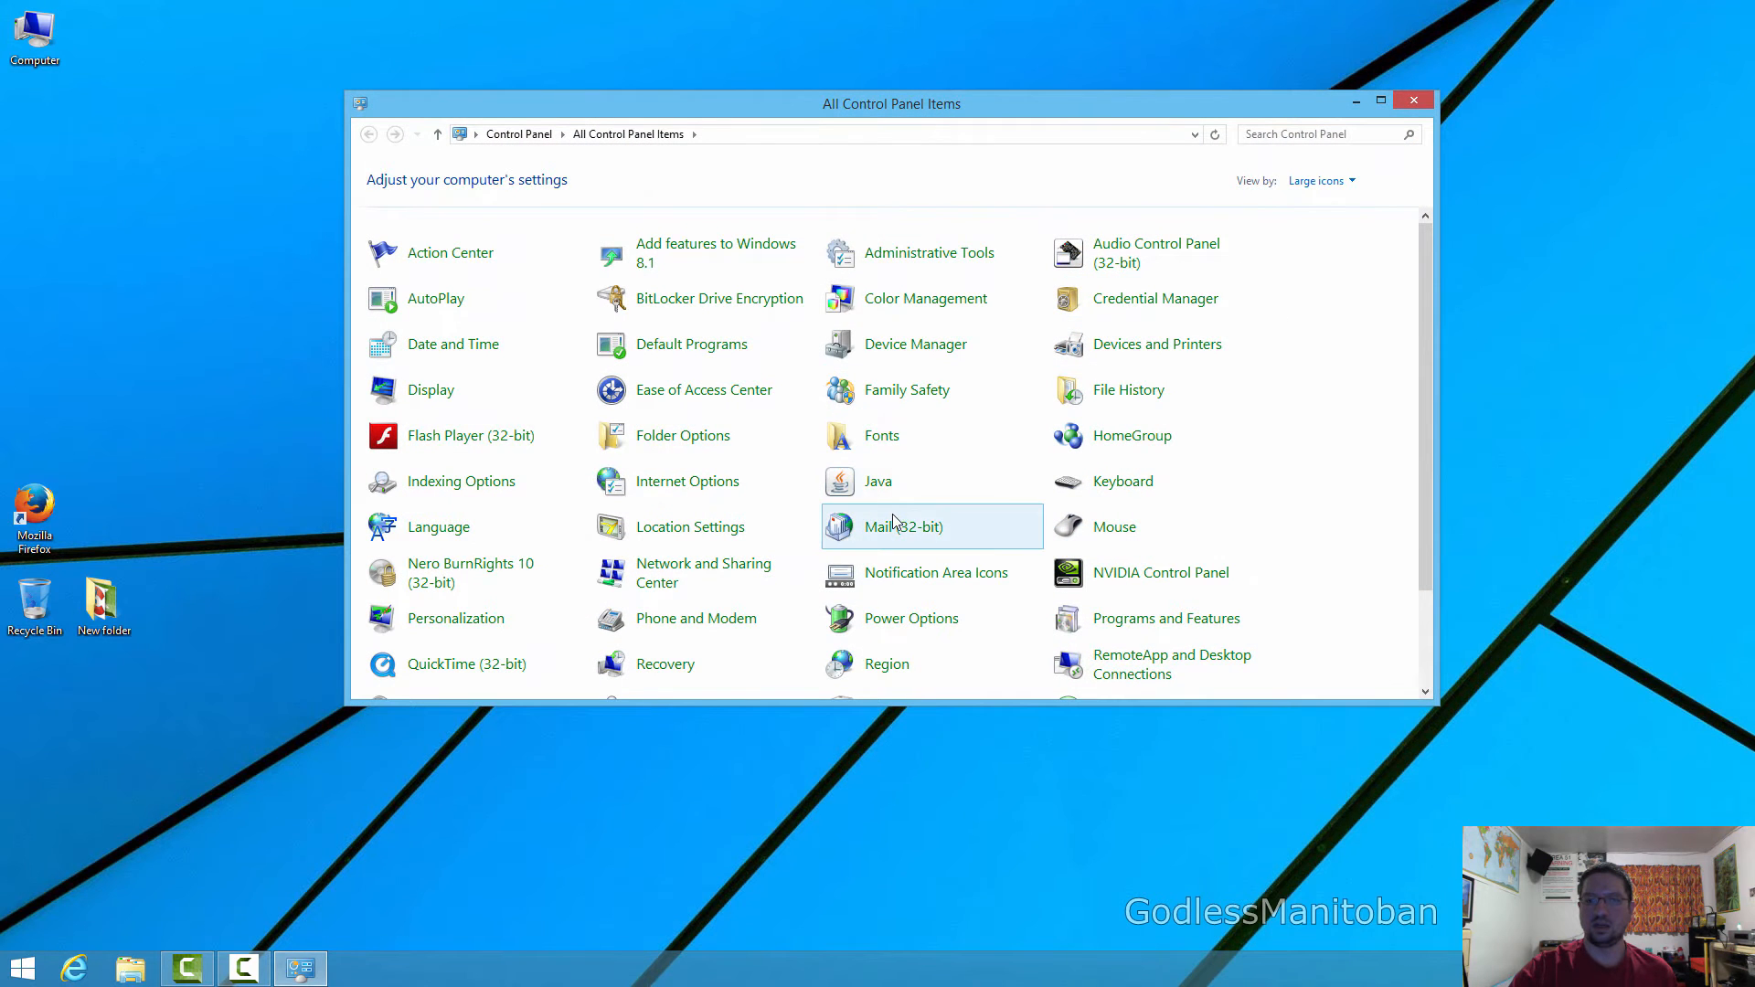
{"action": "scroll", "scroll_direction": "down", "scroll_amount": 3}
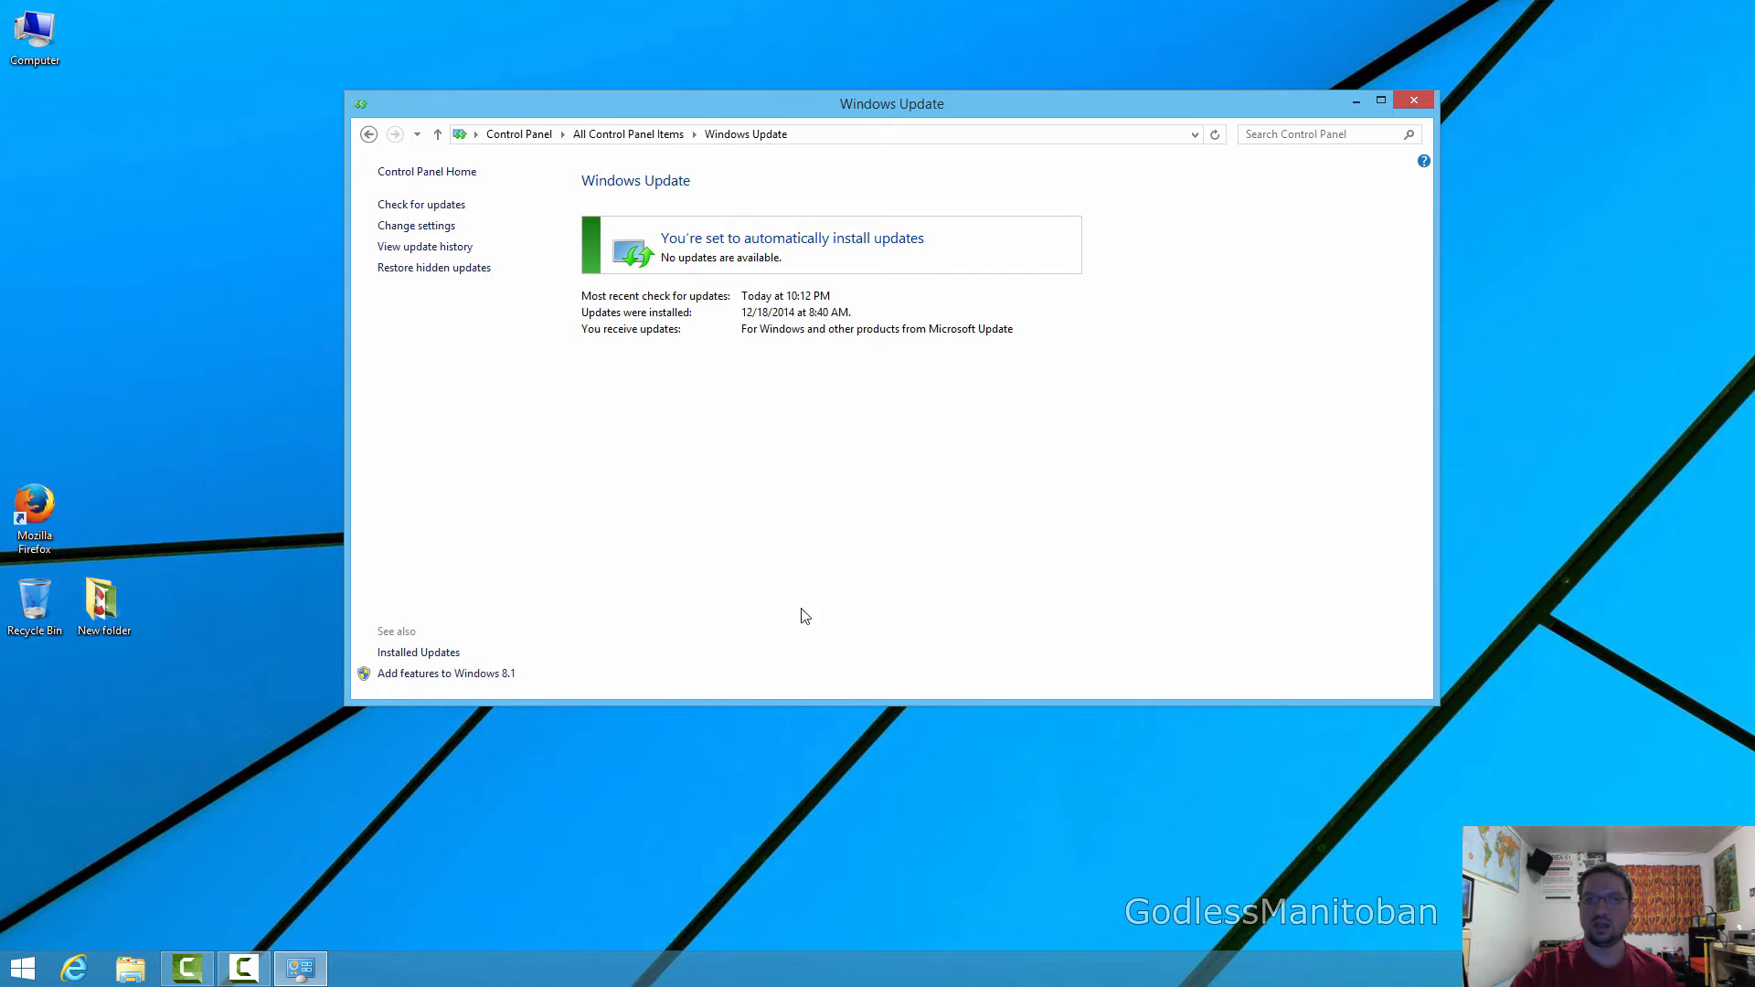
{"action": "mouse_move", "coordinate": [420, 209]}
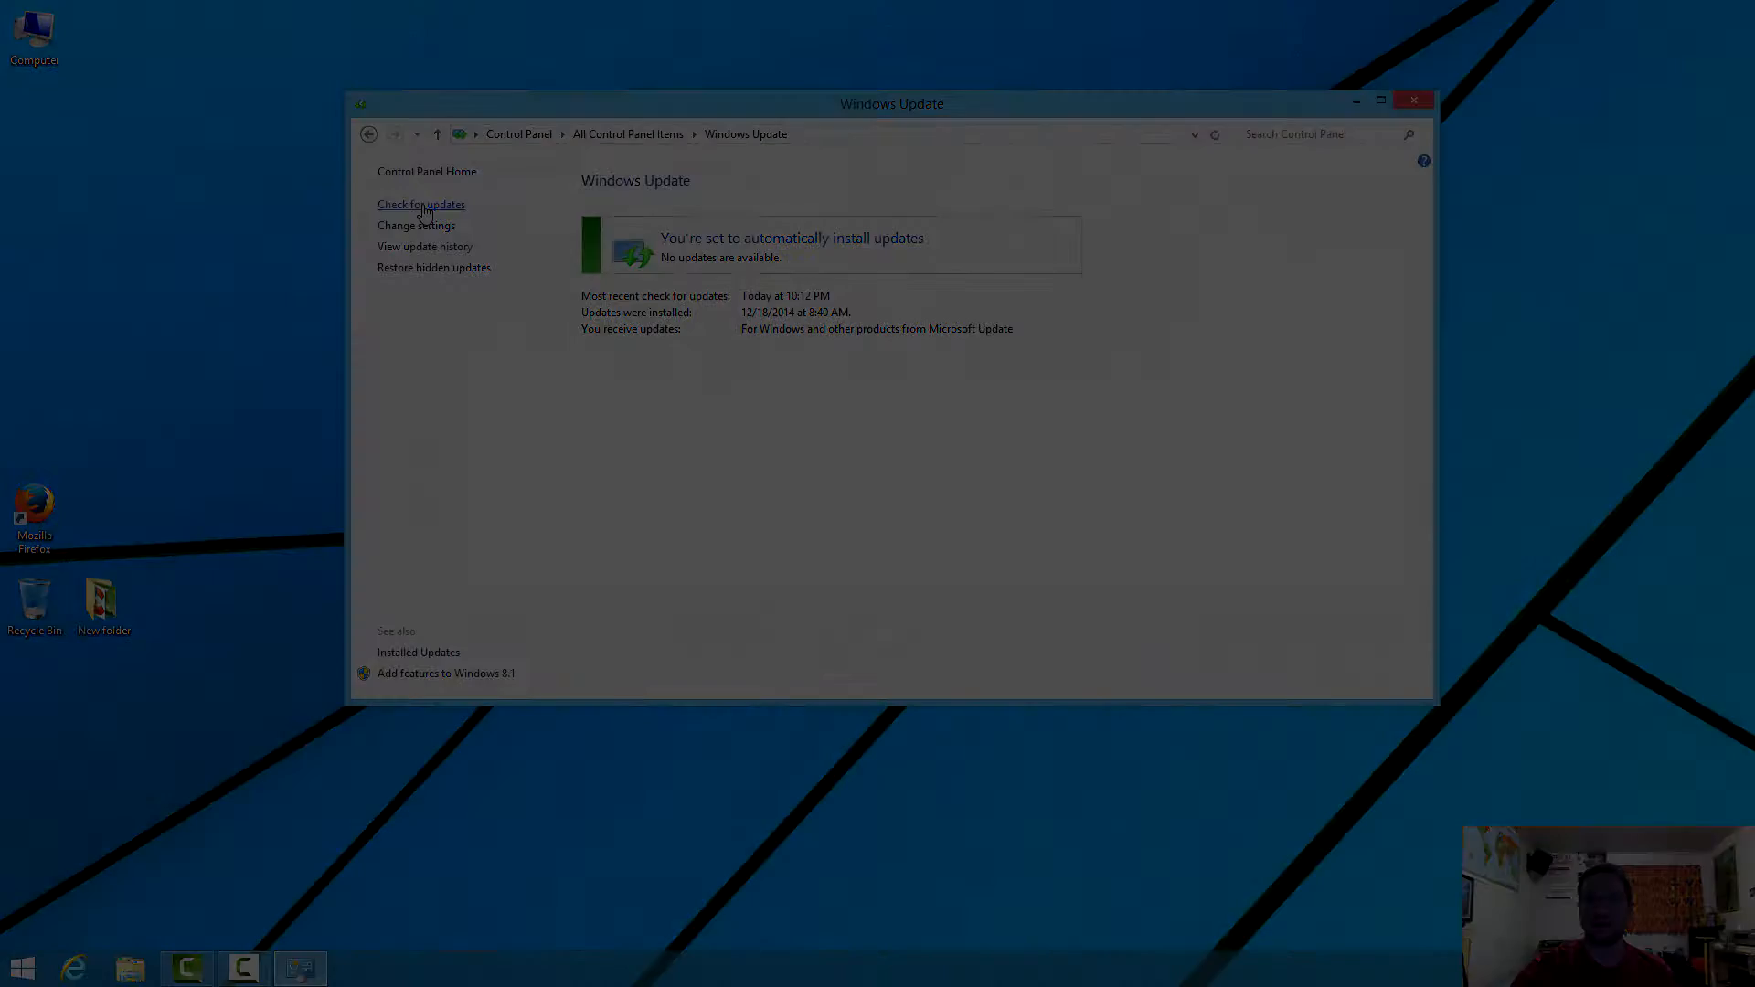
{"action": "left_click", "coordinate": [1413, 101]}
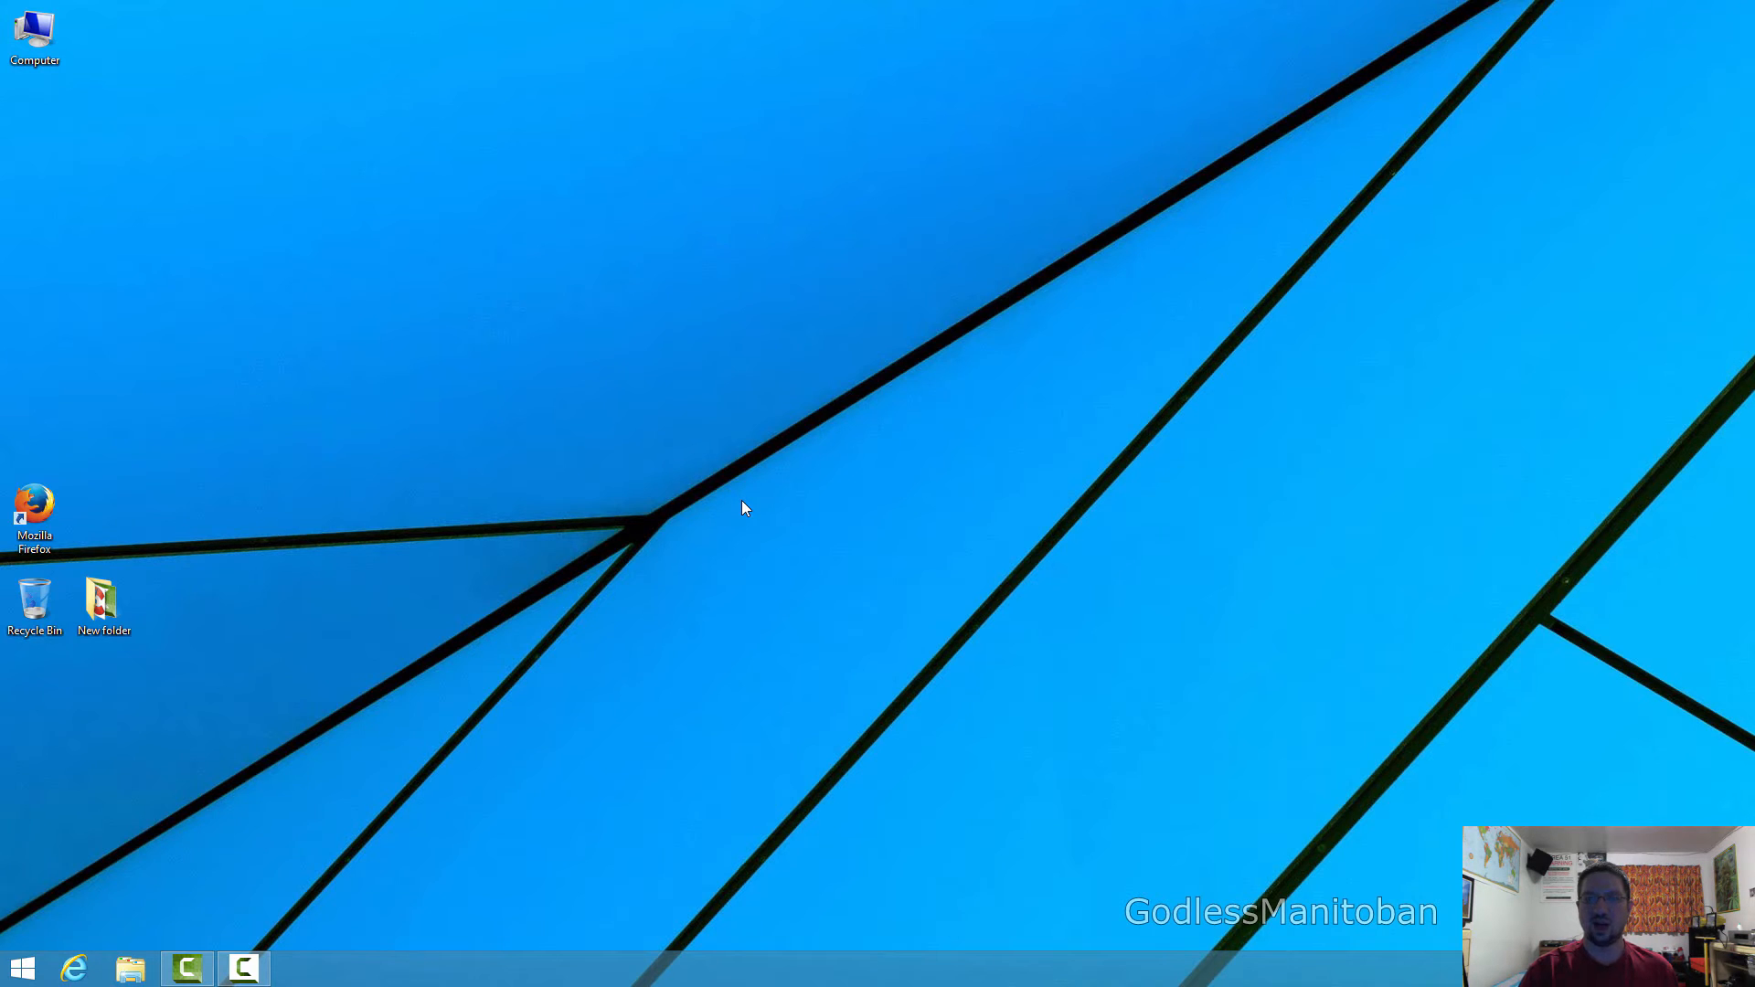
{"action": "mouse_move", "coordinate": [797, 574]}
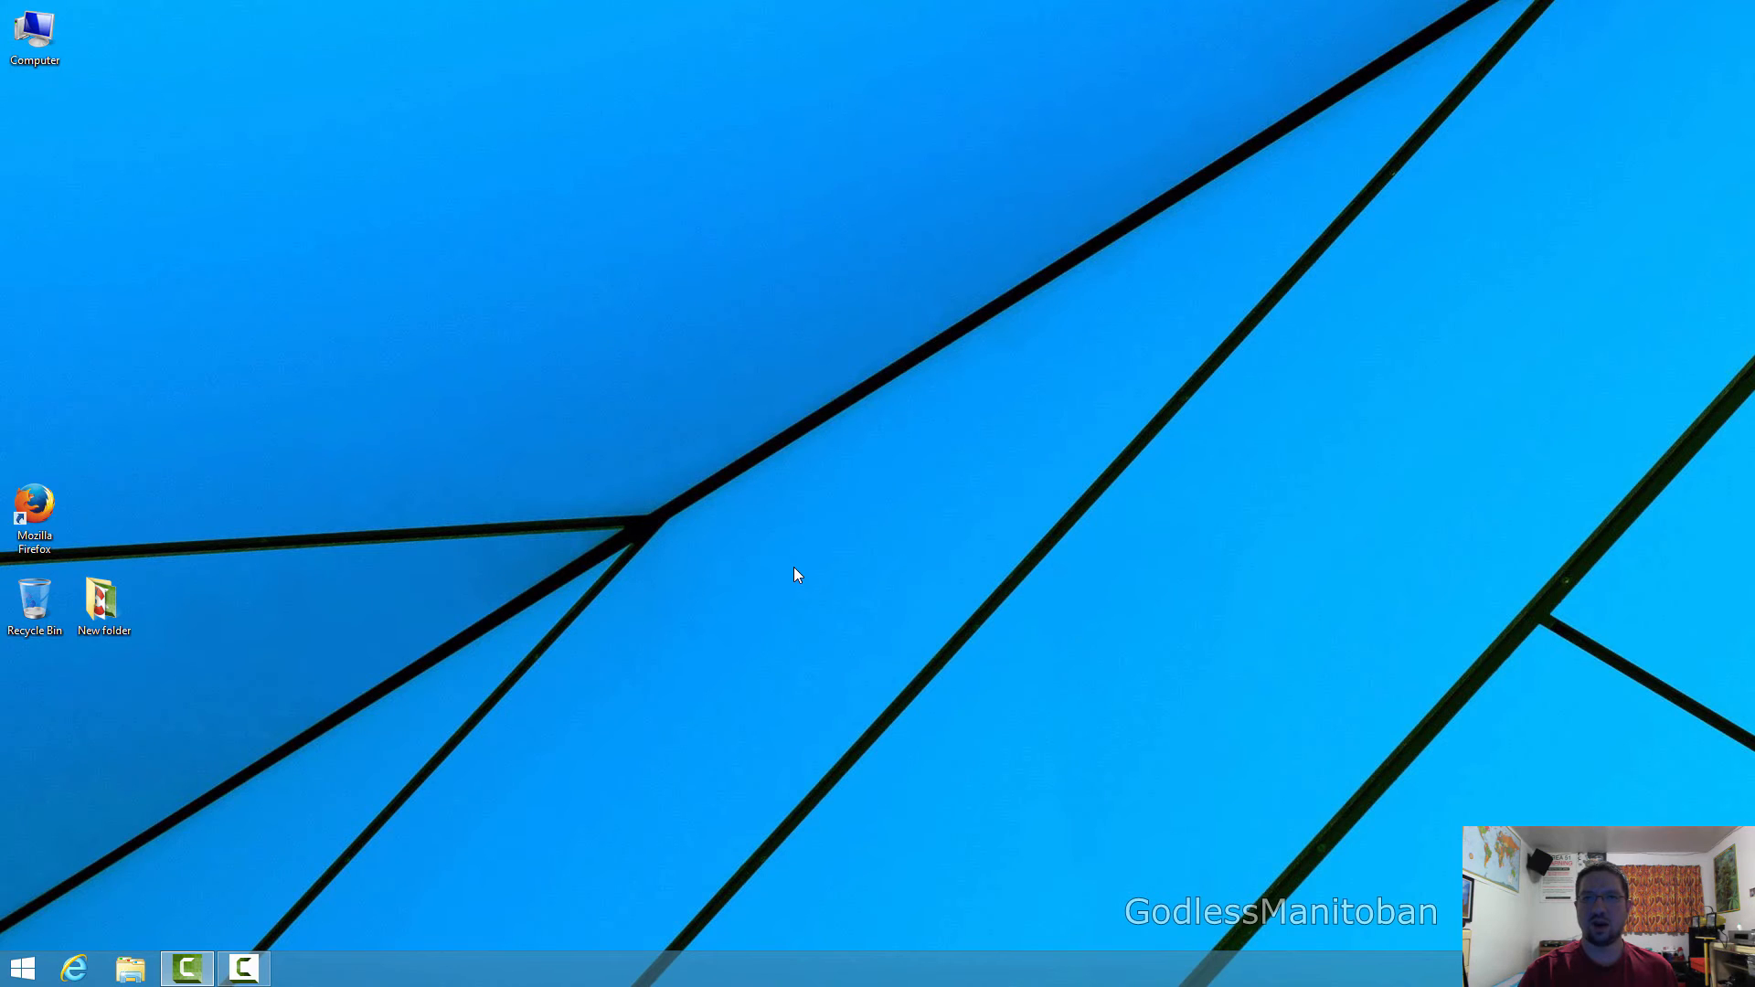
- Relaunch Firefox from the desktop icon, opening on Google's homepage
{"action": "double_click", "coordinate": [35, 514]}
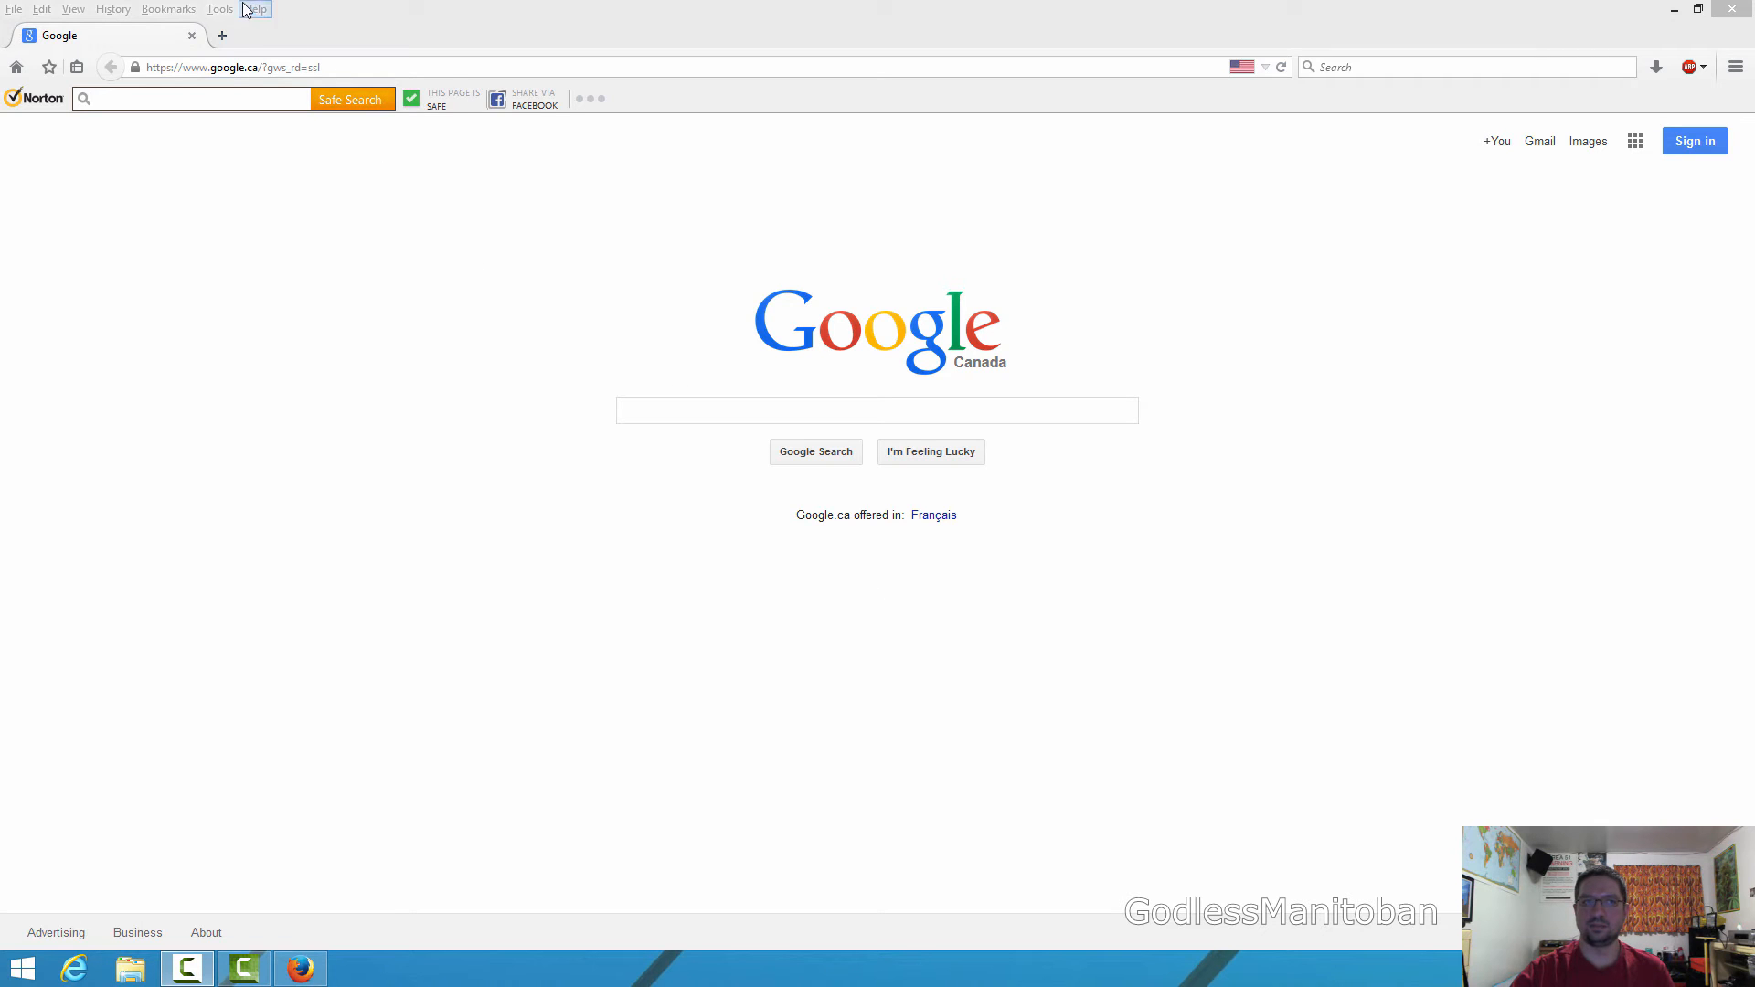
- Reset Firefox from the Help > Troubleshooting Information page
{"action": "left_click", "coordinate": [255, 9]}
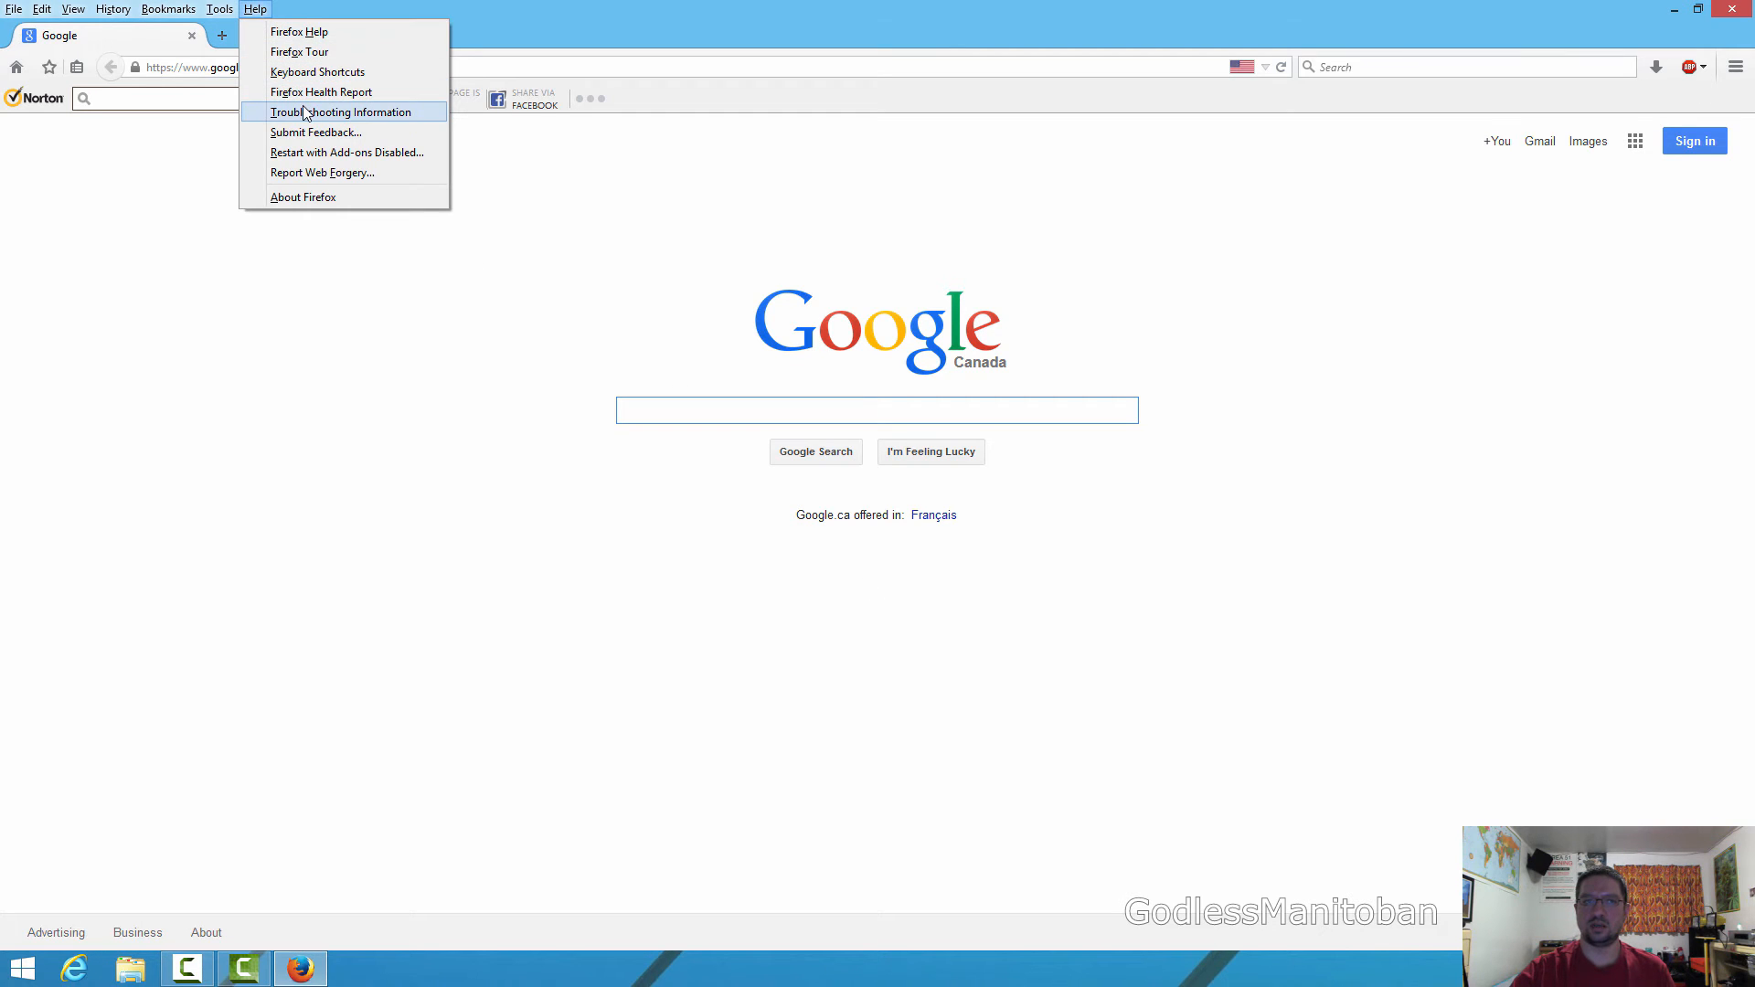
{"action": "left_click", "coordinate": [339, 112]}
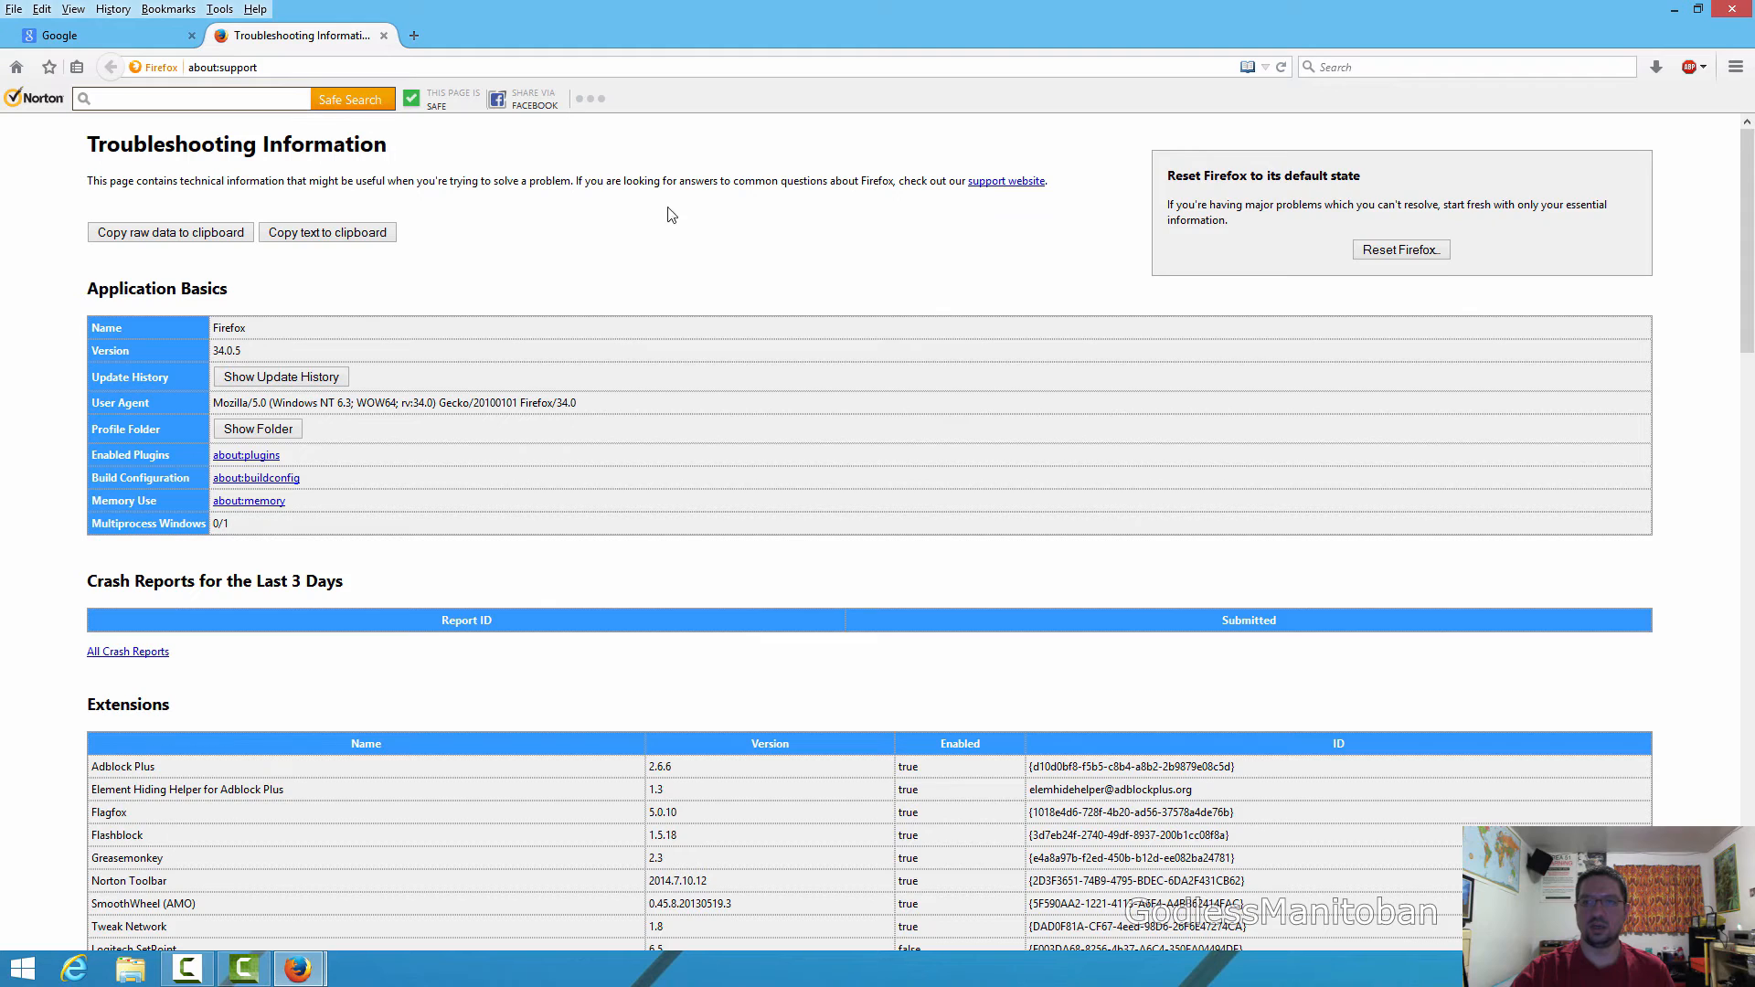
{"action": "mouse_move", "coordinate": [1401, 249]}
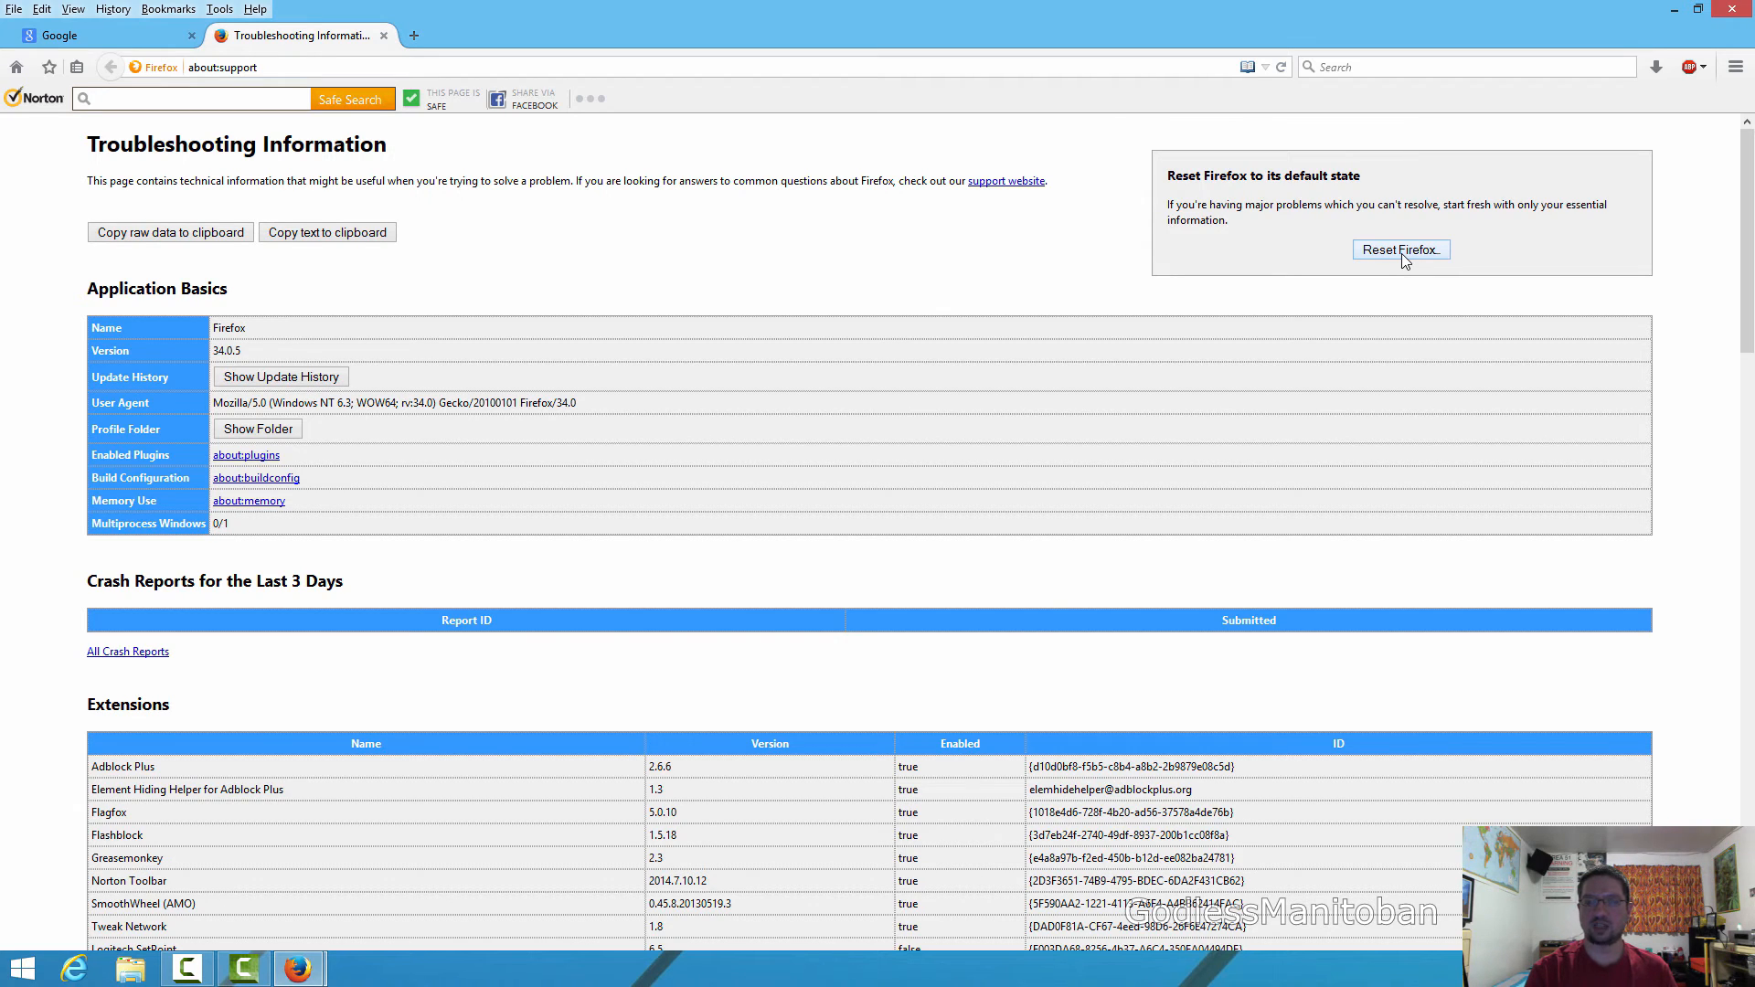
{"action": "left_click", "coordinate": [1400, 248]}
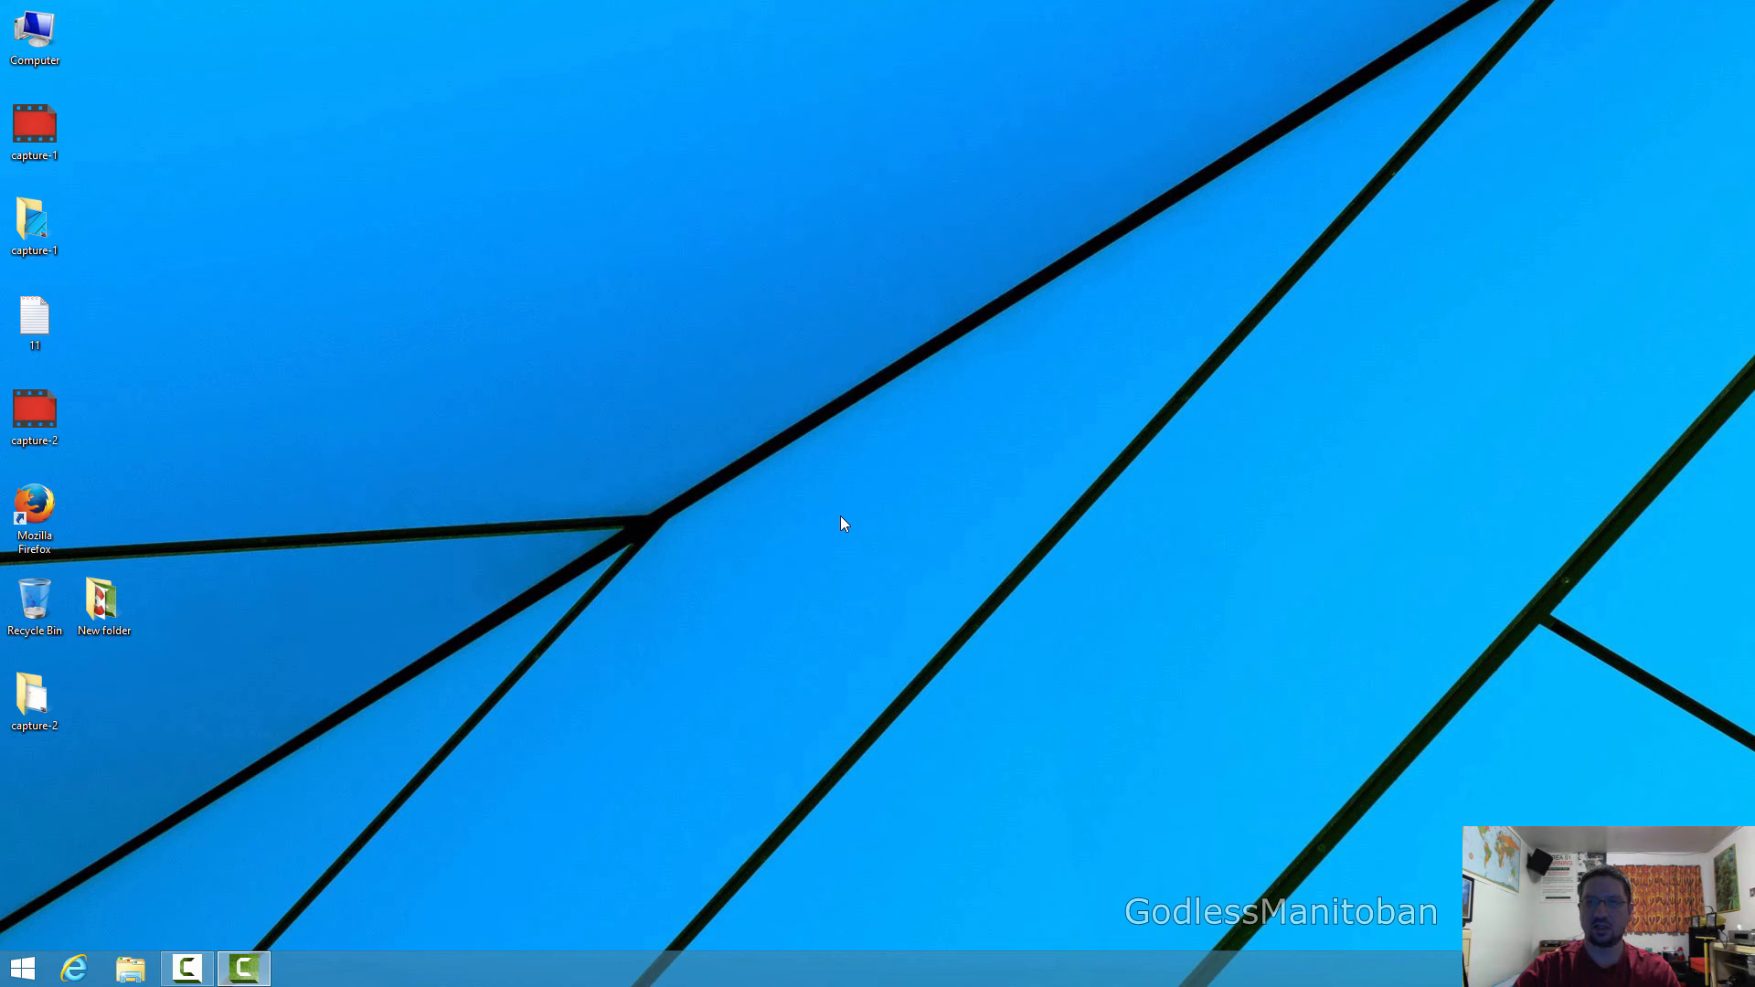
{"action": "mouse_move", "coordinate": [111, 487]}
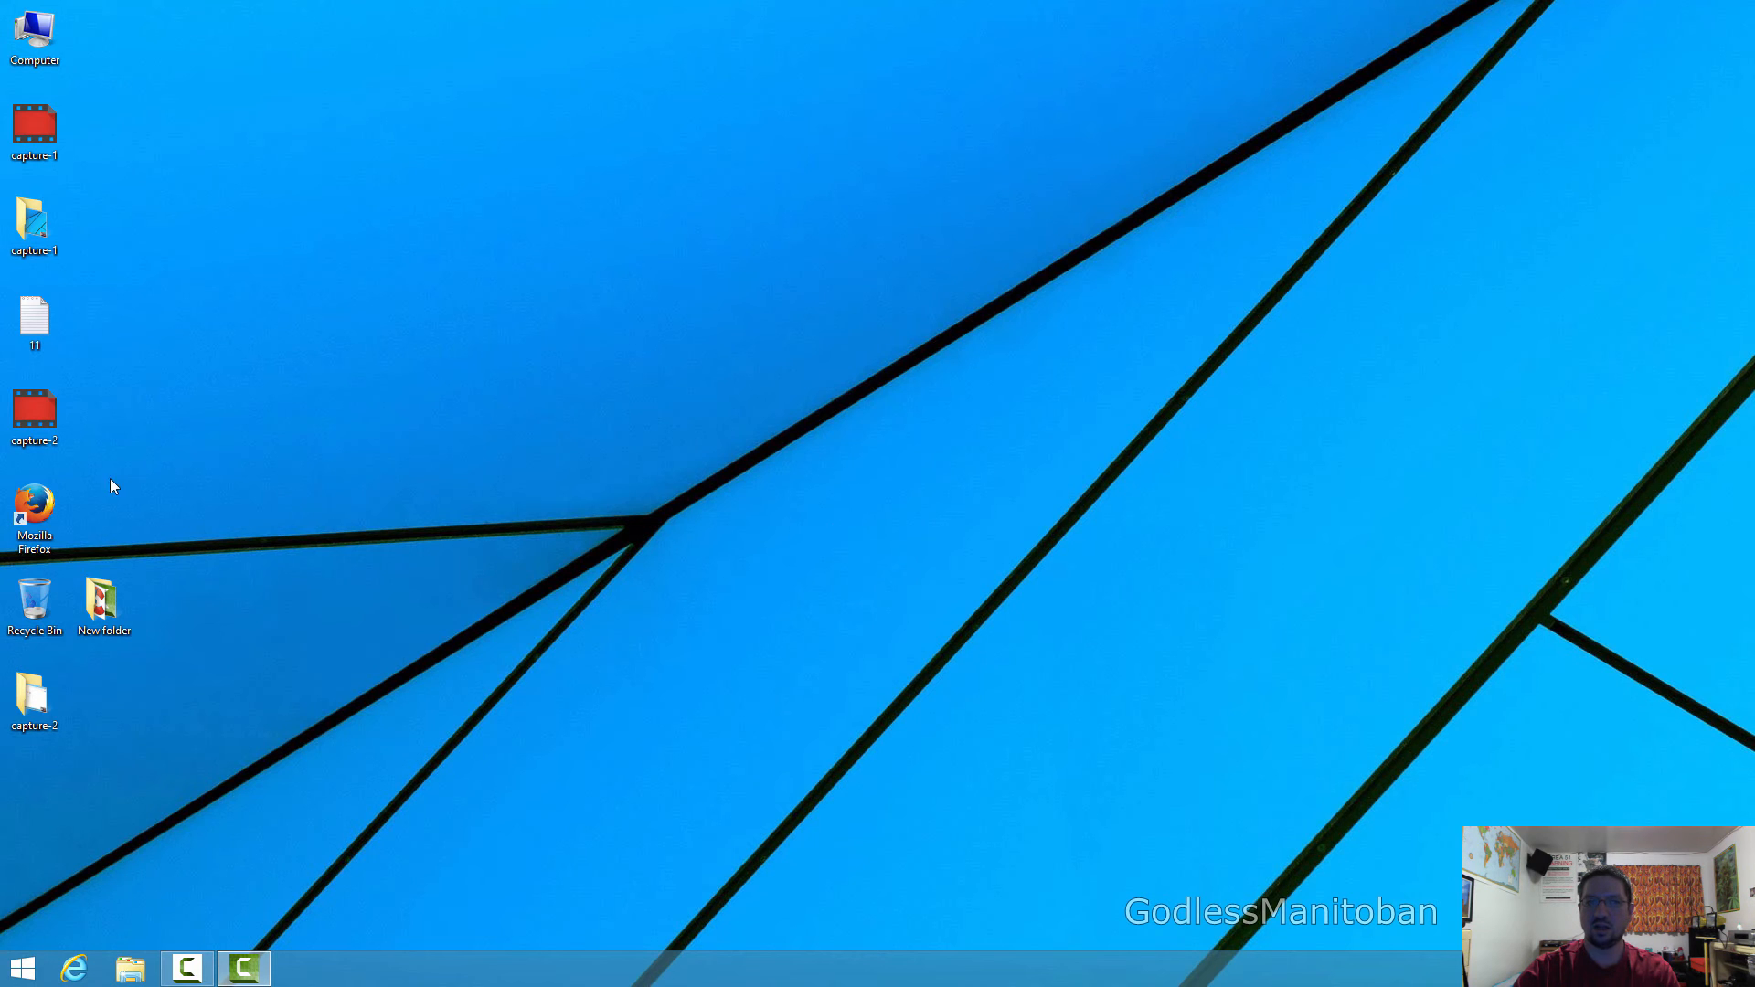
- Shift-double-click the Firefox desktop icon to show the Safe Mode prompt again
{"action": "double_click", "coordinate": [35, 513]}
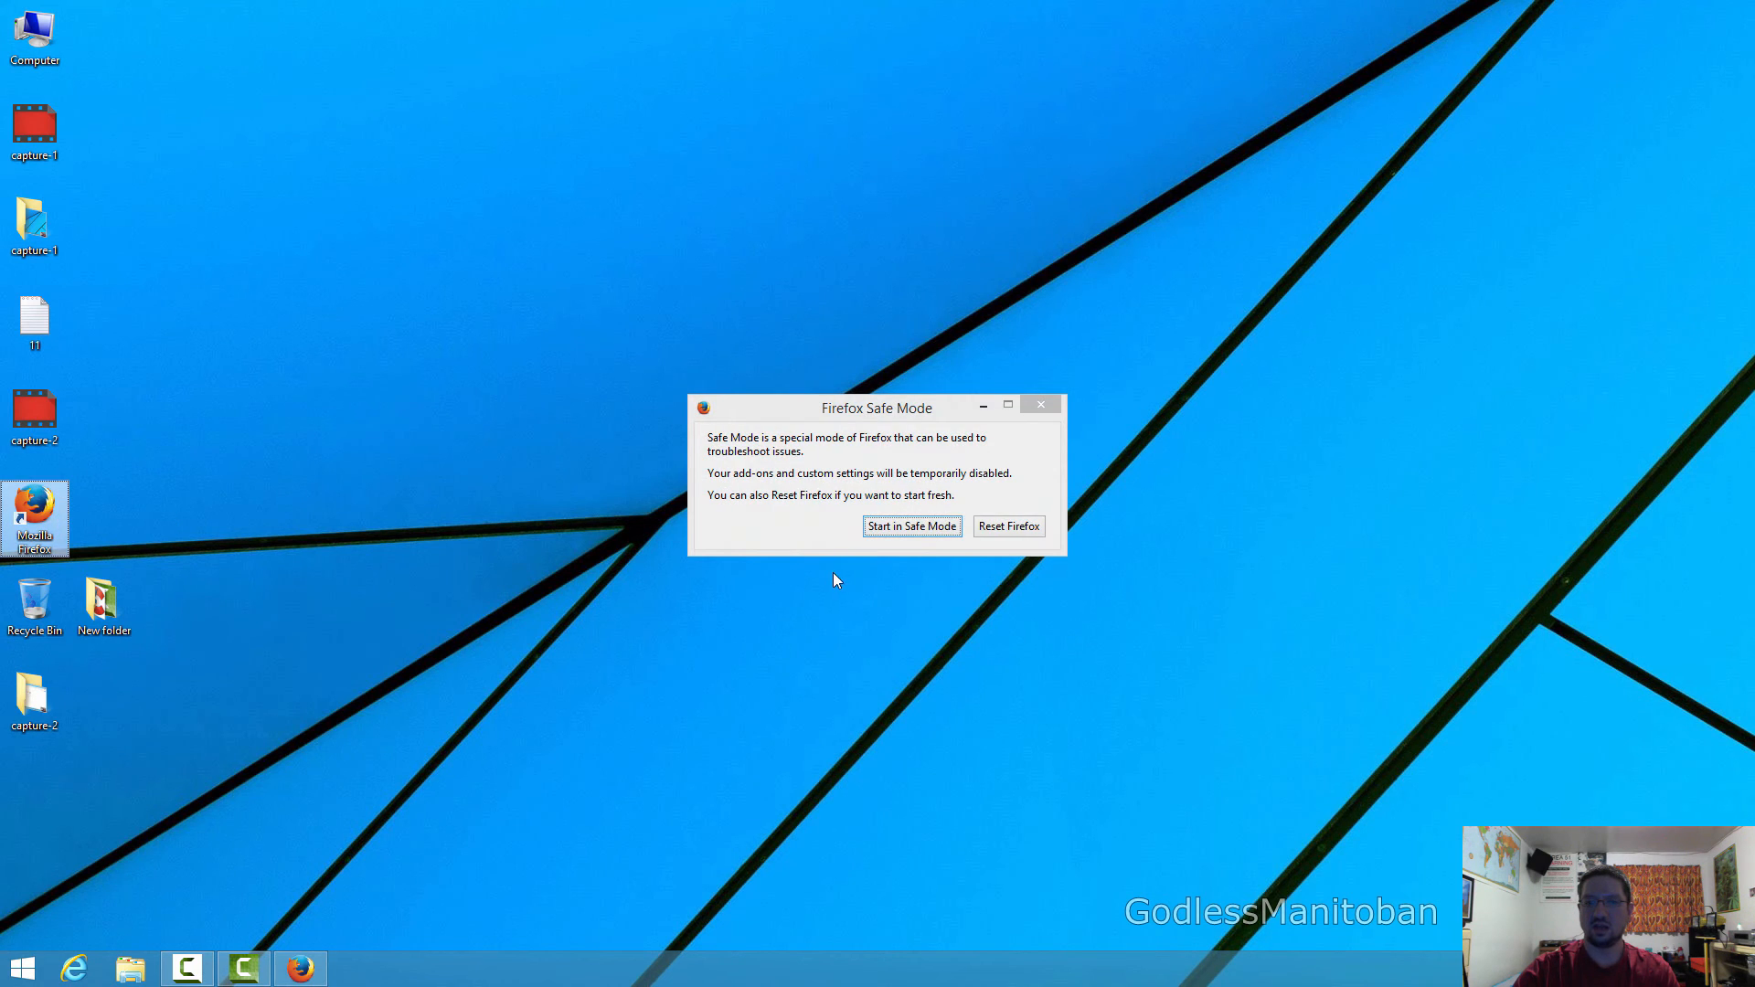
{"action": "mouse_move", "coordinate": [1006, 526]}
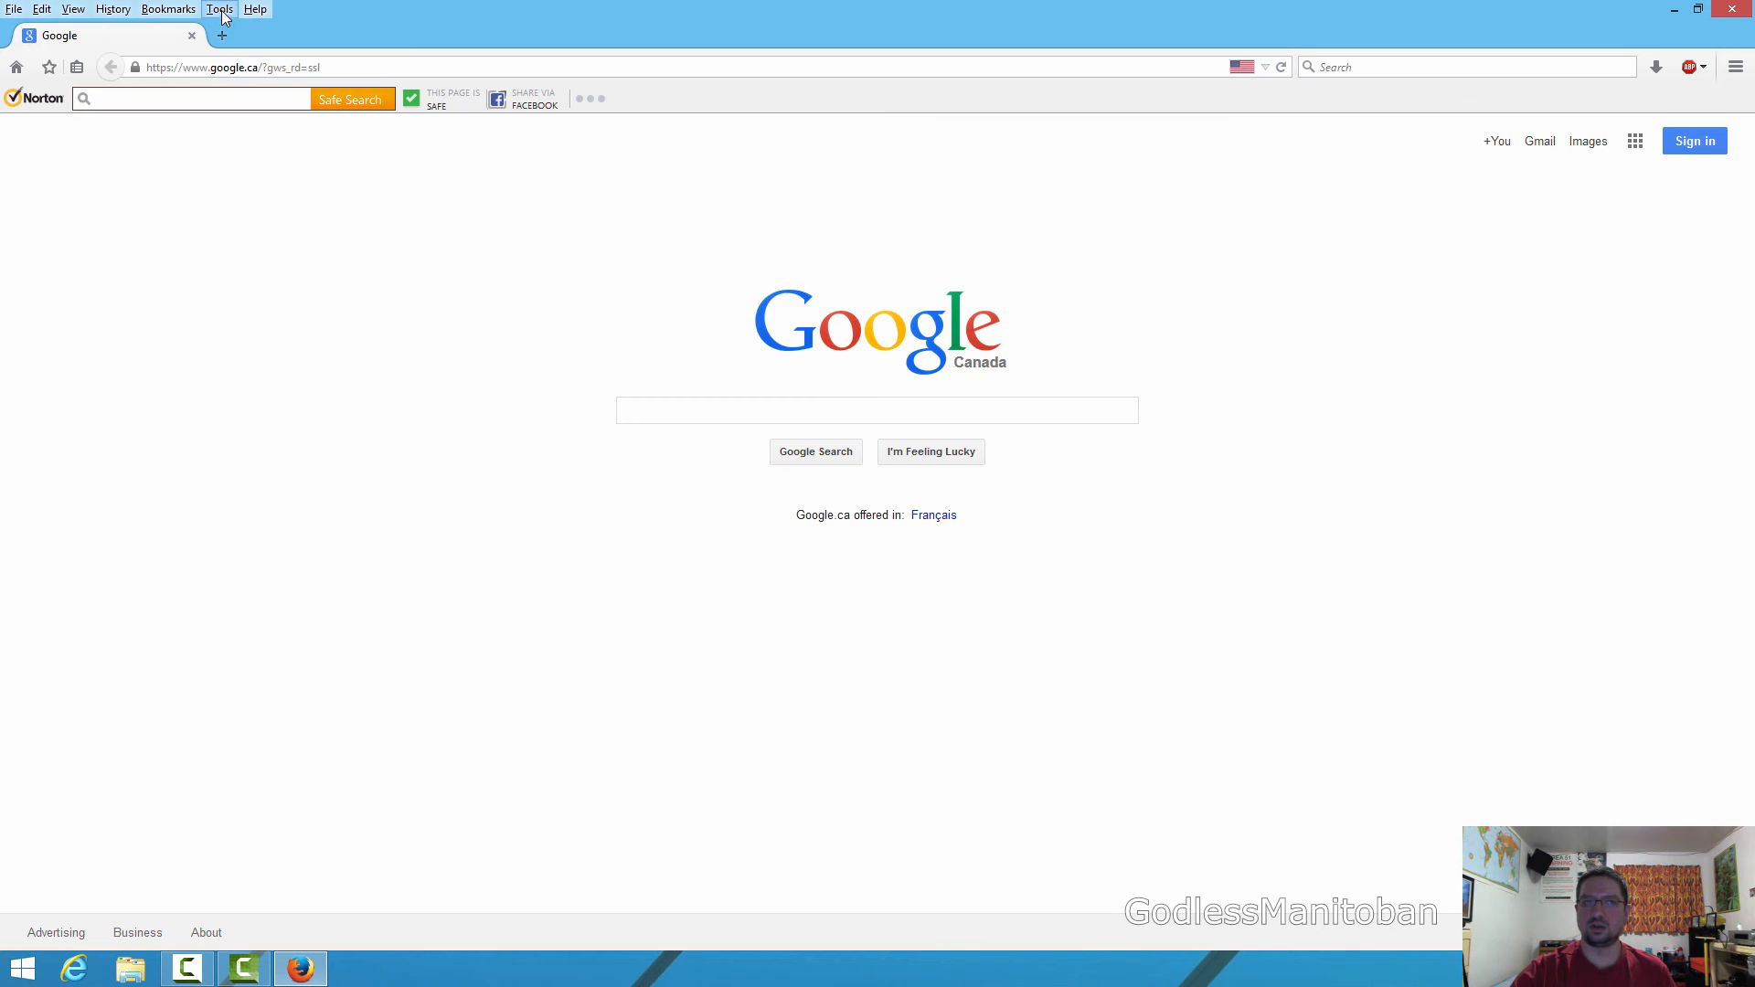
- Uncheck 'Use hardware acceleration when available' in Tools > Options and save with OK
{"action": "left_click", "coordinate": [219, 9]}
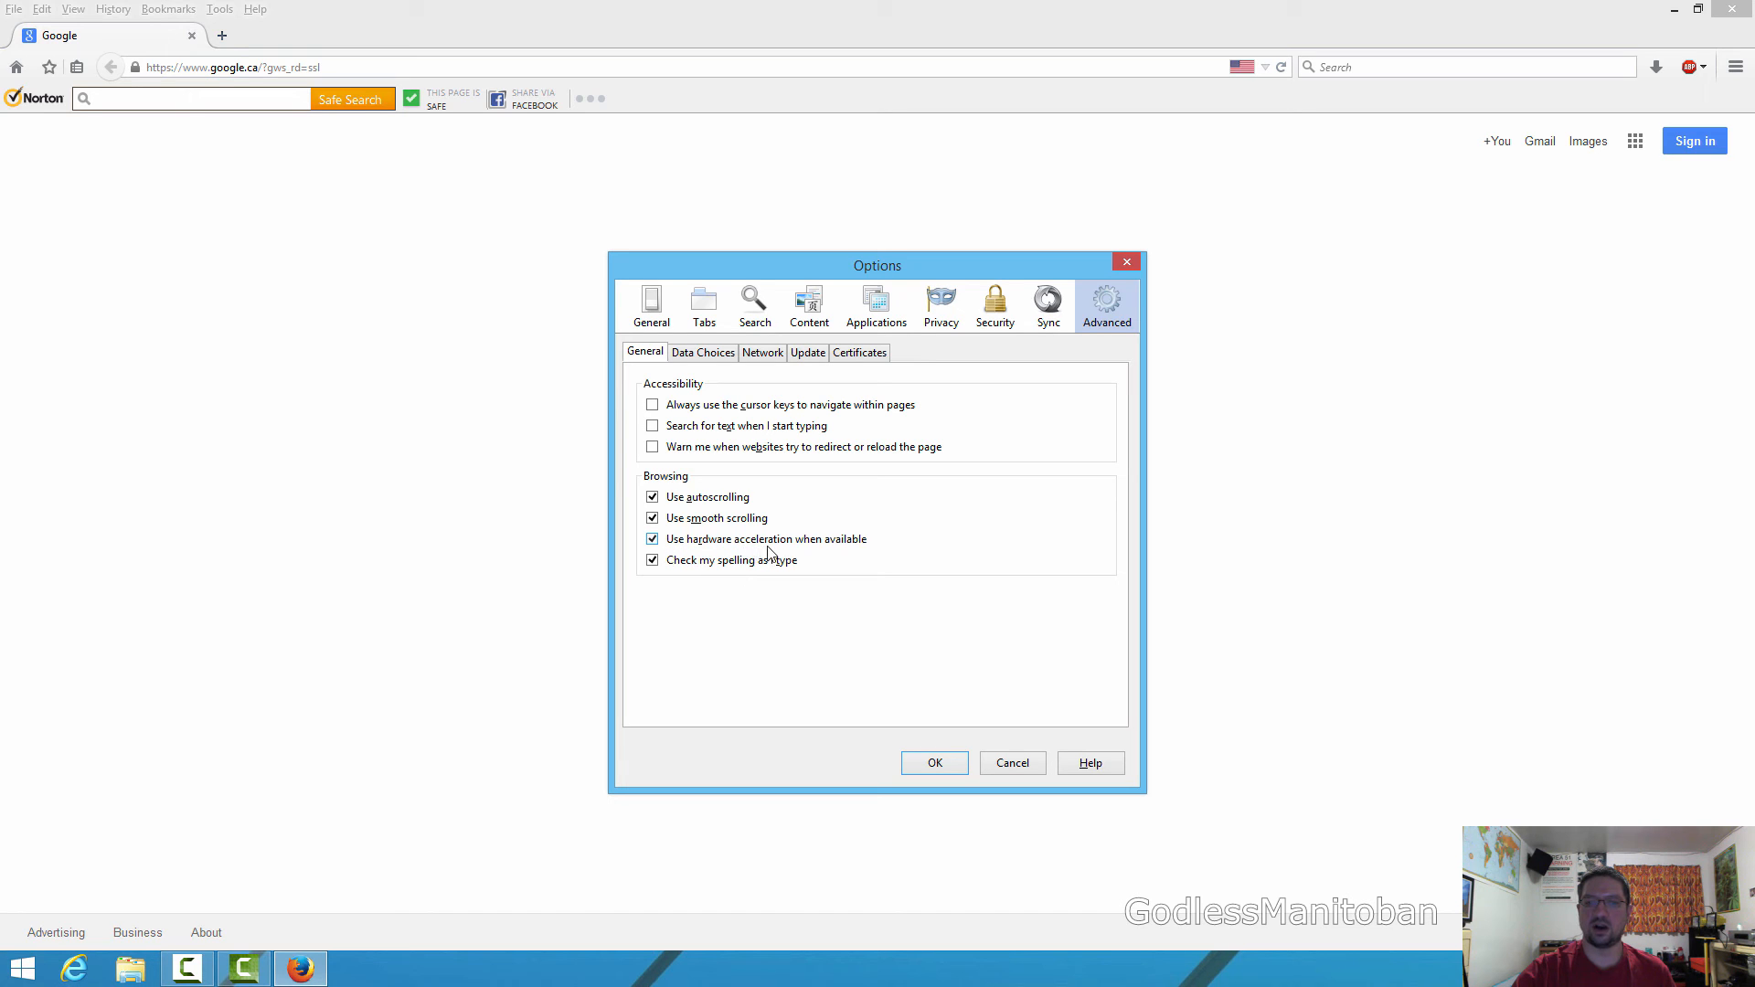
{"action": "mouse_move", "coordinate": [679, 552]}
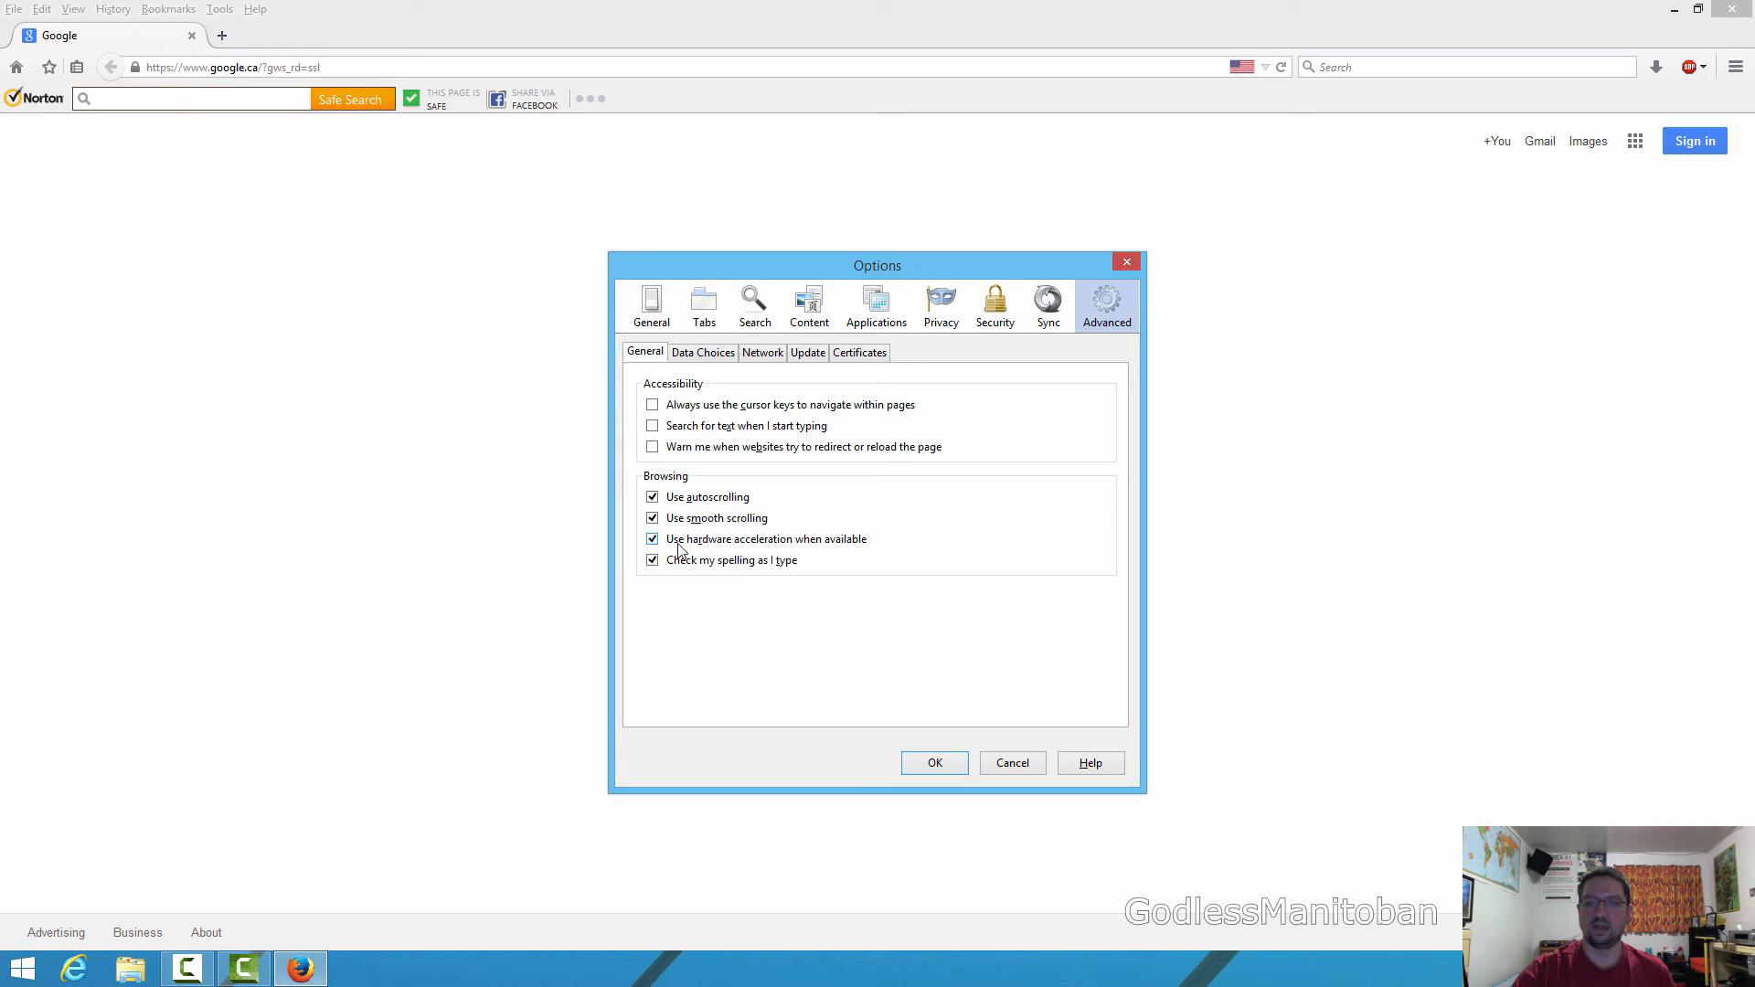
{"action": "left_click", "coordinate": [652, 539]}
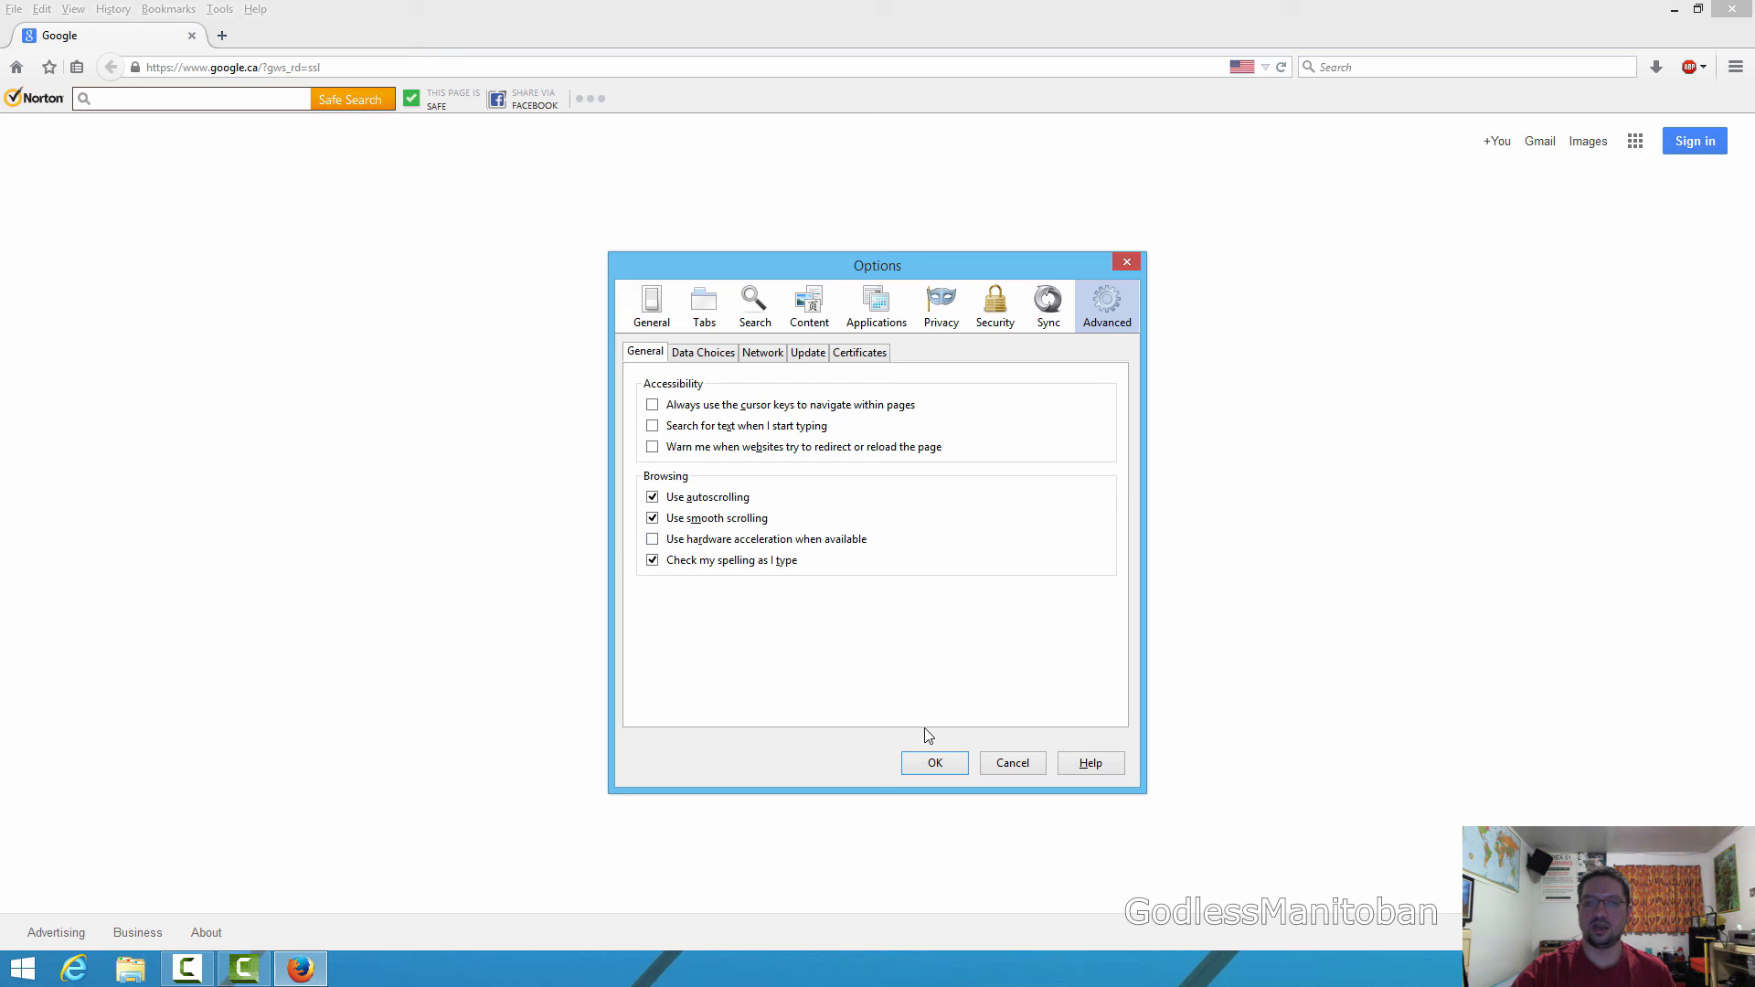
{"action": "left_click", "coordinate": [933, 762]}
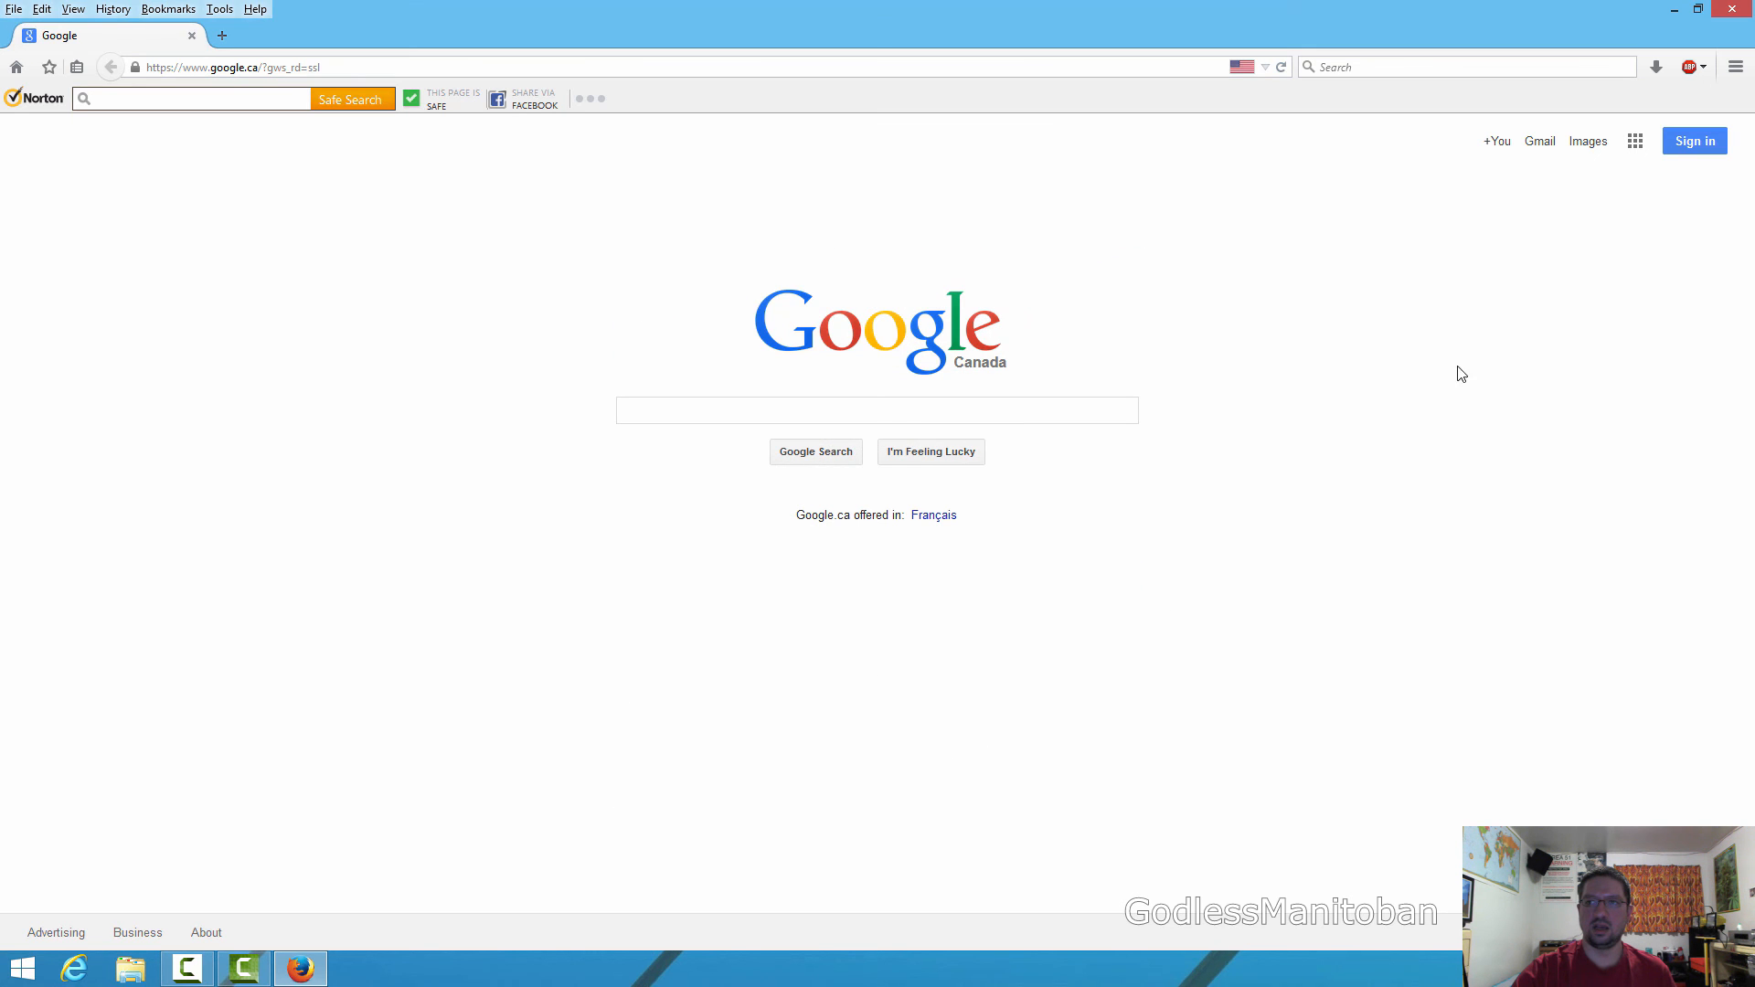
{"action": "left_click", "coordinate": [1736, 66]}
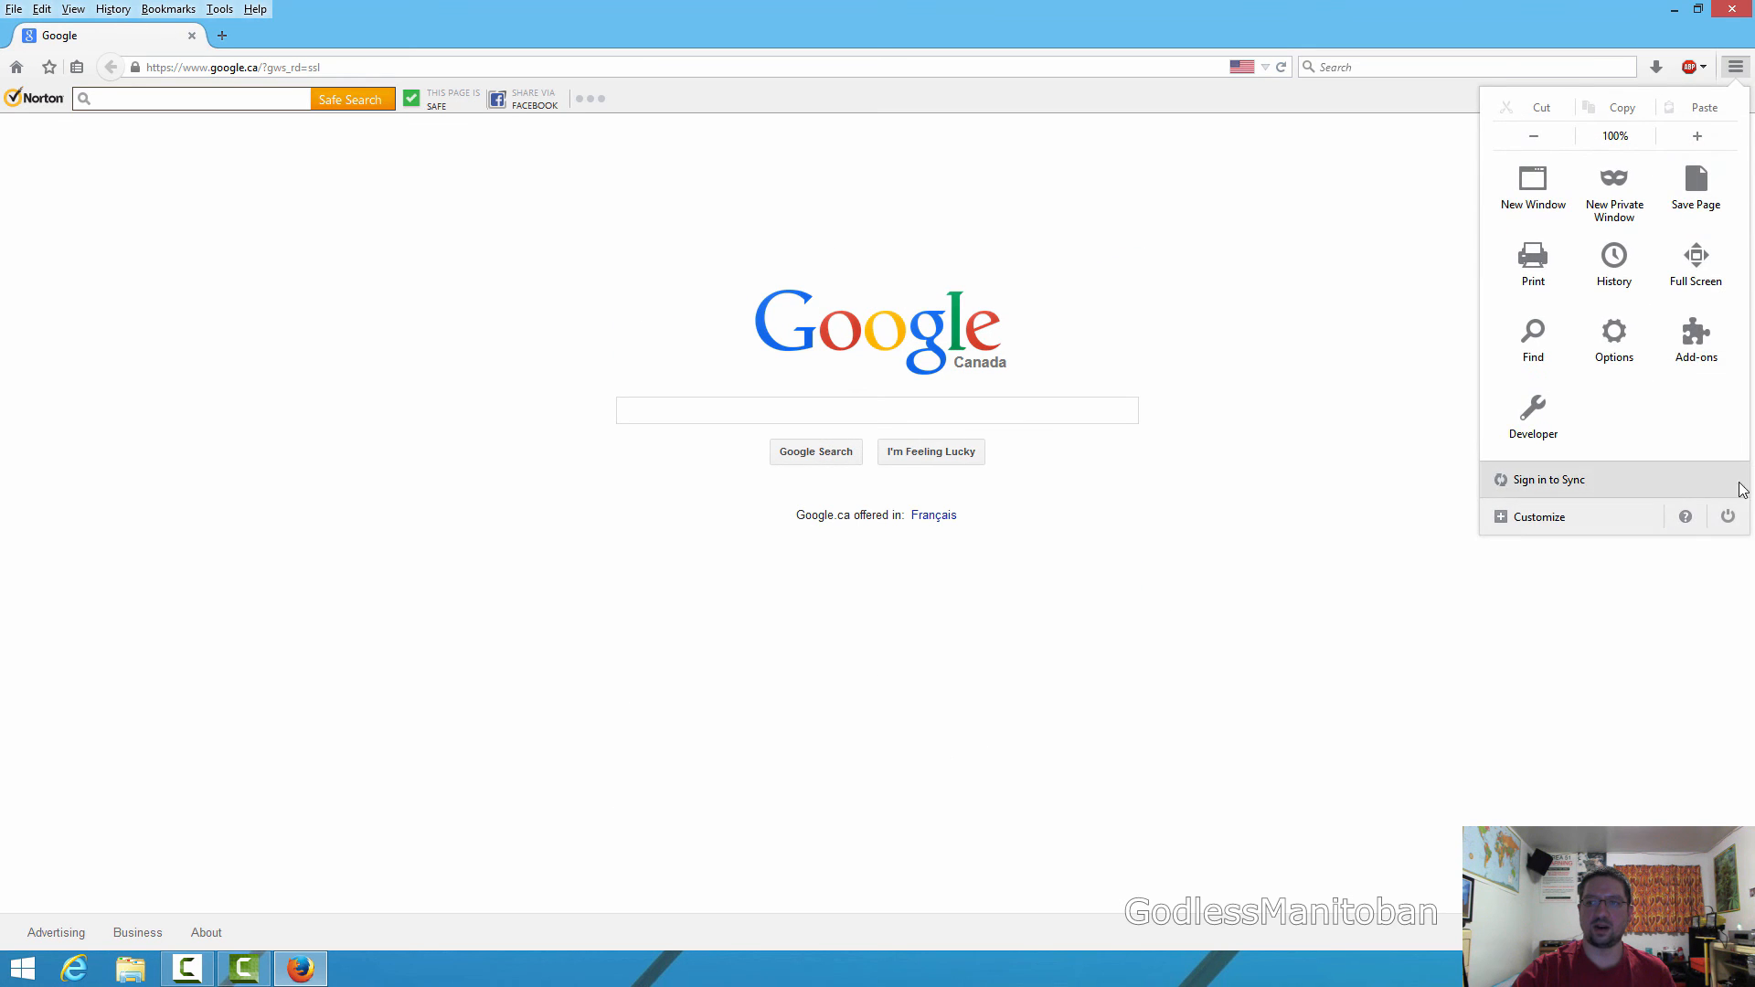